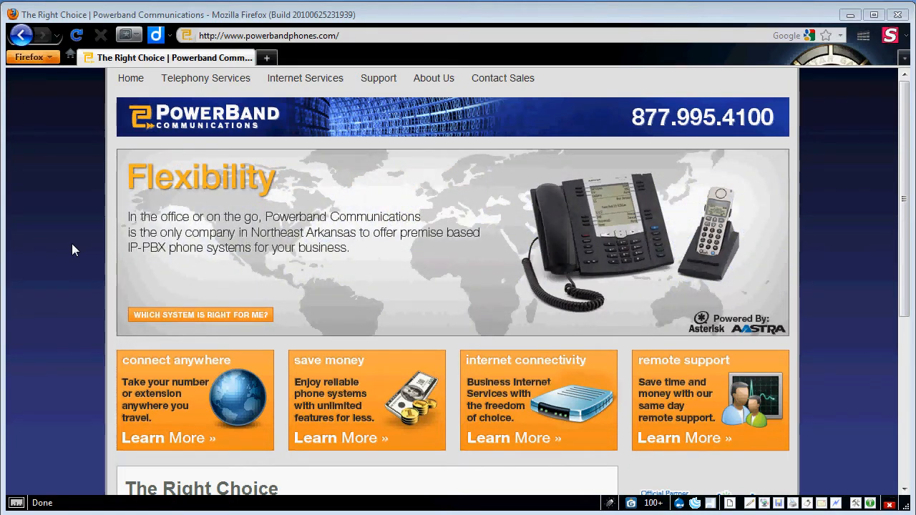
mouse_move(81, 224)
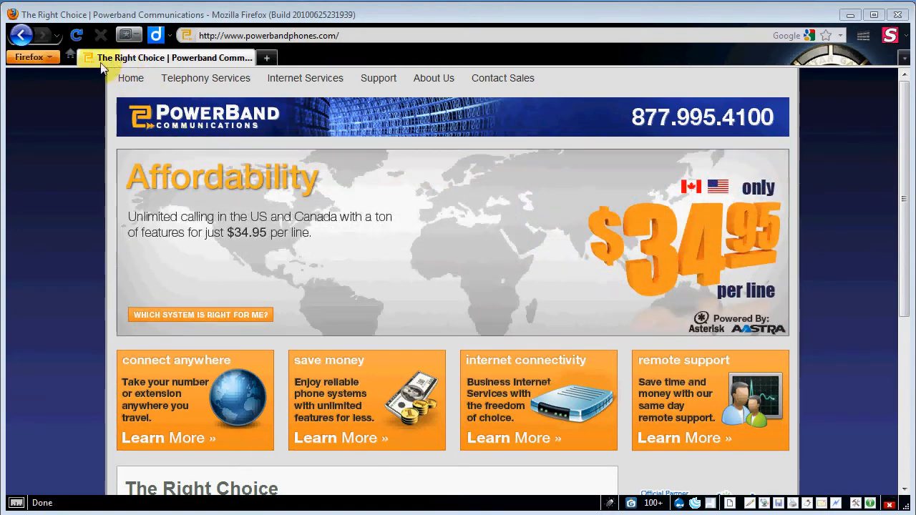
mouse_move(60, 200)
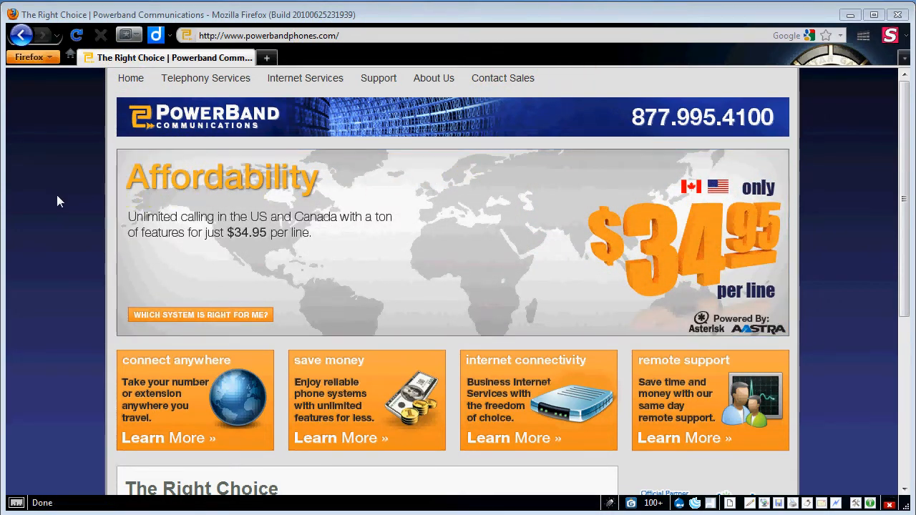
mouse_move(85, 136)
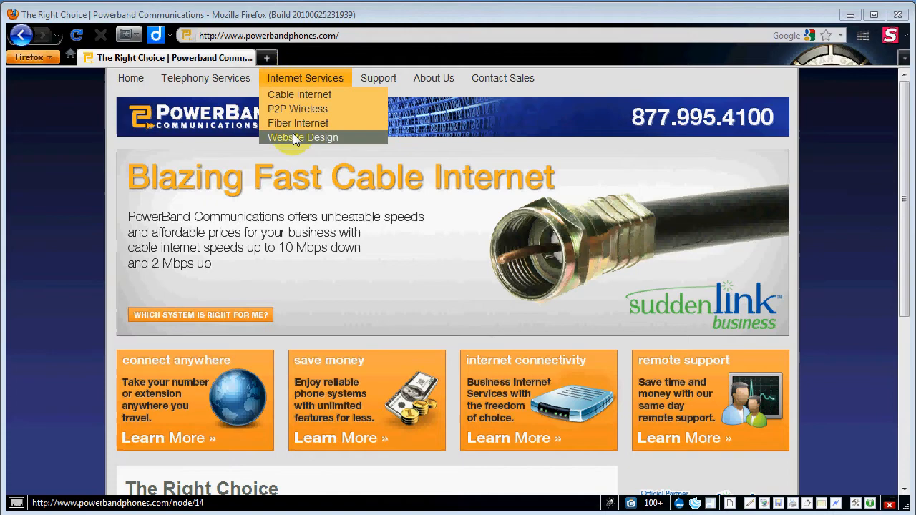
mouse_move(378, 77)
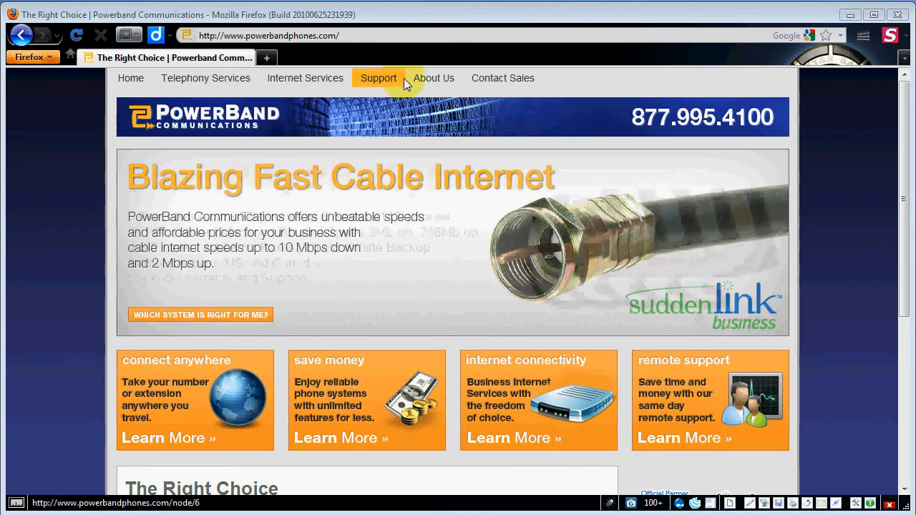
Go to the site's /user address to reach the account login form
left_click(305, 77)
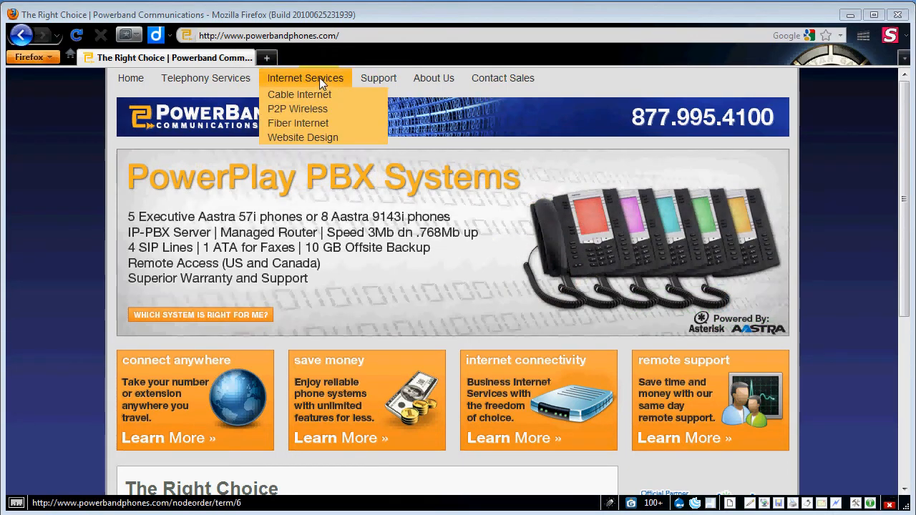
mouse_move(314, 80)
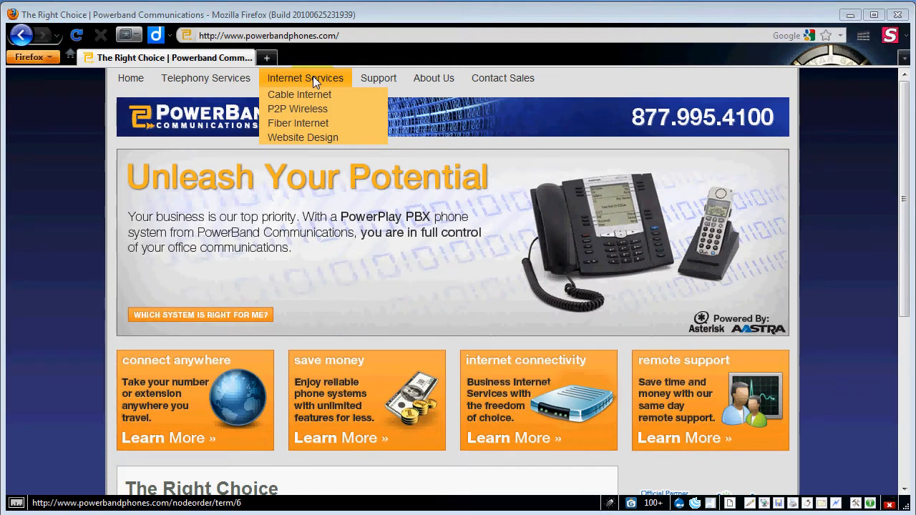
mouse_move(299, 94)
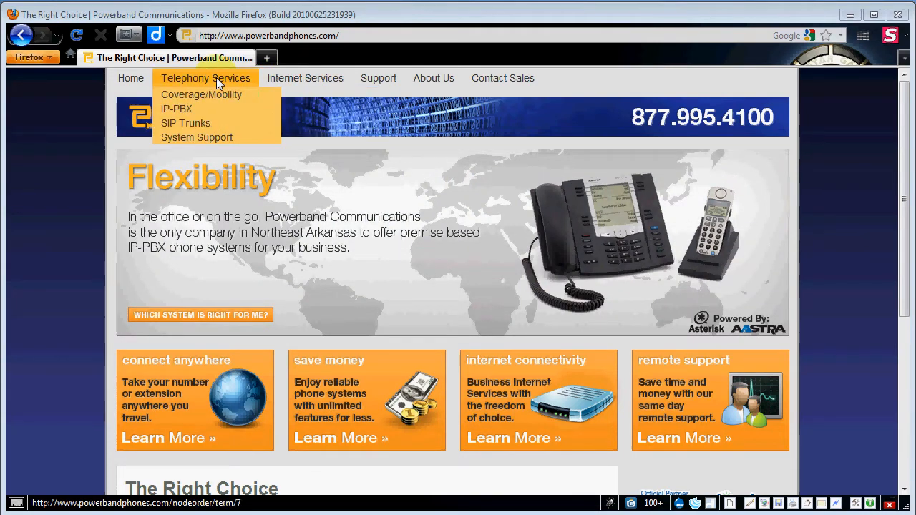
mouse_move(206, 77)
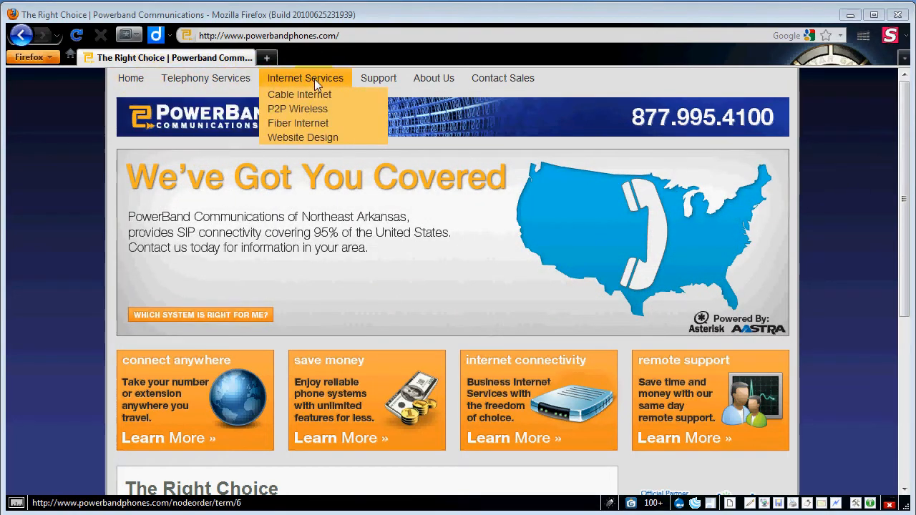
mouse_move(380, 42)
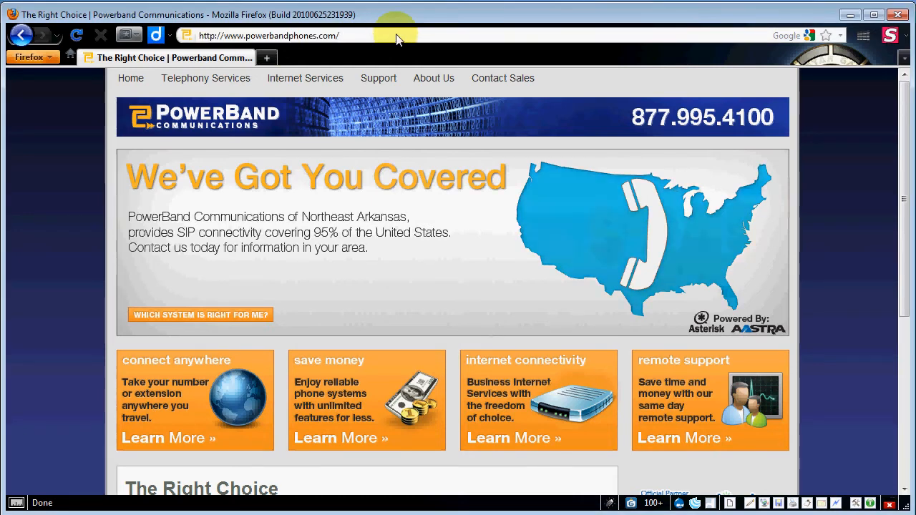
type("/user")
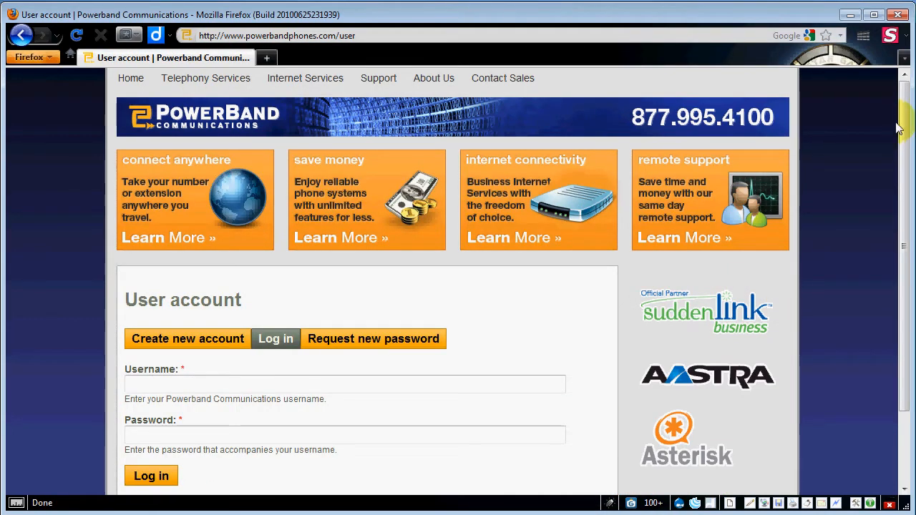
scroll("down", 3)
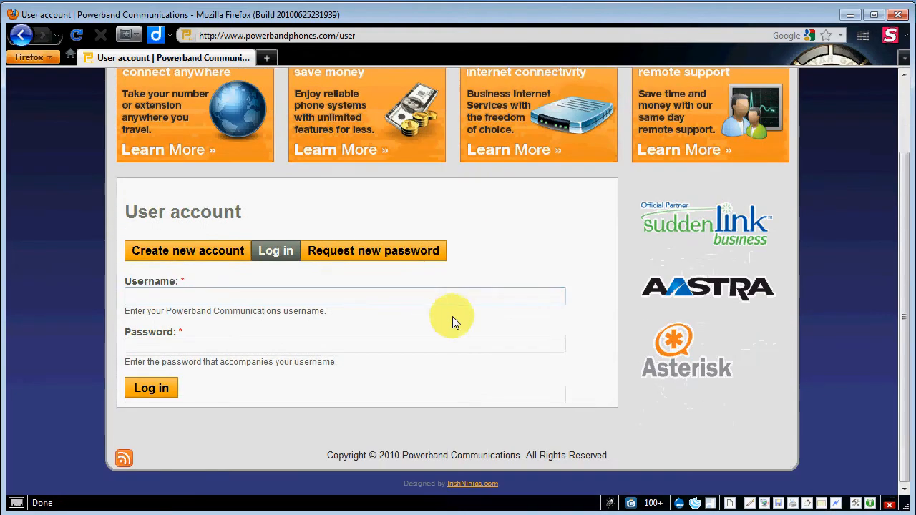
scroll("up", 3)
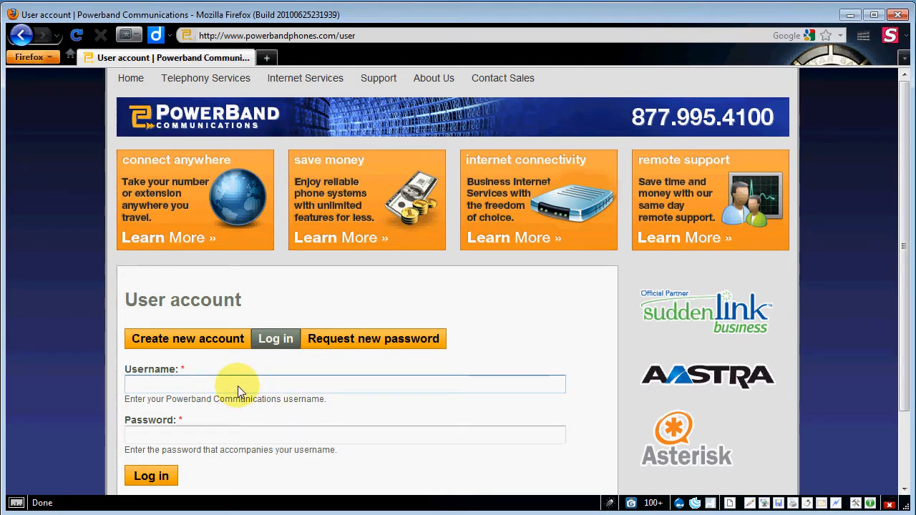
type("testuser")
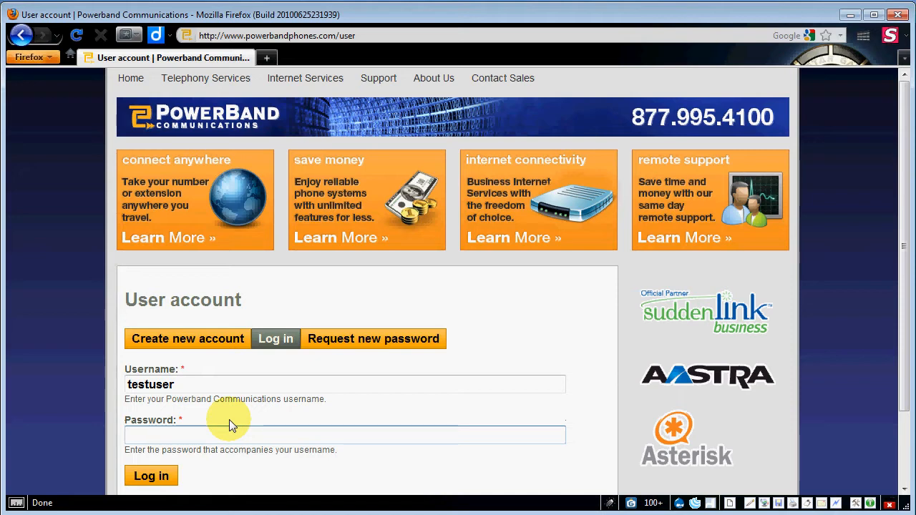
left_click(343, 435)
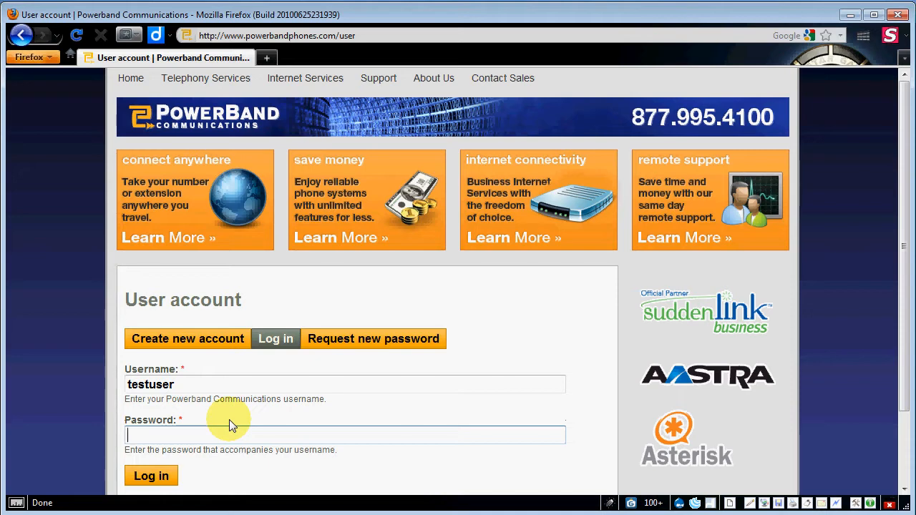
type("password")
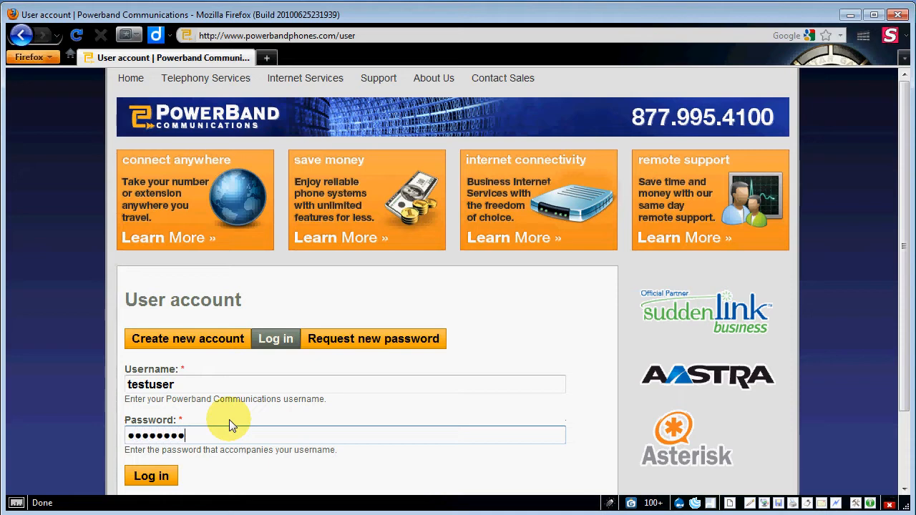
left_click(152, 475)
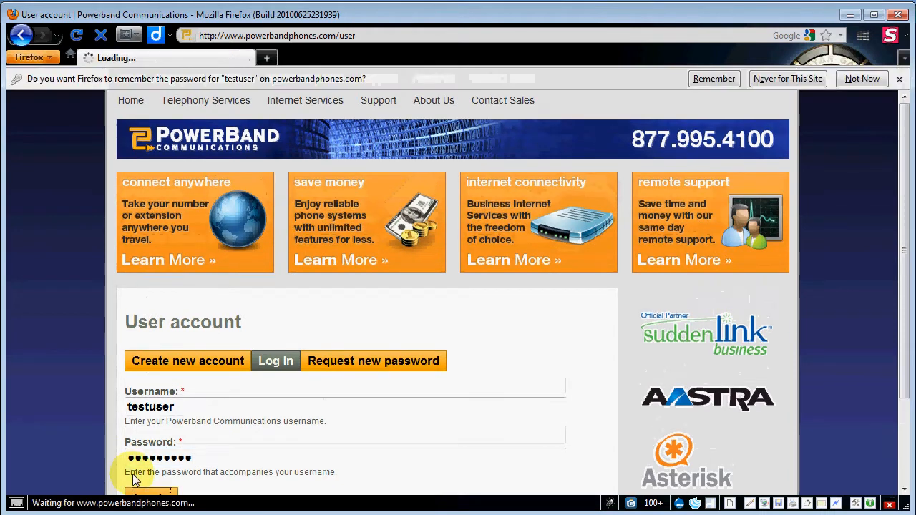
Complete sign-in and reach the testuser profile page through the Administer menu's My account entry
left_click(150, 496)
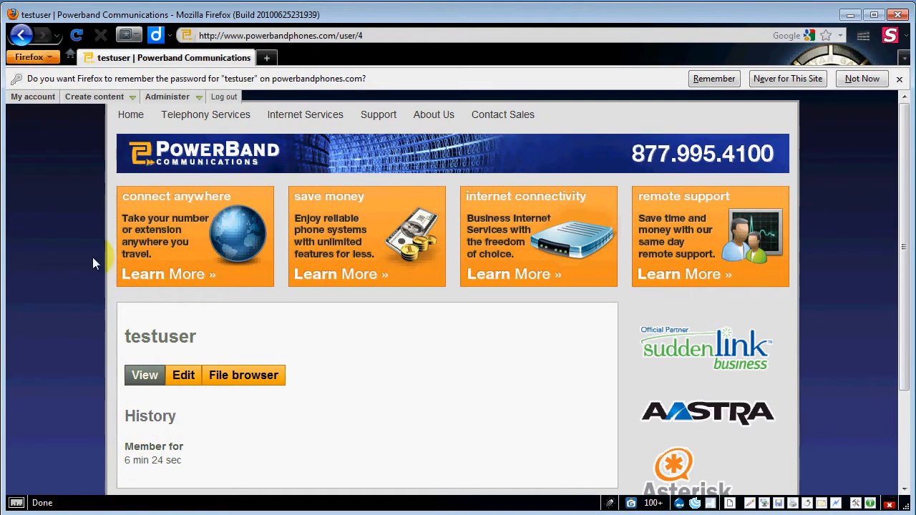
left_click(166, 97)
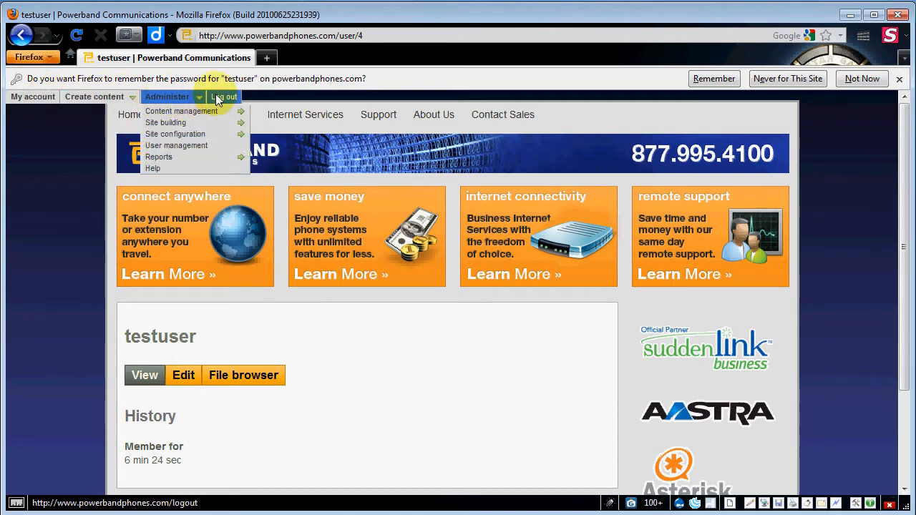
left_click(95, 98)
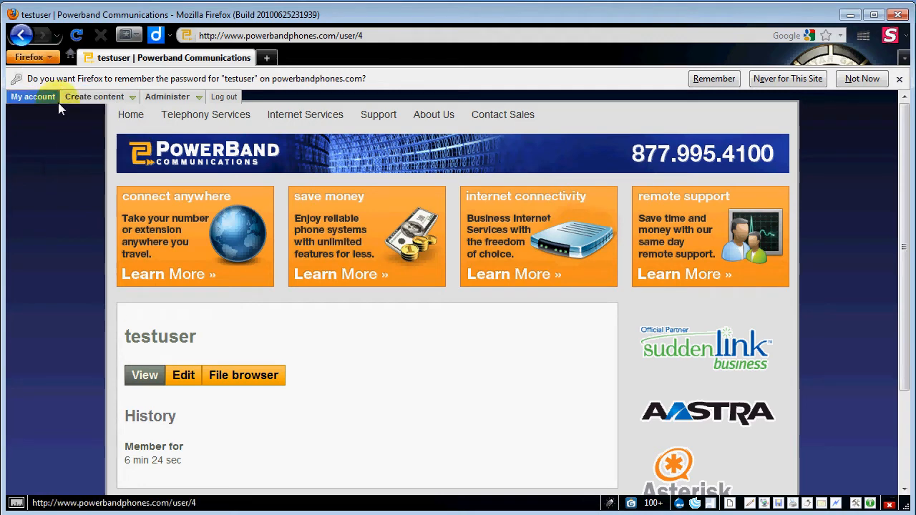
left_click(95, 97)
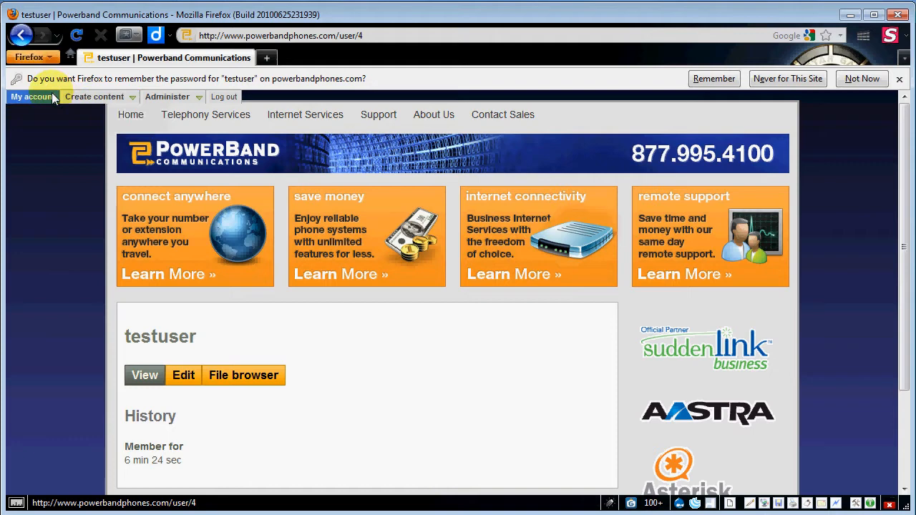
left_click(94, 97)
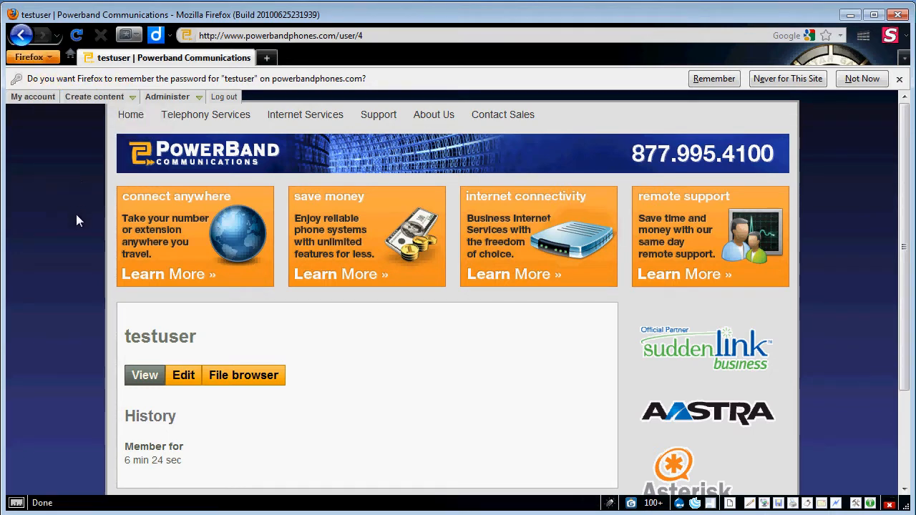
scroll("down", 3)
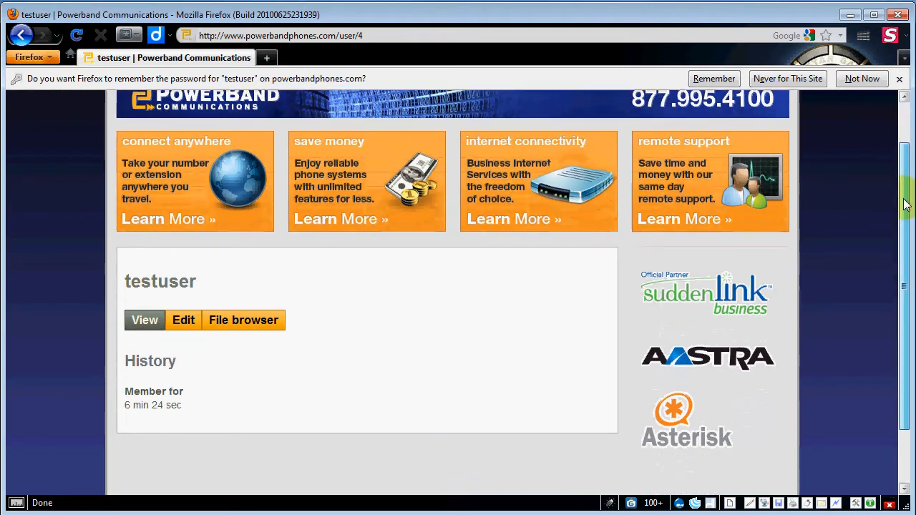
scroll("up", 3)
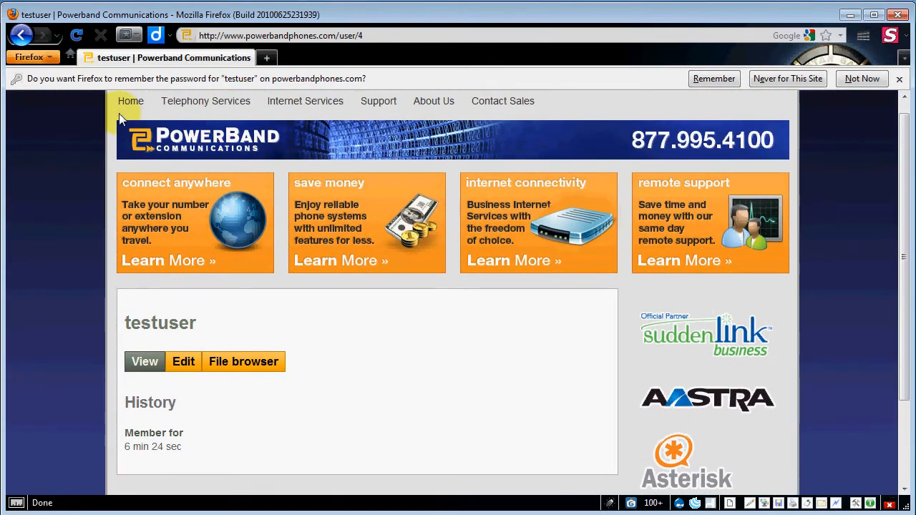
Return to the home page and scroll to The Right Choice welcome content
left_click(130, 100)
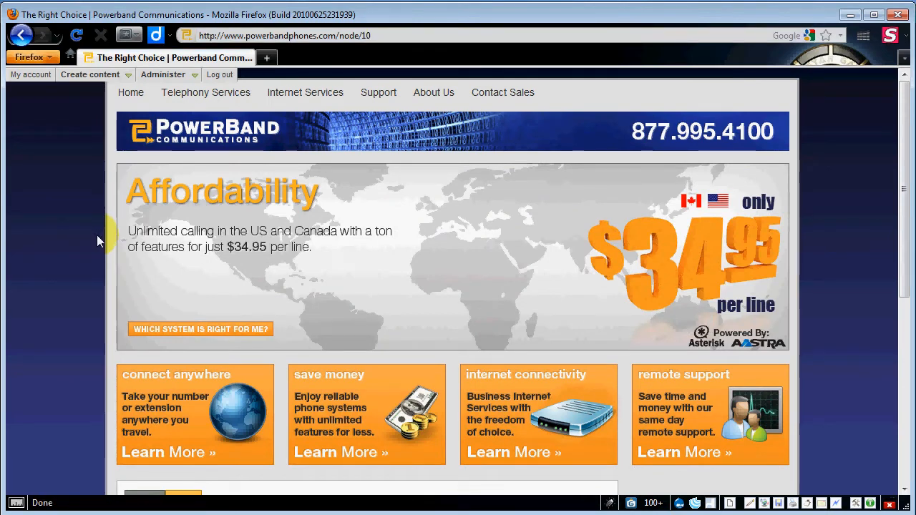
mouse_move(103, 236)
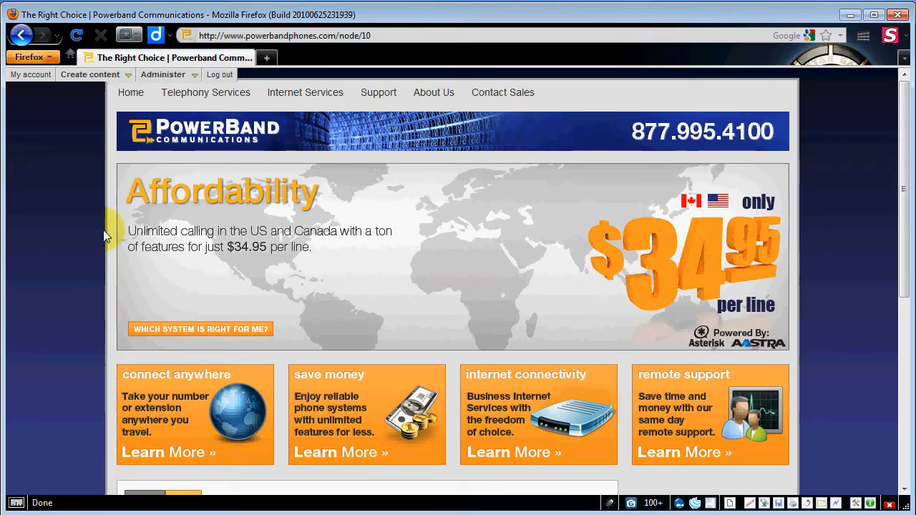
mouse_move(375, 118)
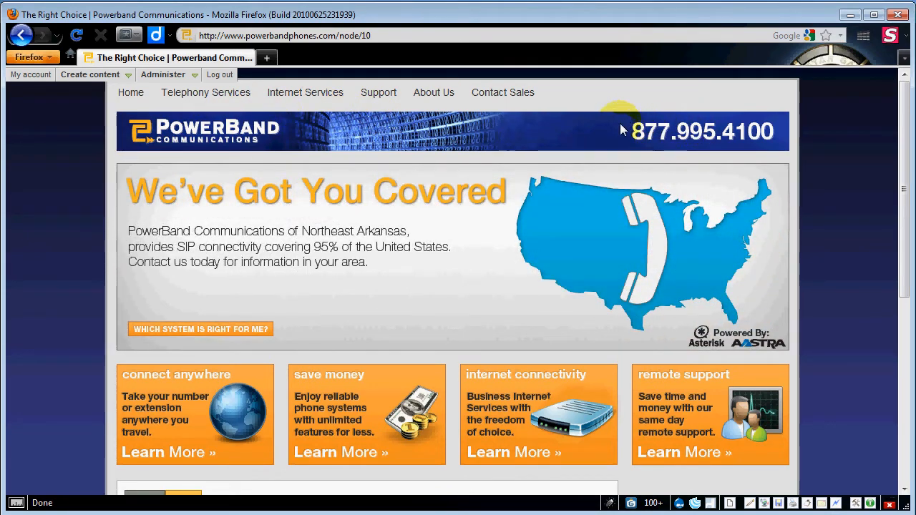
mouse_move(114, 174)
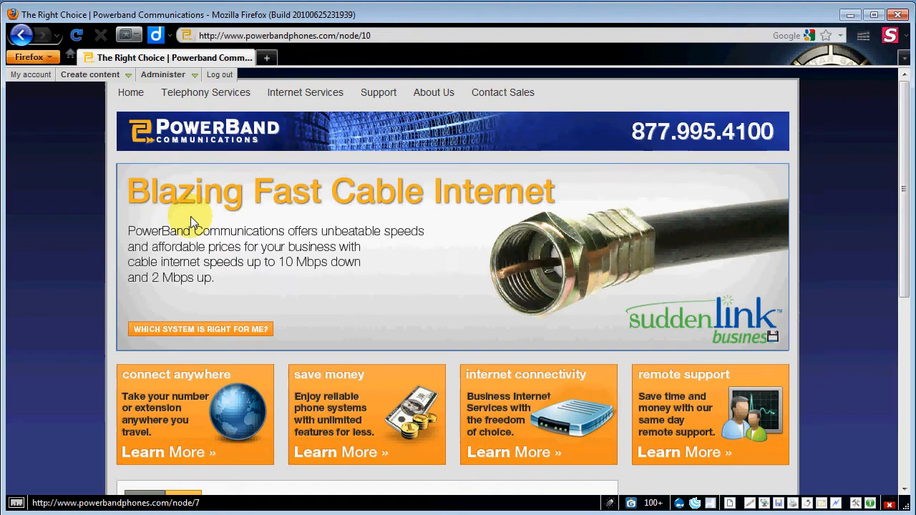
mouse_move(230, 259)
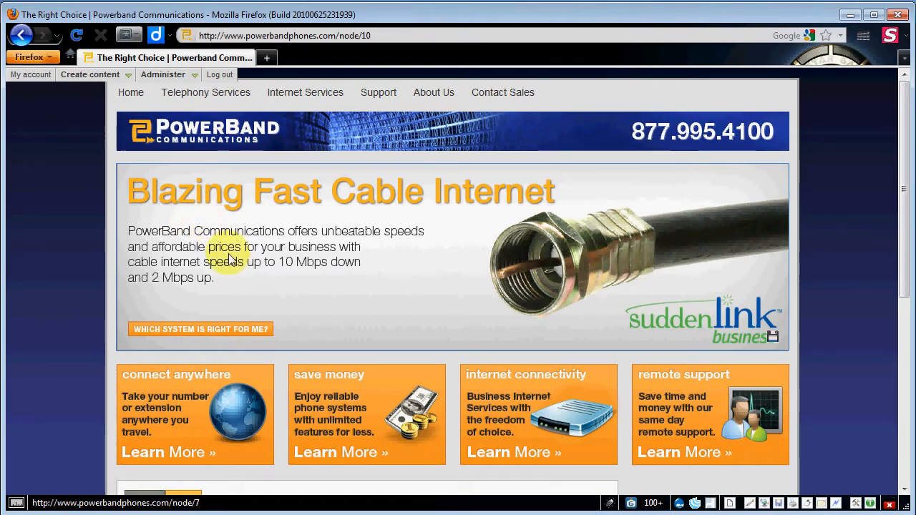
scroll("down", 3)
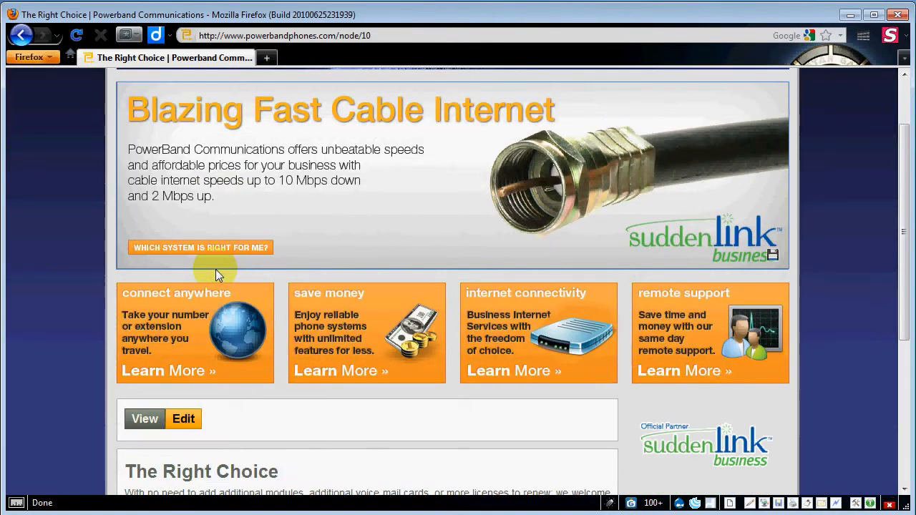
scroll("down", 3)
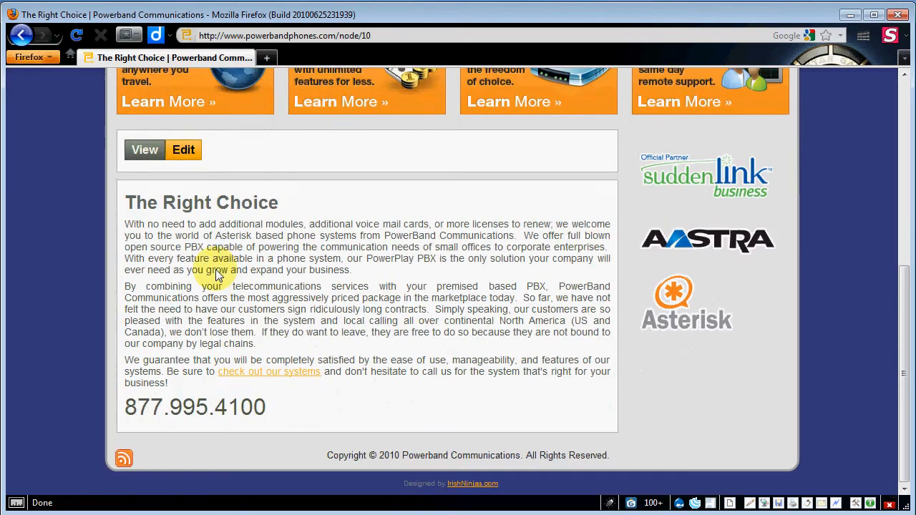
mouse_move(447, 283)
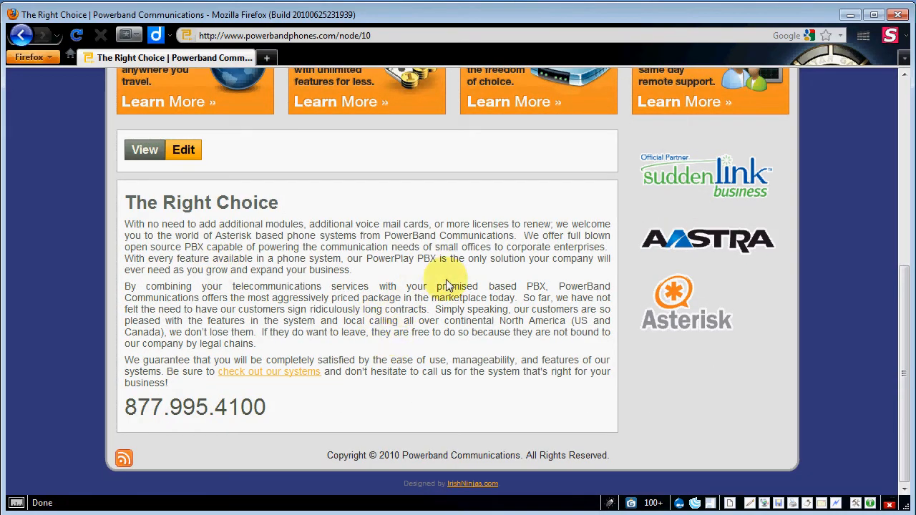
mouse_move(154, 229)
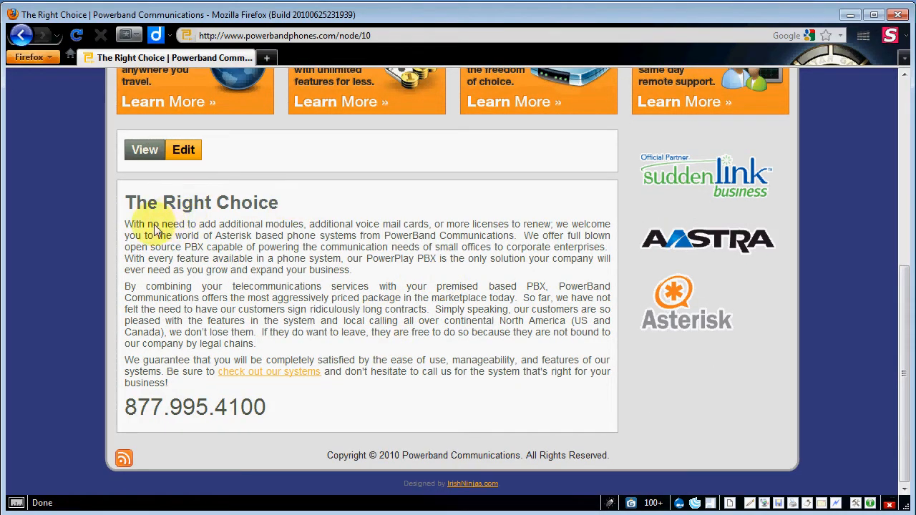
mouse_move(547, 300)
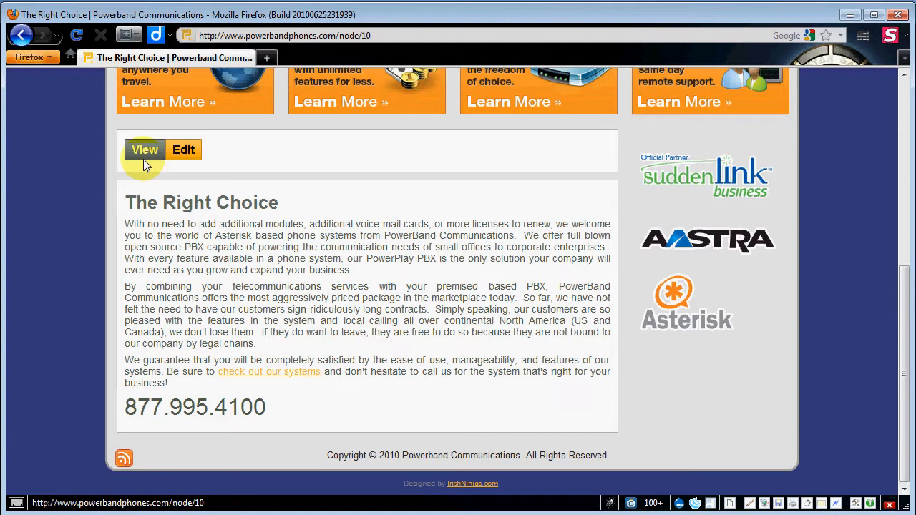
mouse_move(247, 203)
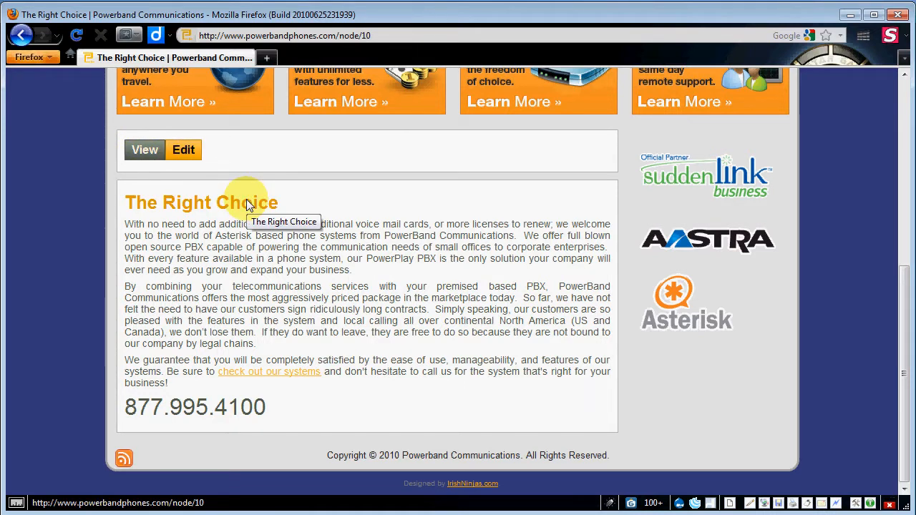
mouse_move(243, 206)
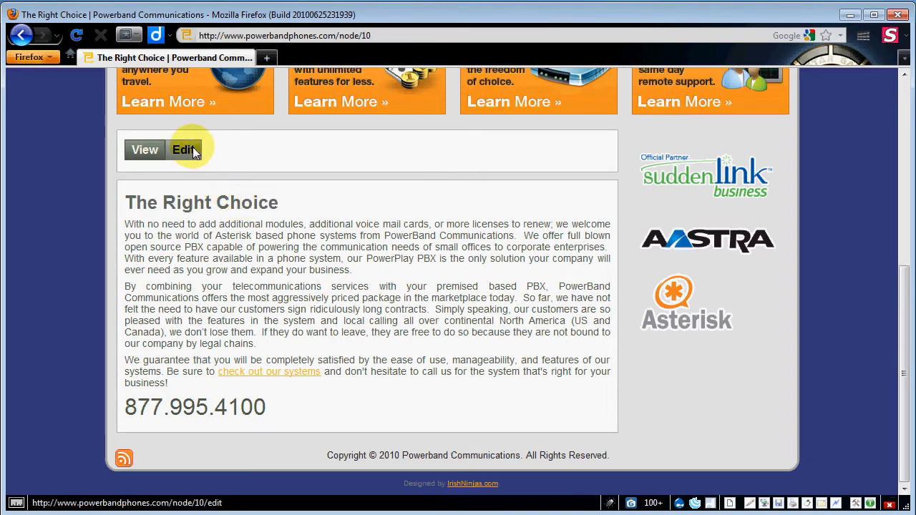
Switch The Right Choice node to its Edit form and review the title and menu settings fields
left_click(183, 150)
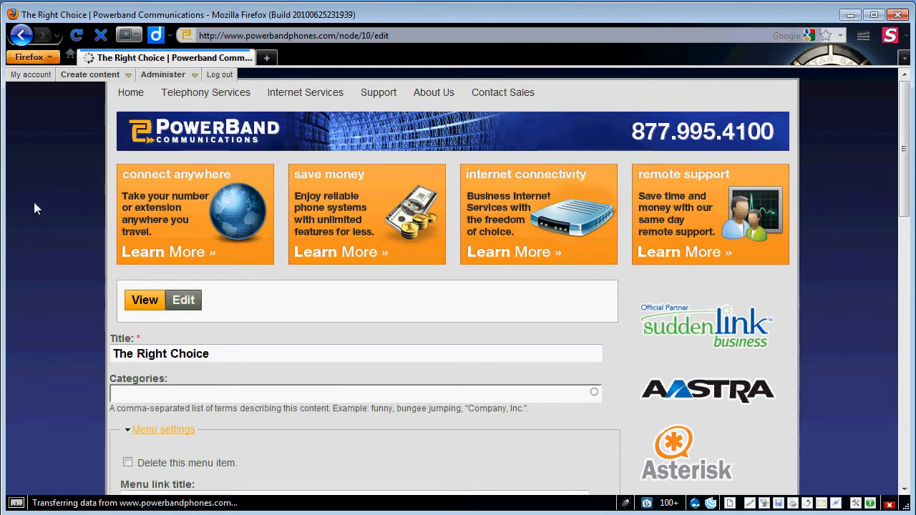
scroll("down", 3)
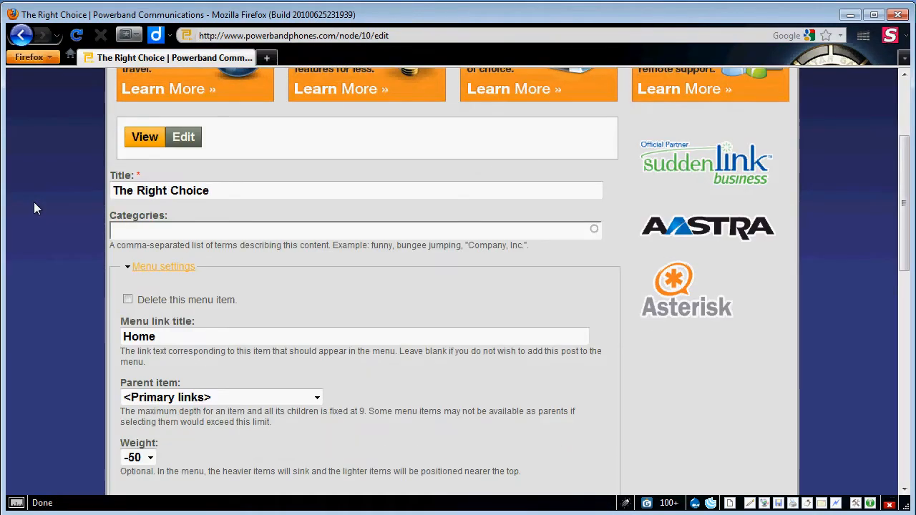
scroll("up", 3)
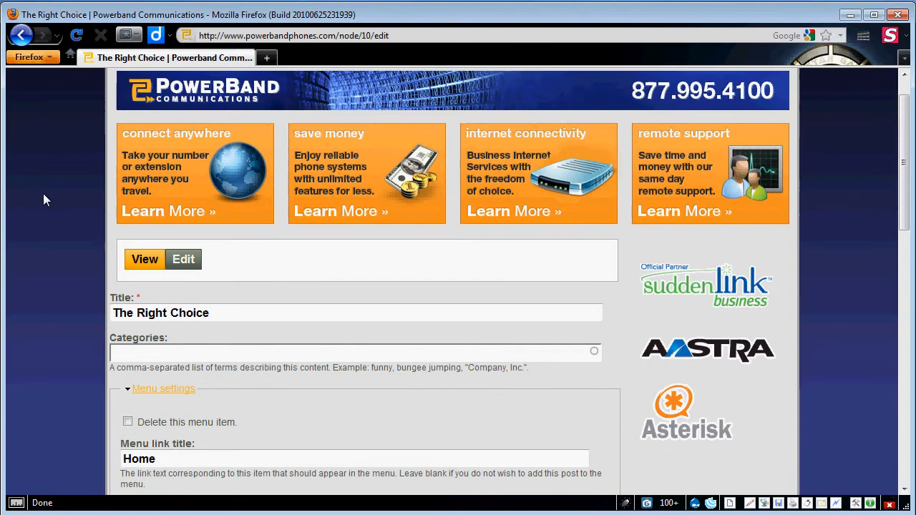
scroll("down", 3)
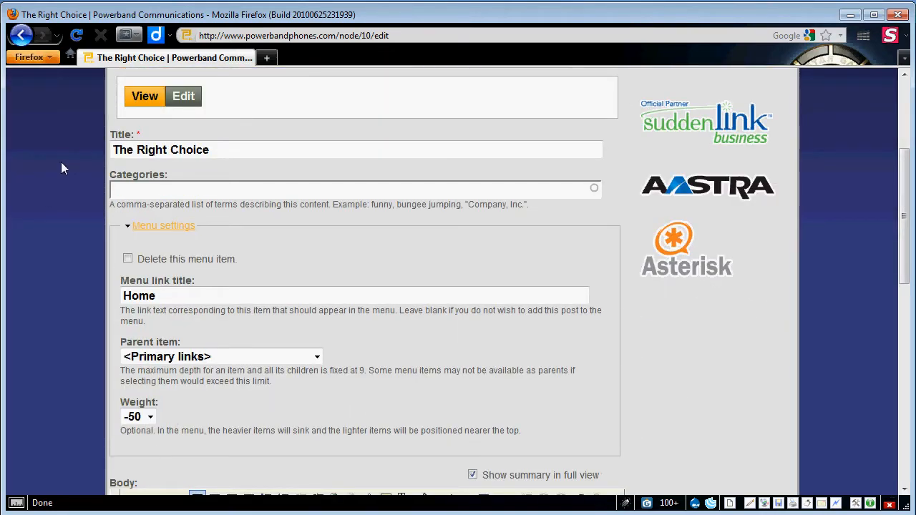
mouse_move(172, 165)
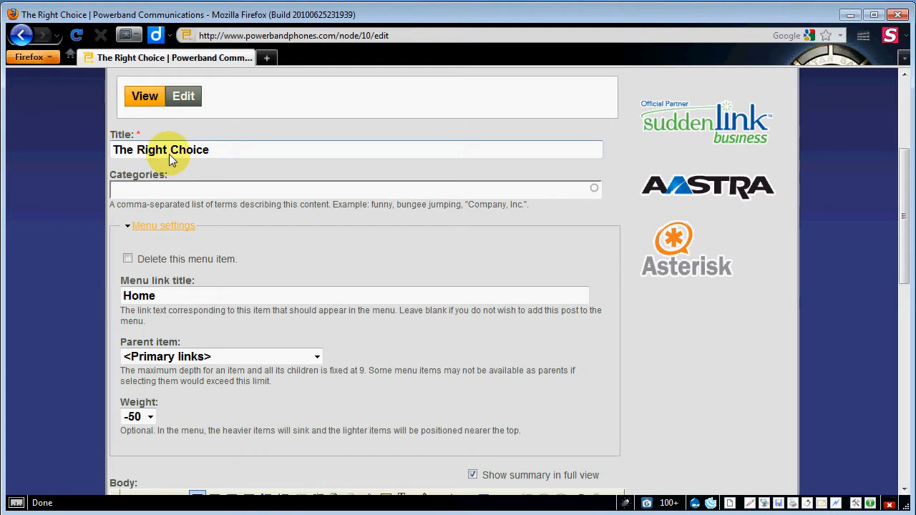
mouse_move(172, 164)
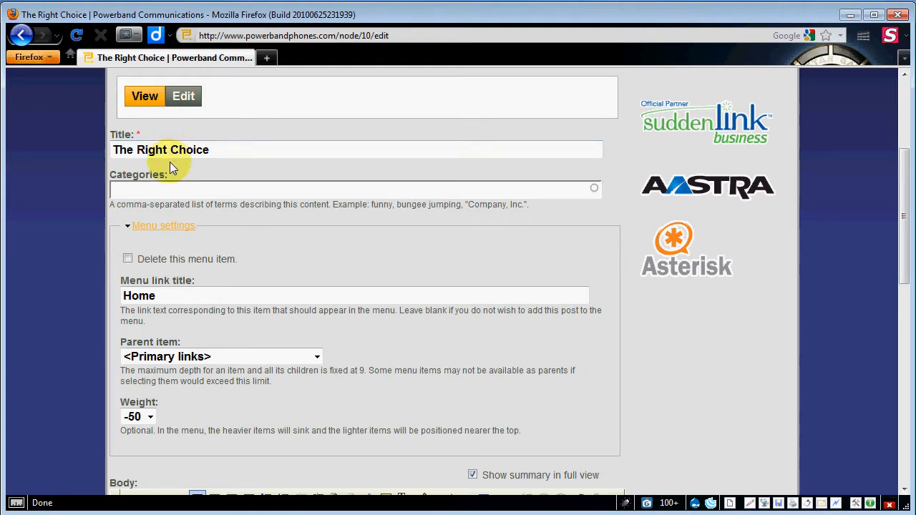
mouse_move(206, 209)
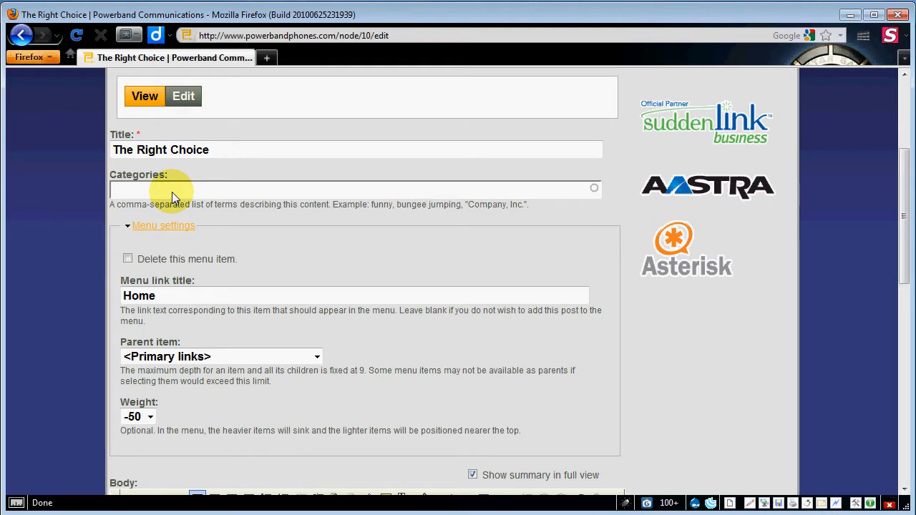
mouse_move(126, 189)
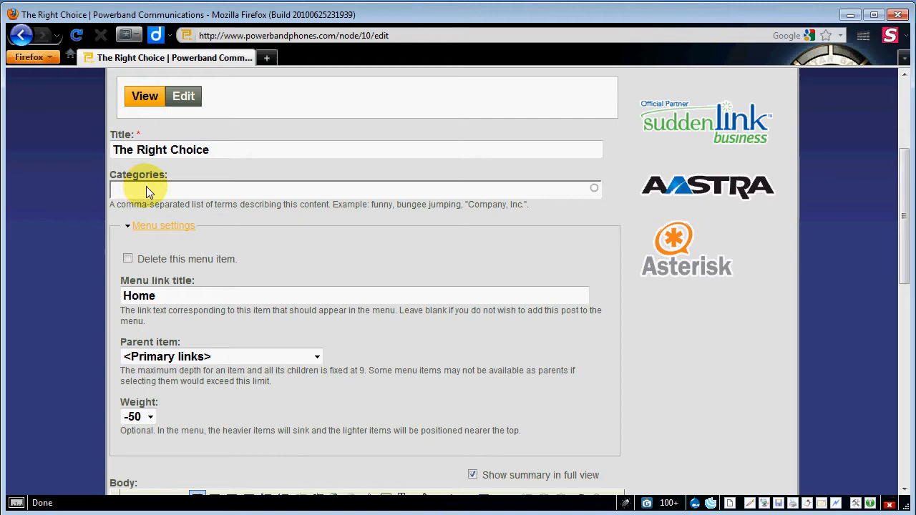
mouse_move(326, 234)
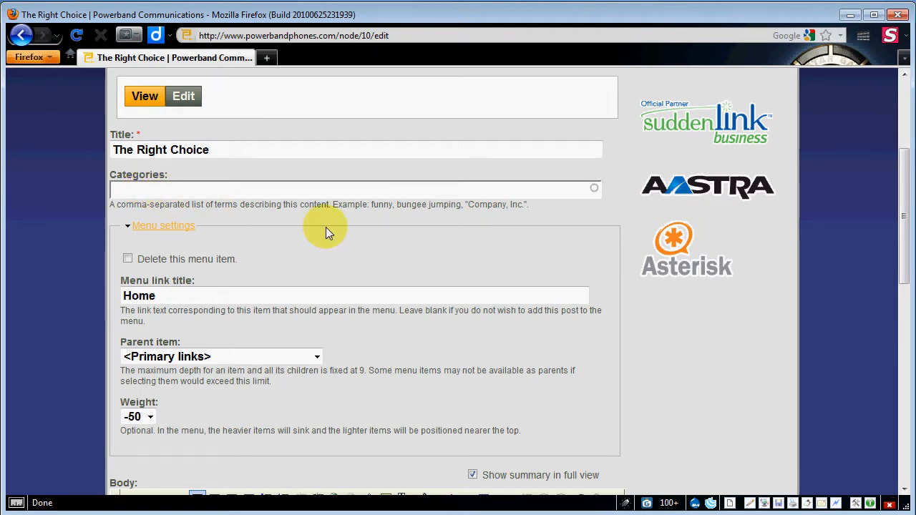
scroll("down", 3)
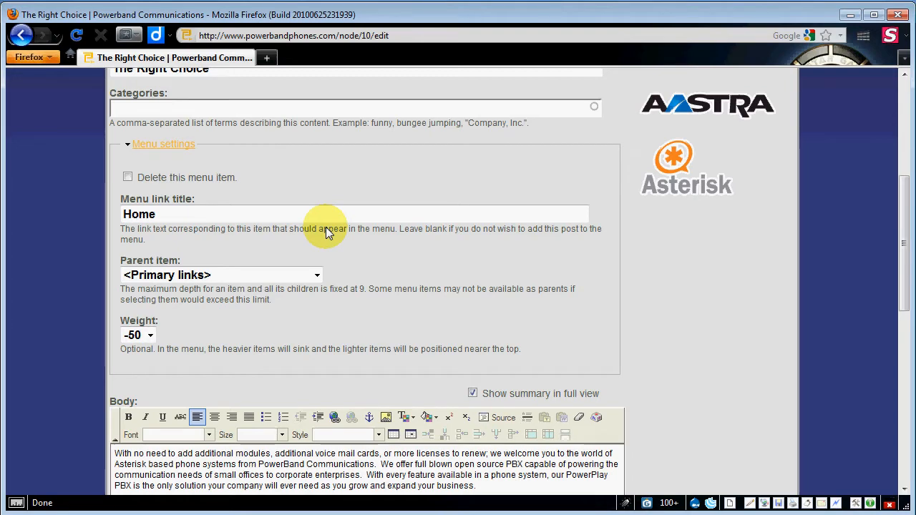
mouse_move(298, 215)
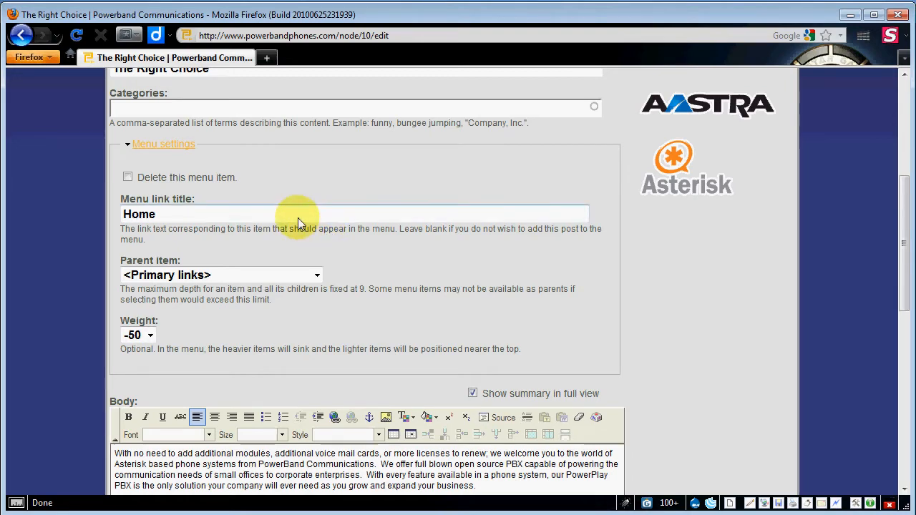
scroll("down", 3)
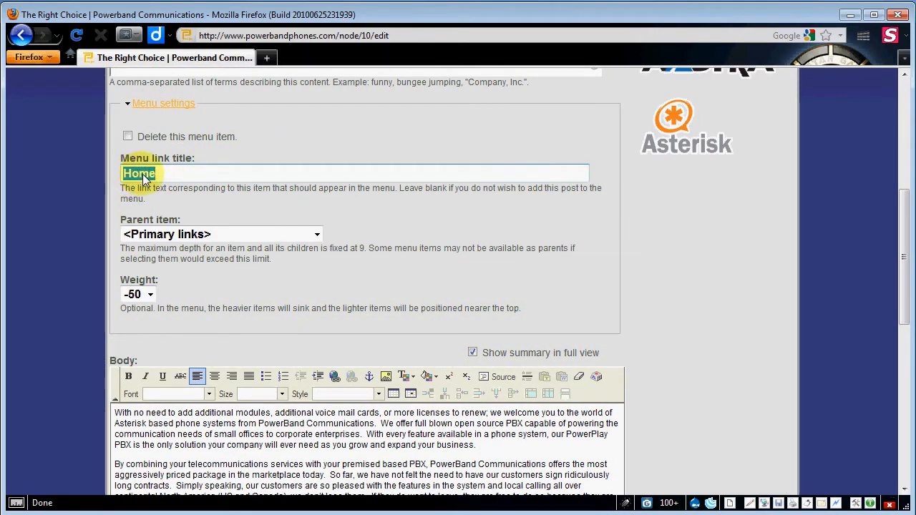
scroll("up", 3)
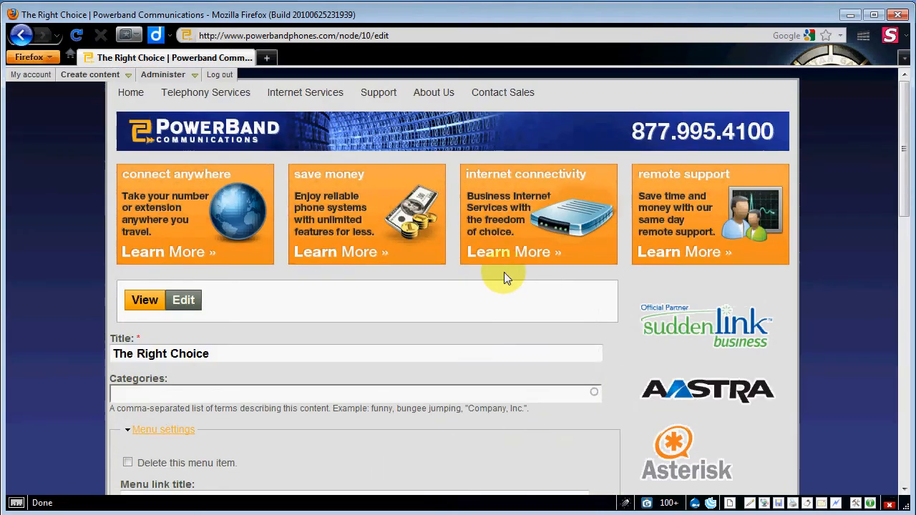
mouse_move(75, 189)
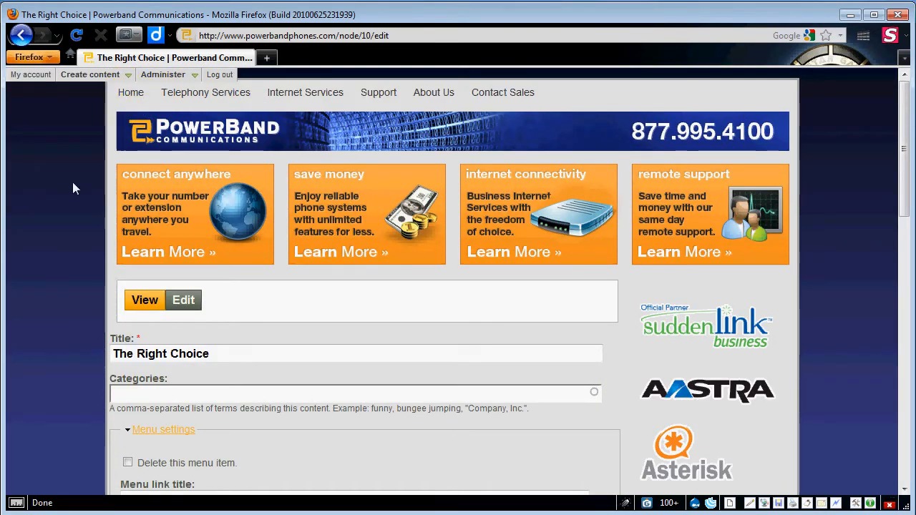
scroll("down", 3)
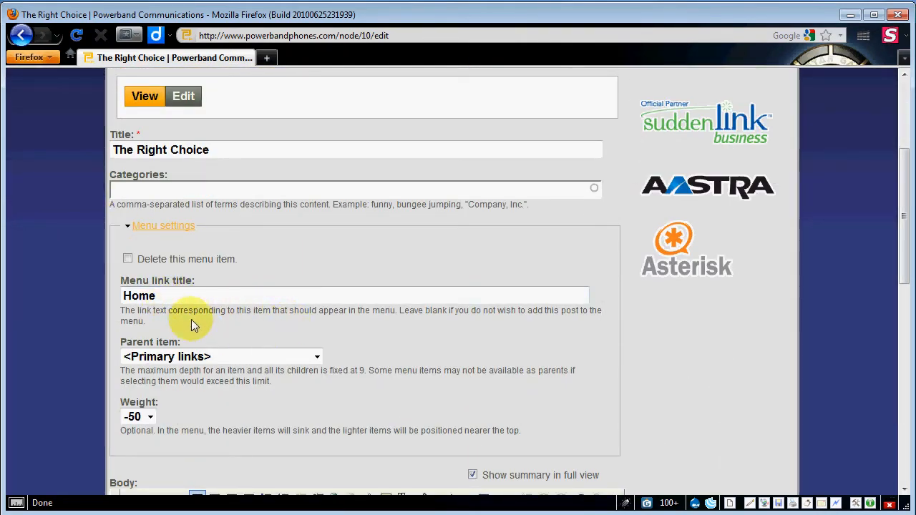
mouse_move(164, 344)
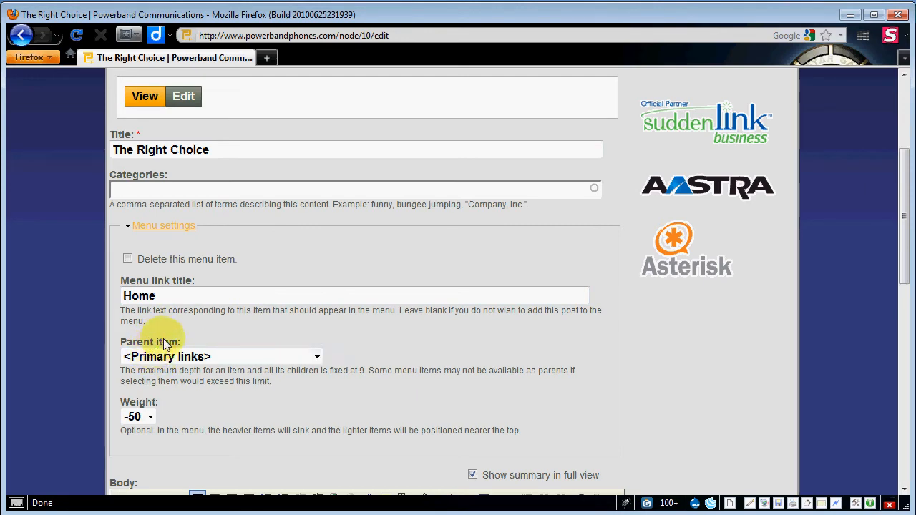
mouse_move(350, 369)
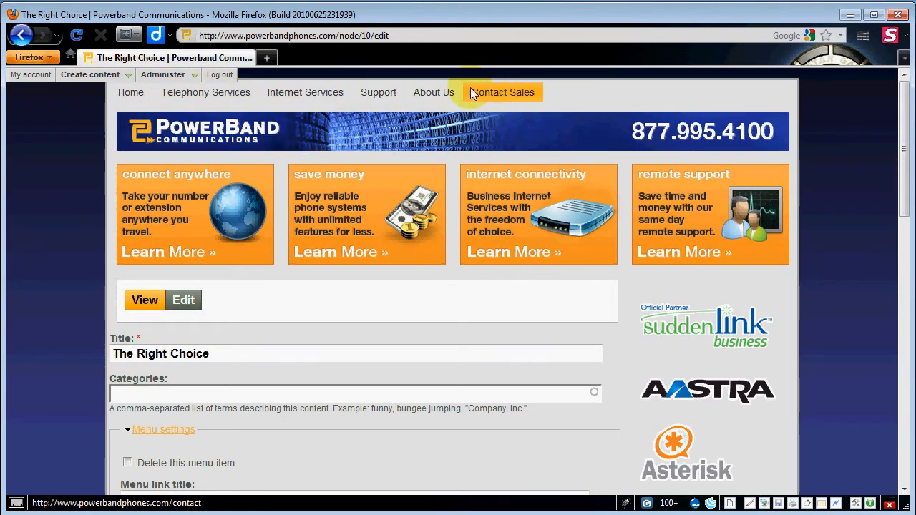
mouse_move(378, 91)
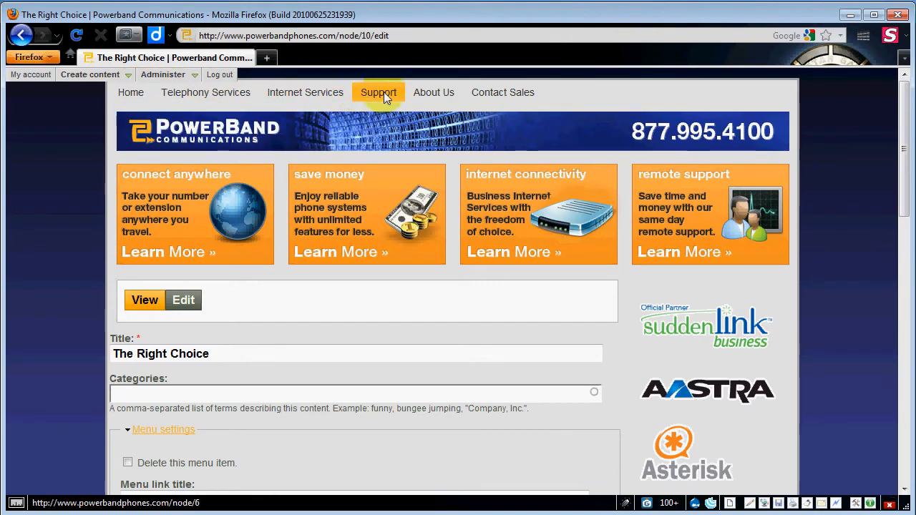
mouse_move(130, 92)
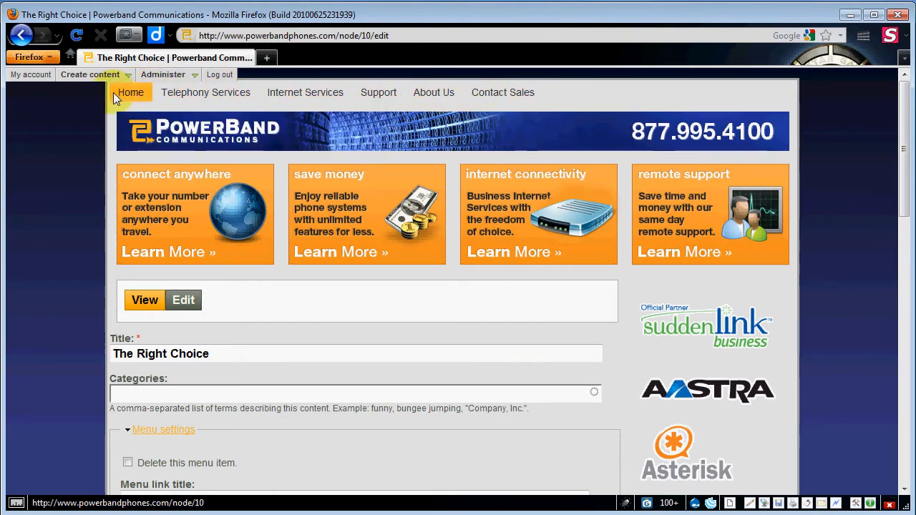
scroll("down", 3)
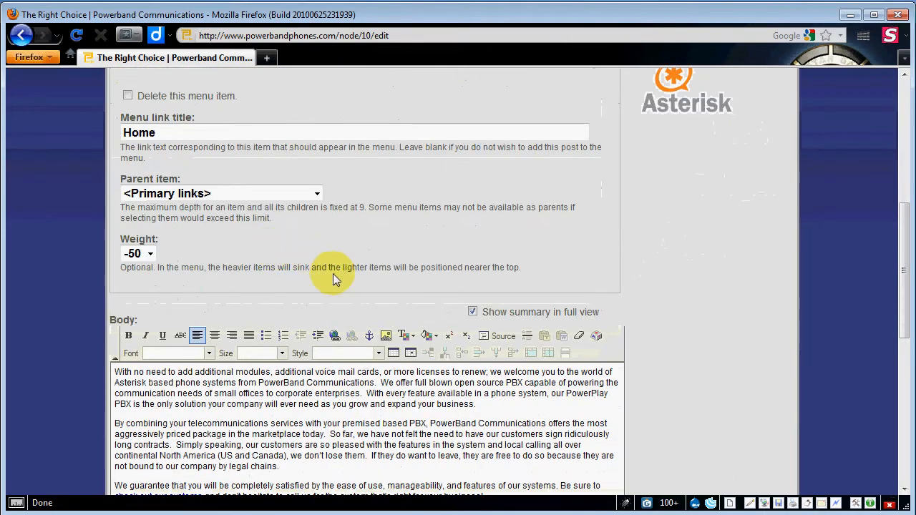
left_click(315, 193)
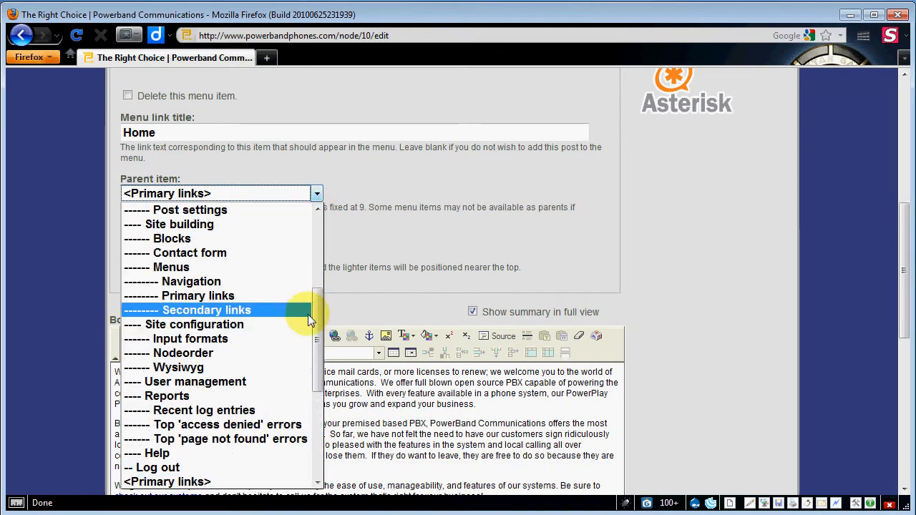
scroll("down", 3)
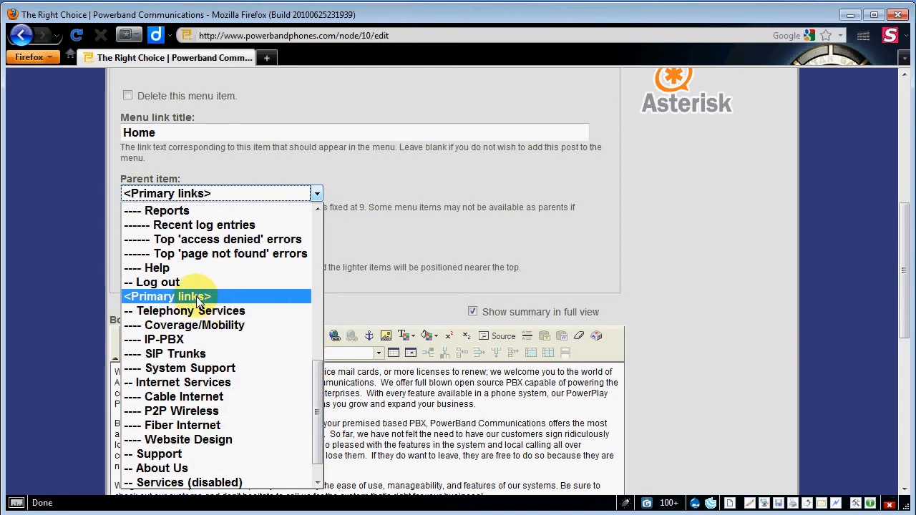
left_click(167, 296)
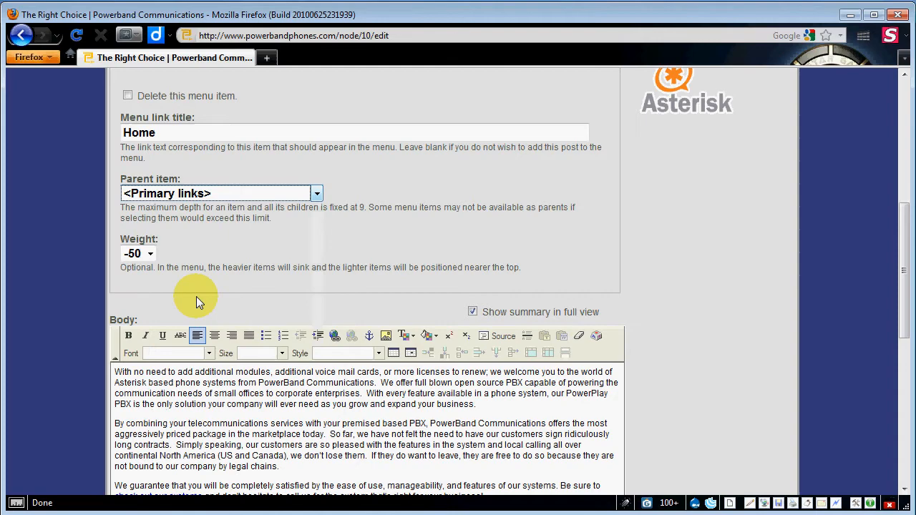
scroll("down", 3)
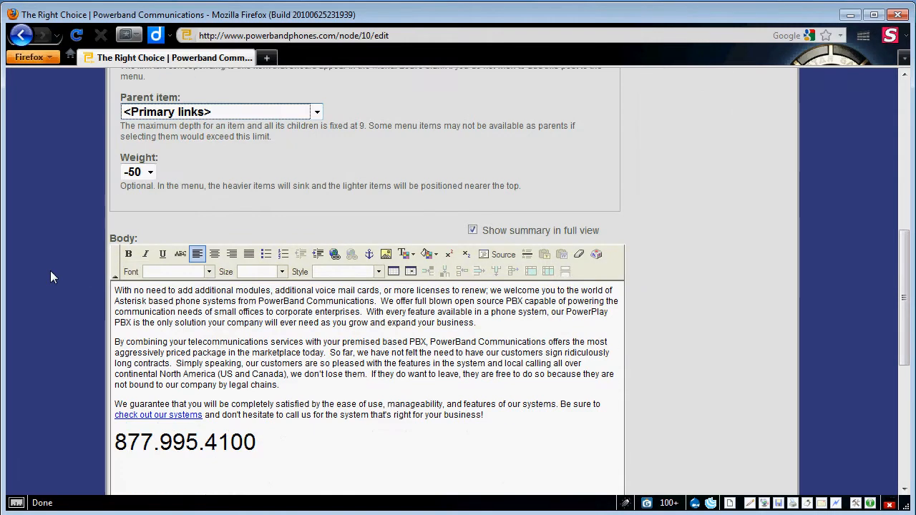
Insert the word 'Hello' at the start of the Body's first paragraph
scroll("down", 3)
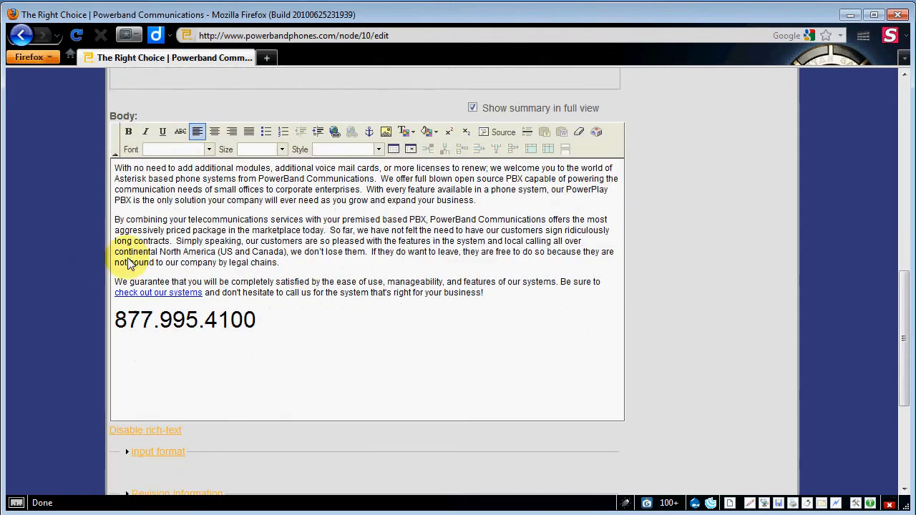
scroll("down", 3)
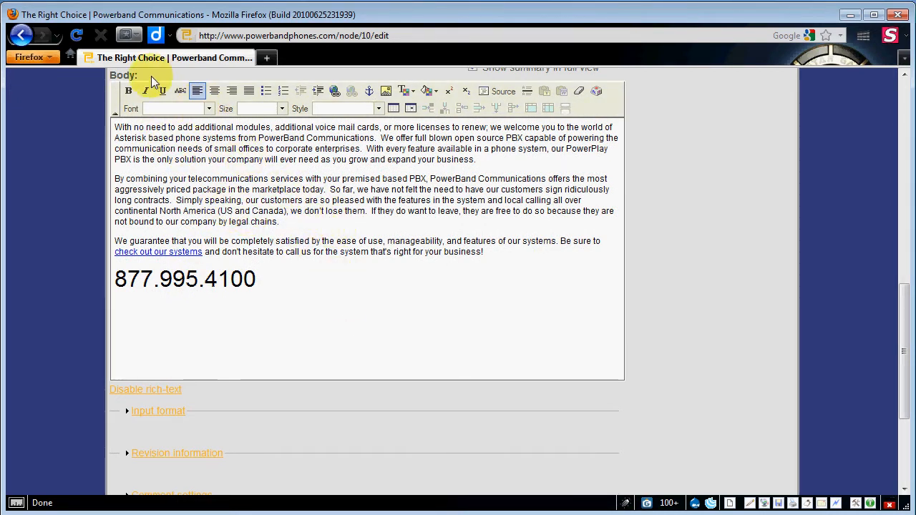
mouse_move(81, 106)
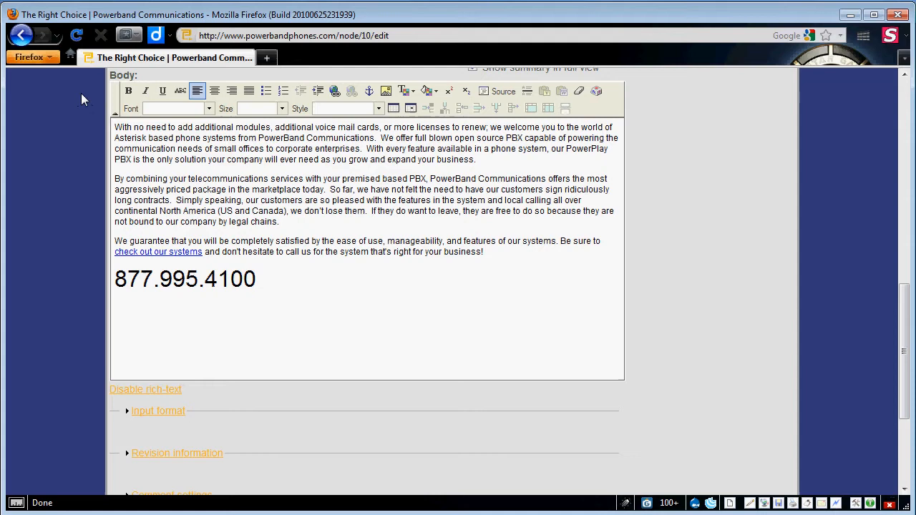
mouse_move(106, 103)
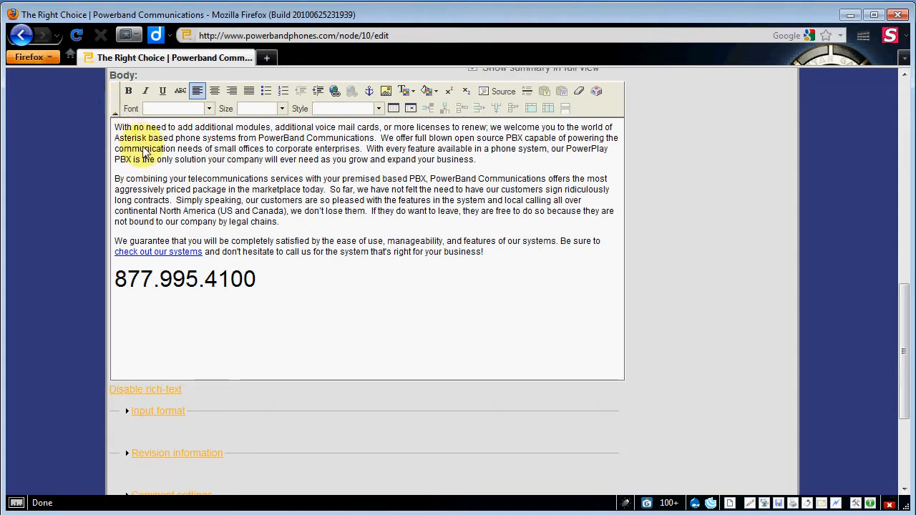
left_click_drag(114, 126, 475, 159)
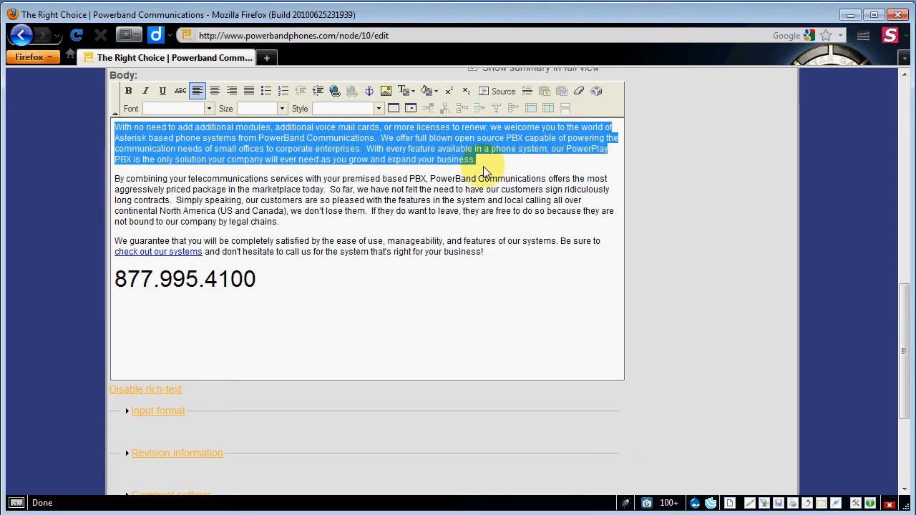
left_click(214, 136)
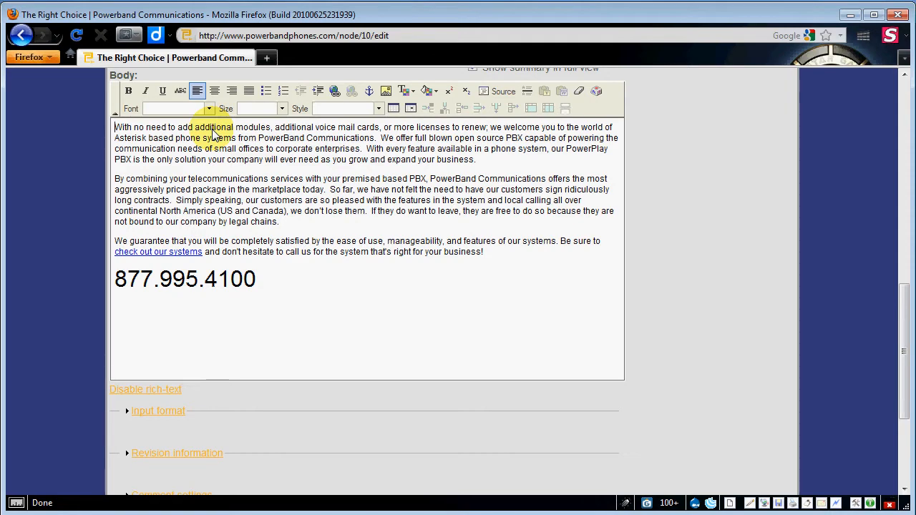
type("hello")
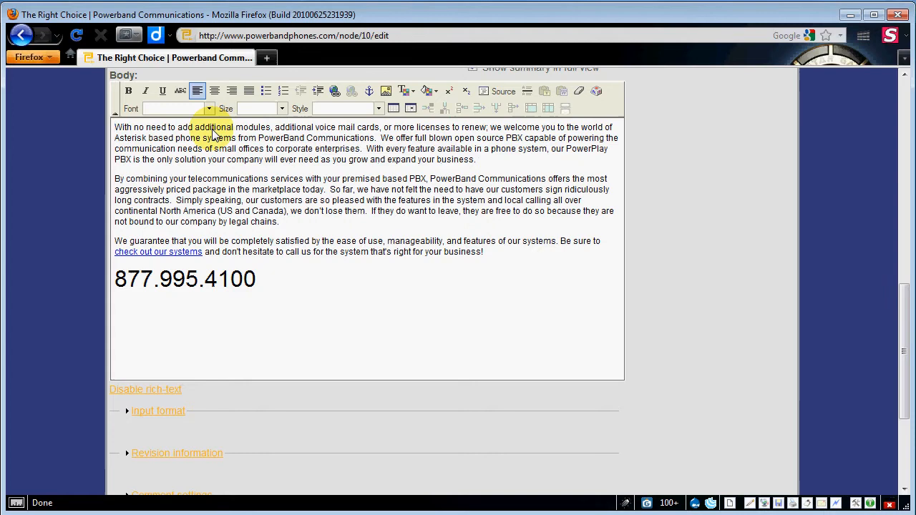
type("Hello")
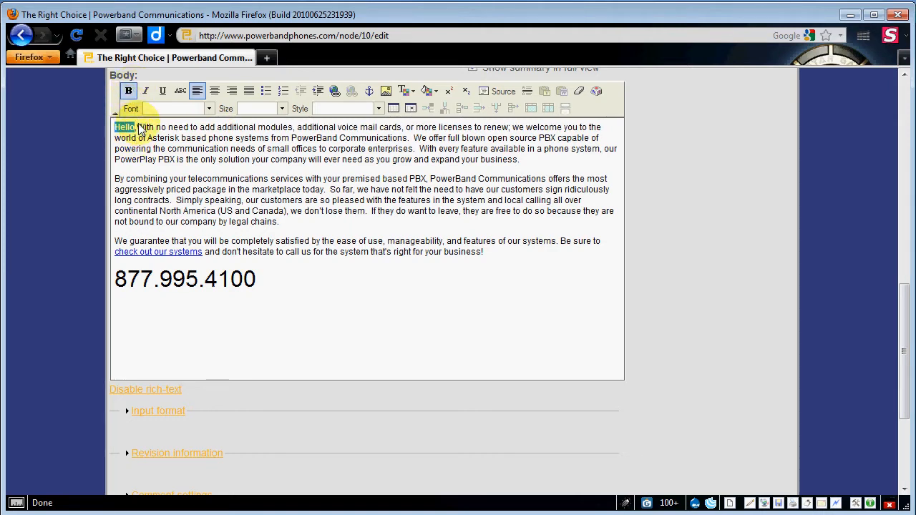
left_click(163, 92)
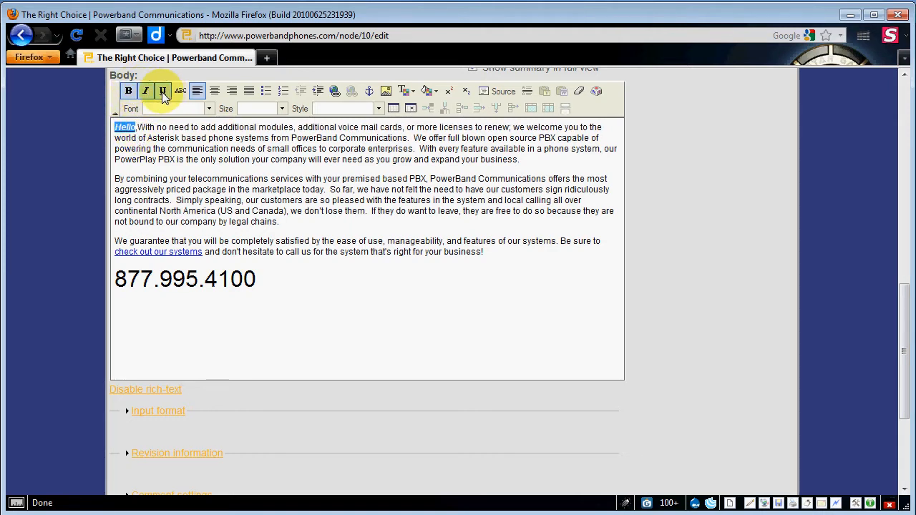
left_click(280, 109)
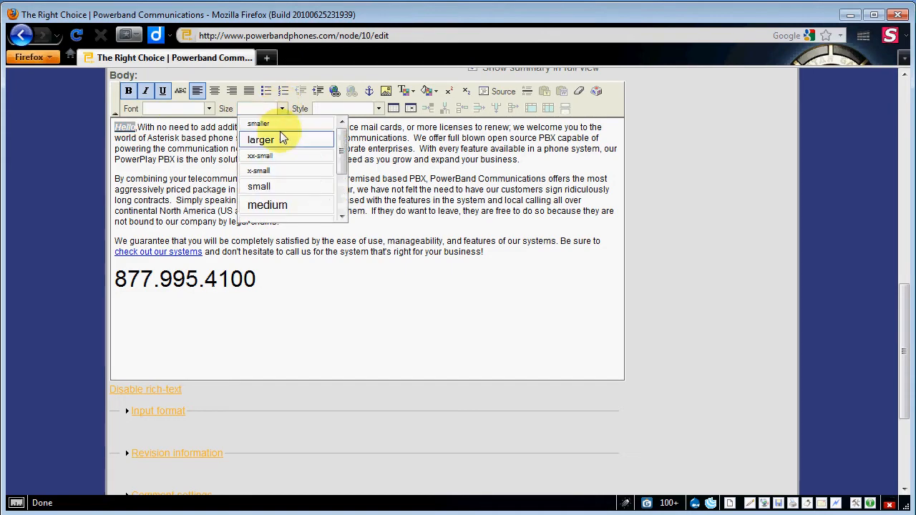
left_click(260, 140)
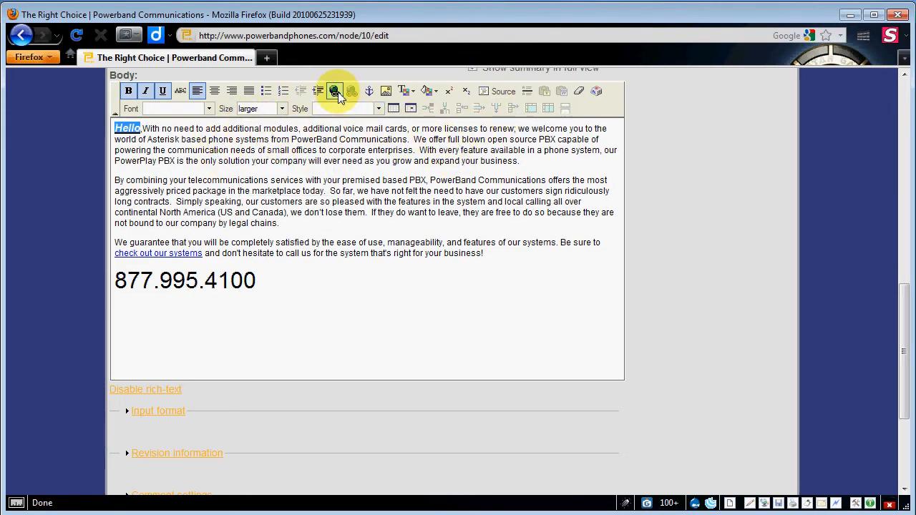
left_click(335, 92)
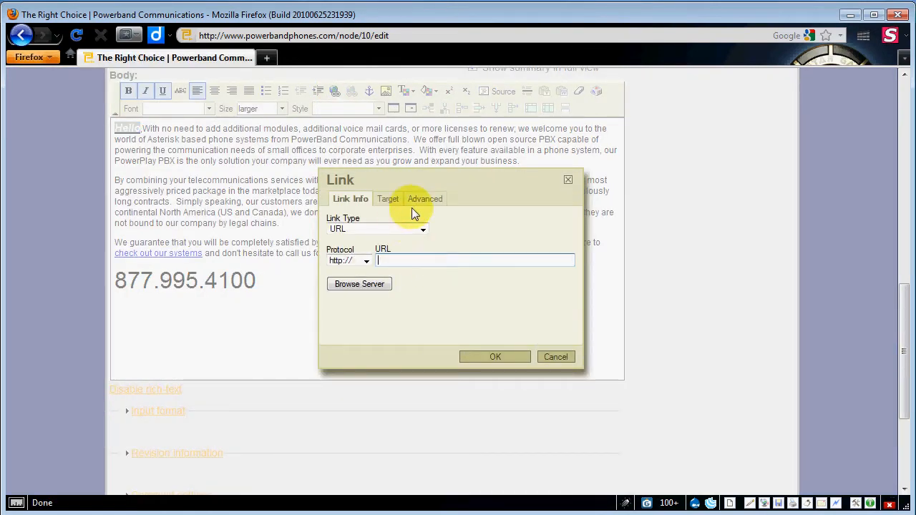
mouse_move(403, 272)
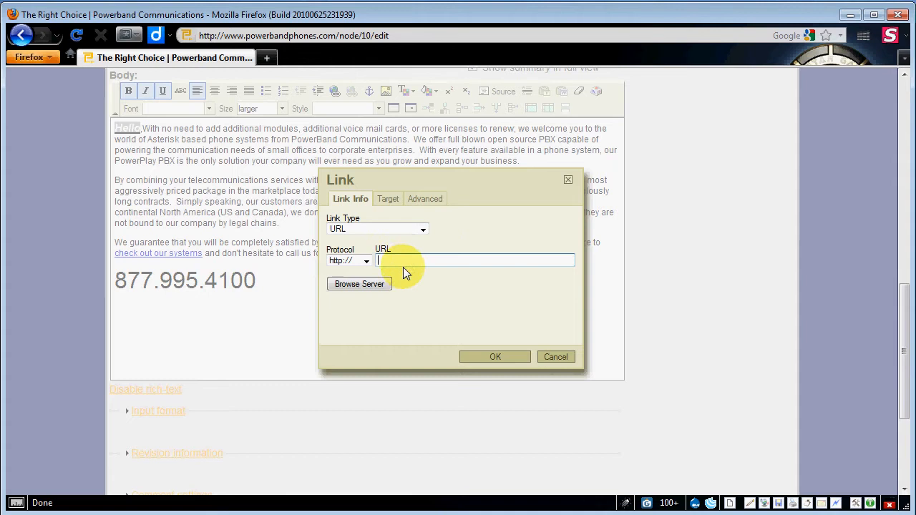
type("www.")
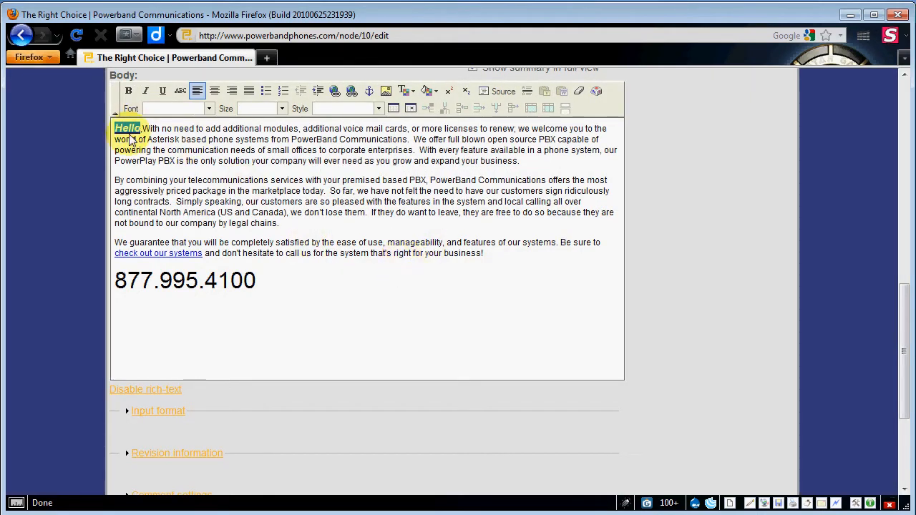
mouse_move(304, 217)
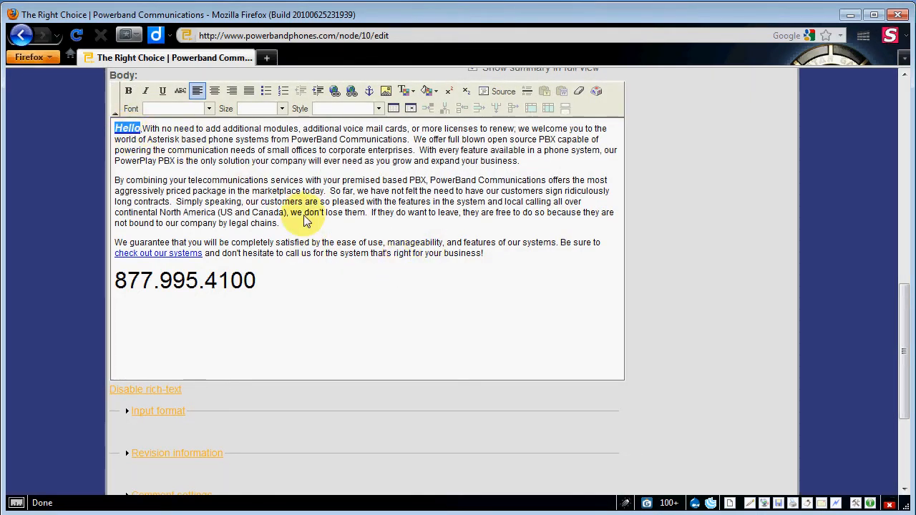
key("Delete")
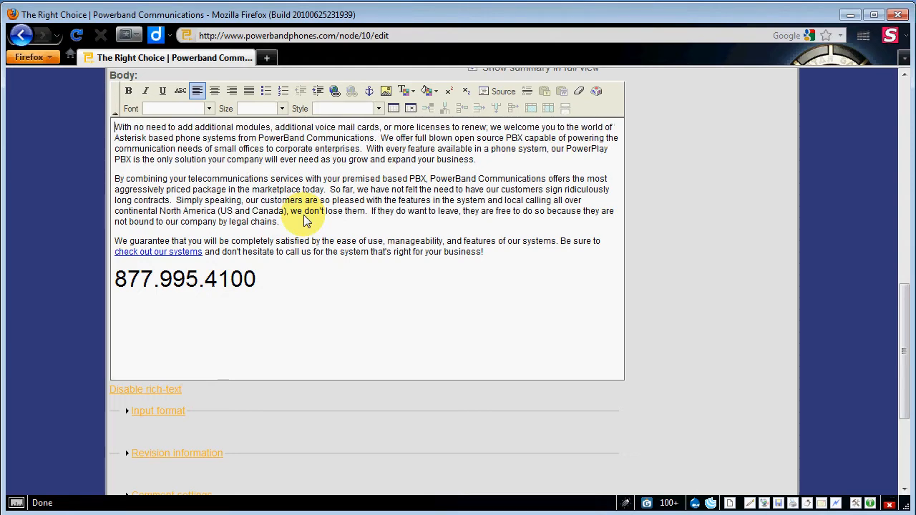
mouse_move(192, 156)
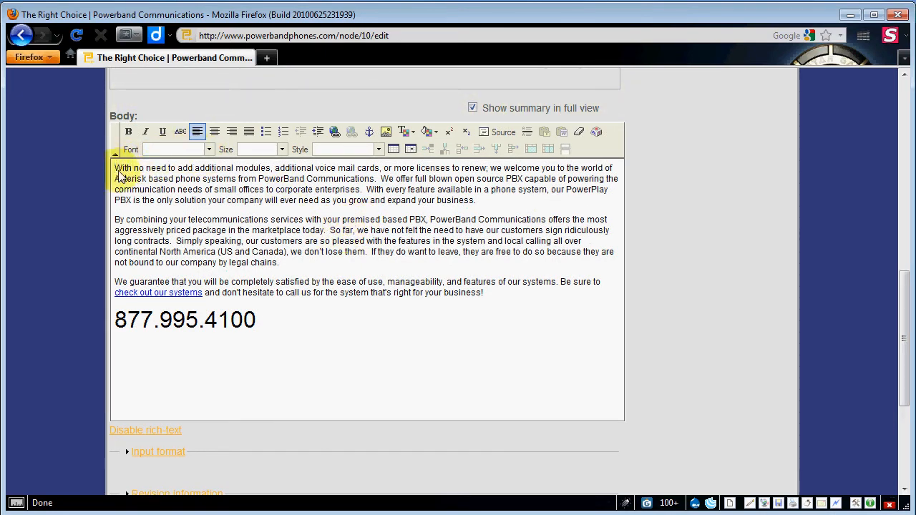
Start an image insert and reach the file browser's upload form to pick a local file
left_click(387, 132)
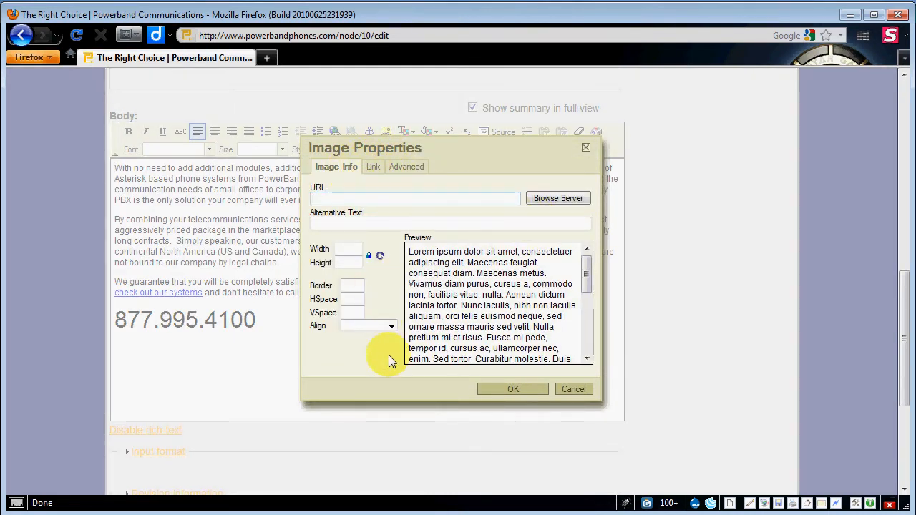
mouse_move(559, 197)
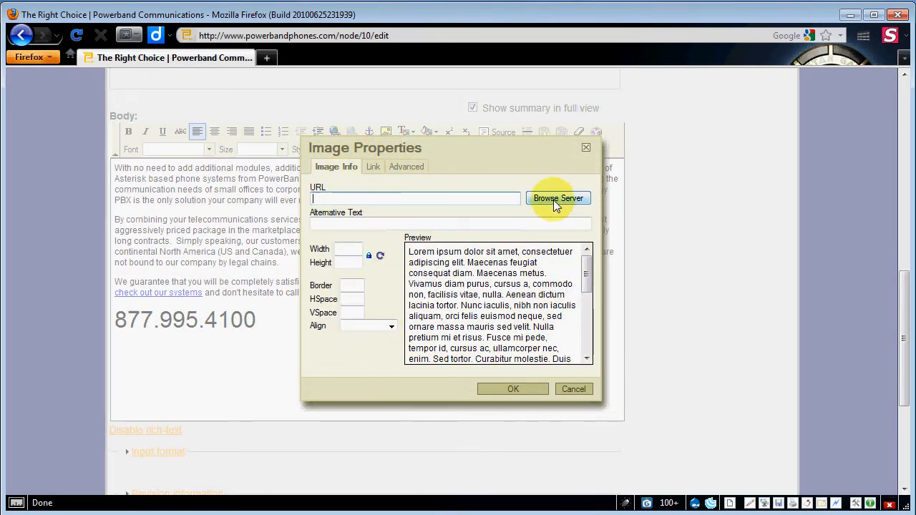
left_click(559, 197)
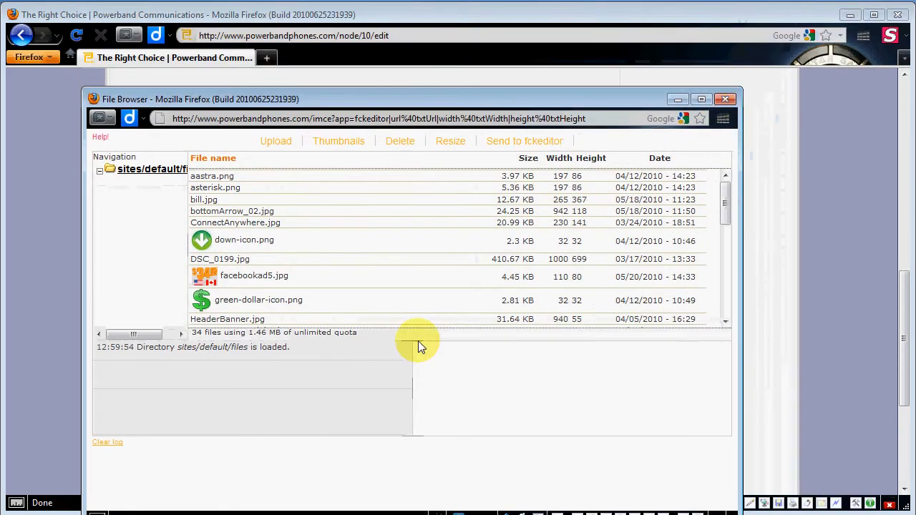
left_click_drag(414, 99, 438, 99)
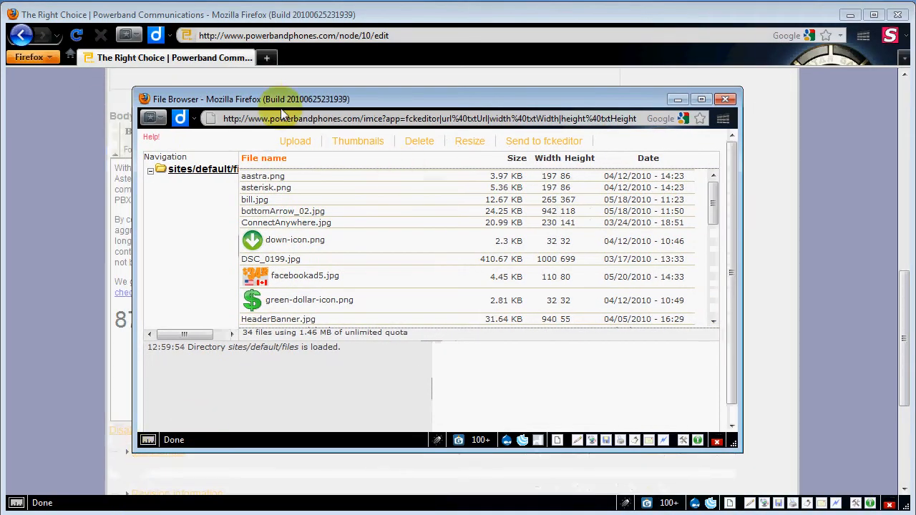
left_click(295, 141)
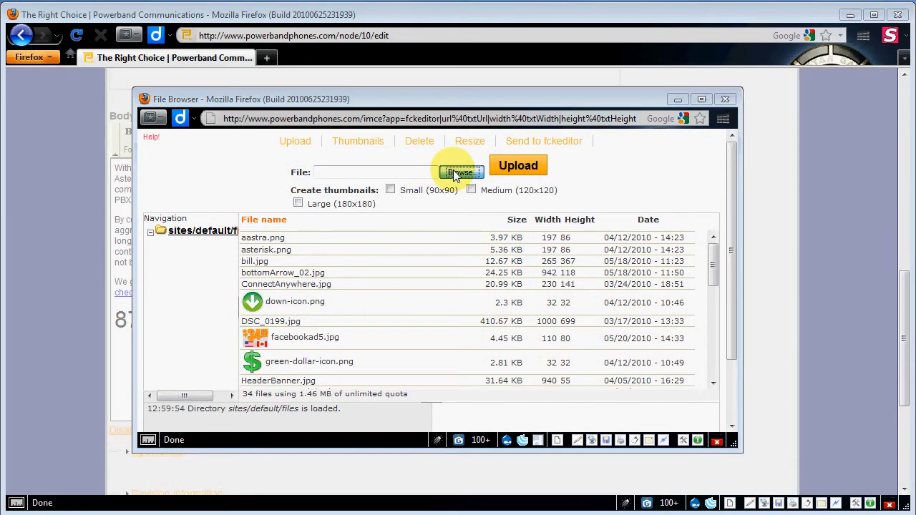
left_click(461, 171)
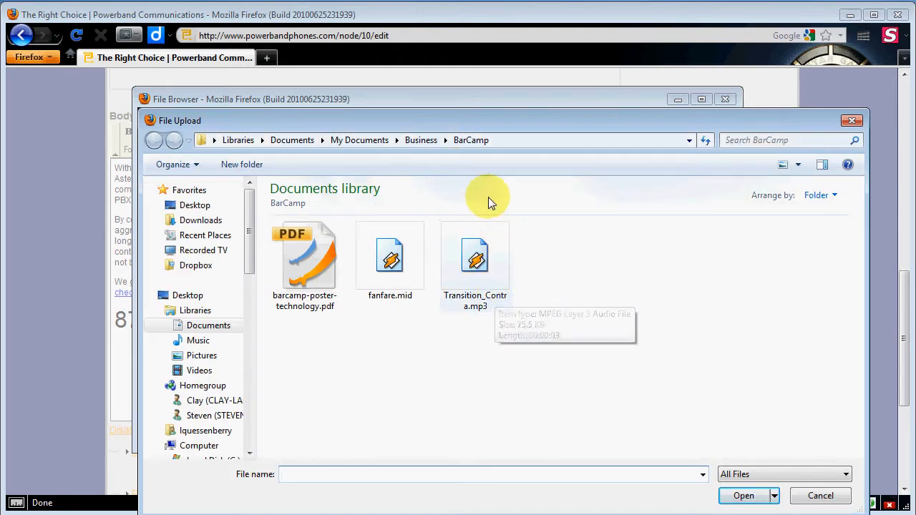
Choose Earth-icon.png from the Business > Powerband folder and upload it to the site
left_click(421, 141)
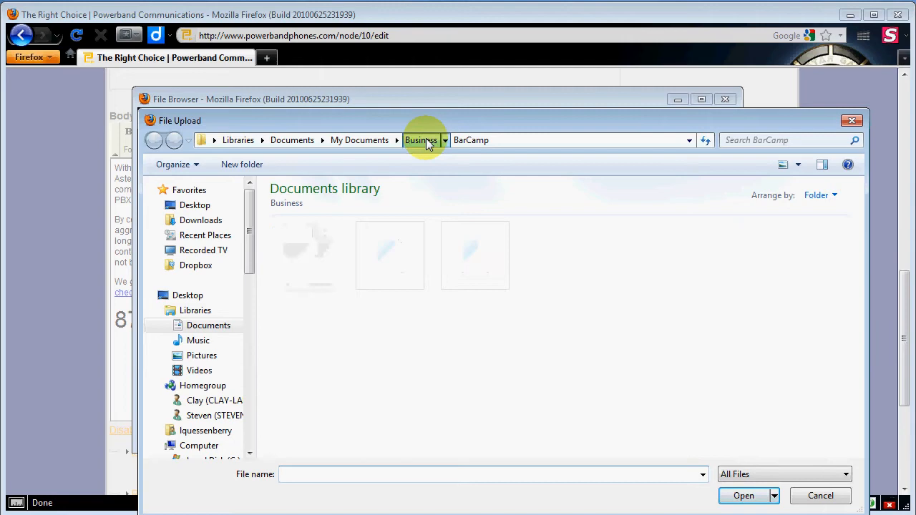
left_click(421, 140)
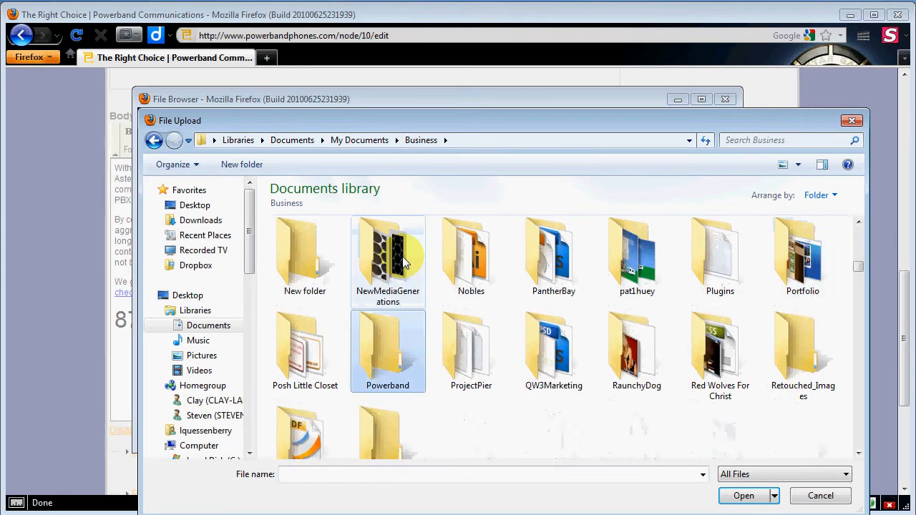
double_click(386, 351)
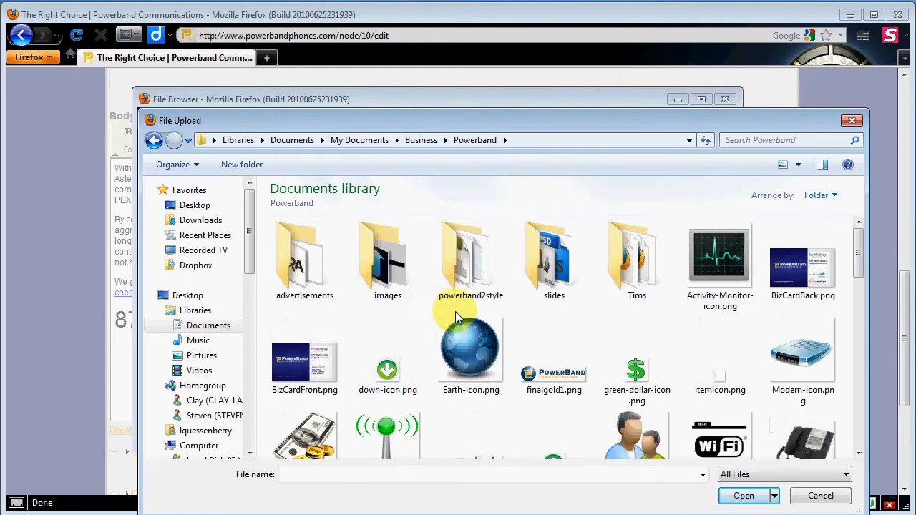
left_click(470, 350)
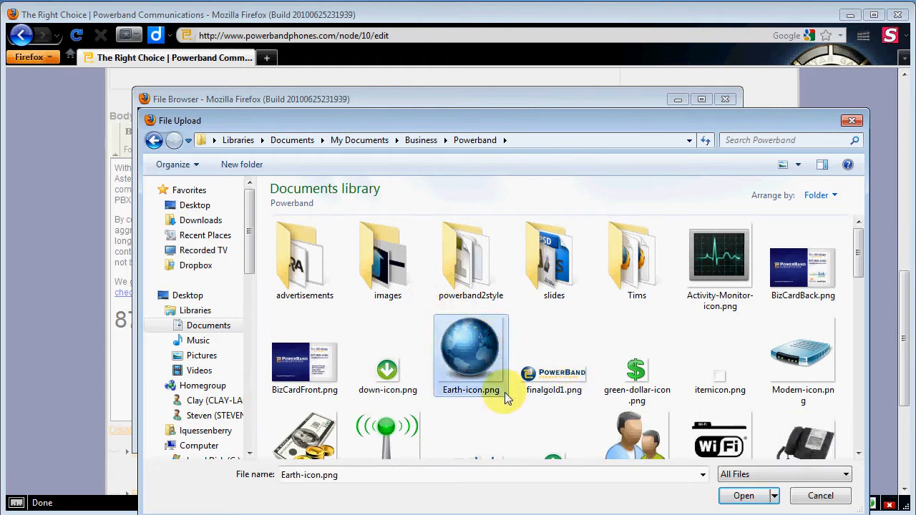
left_click(744, 495)
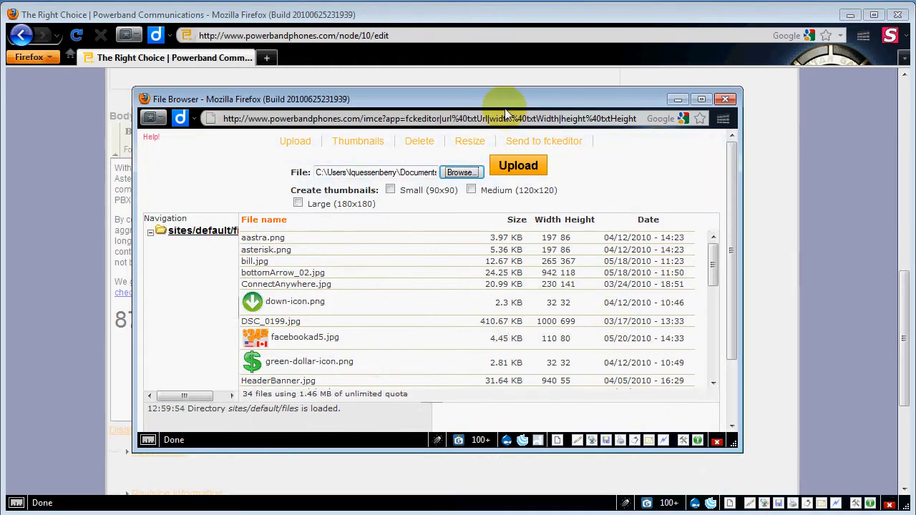
left_click(518, 166)
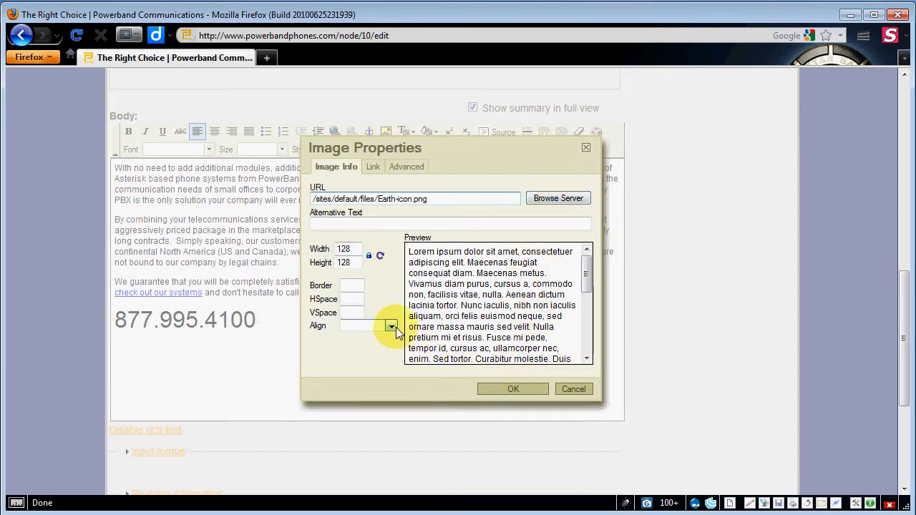
Try right alignment, settle on Left, and insert the globe image into the Body text
left_click(392, 326)
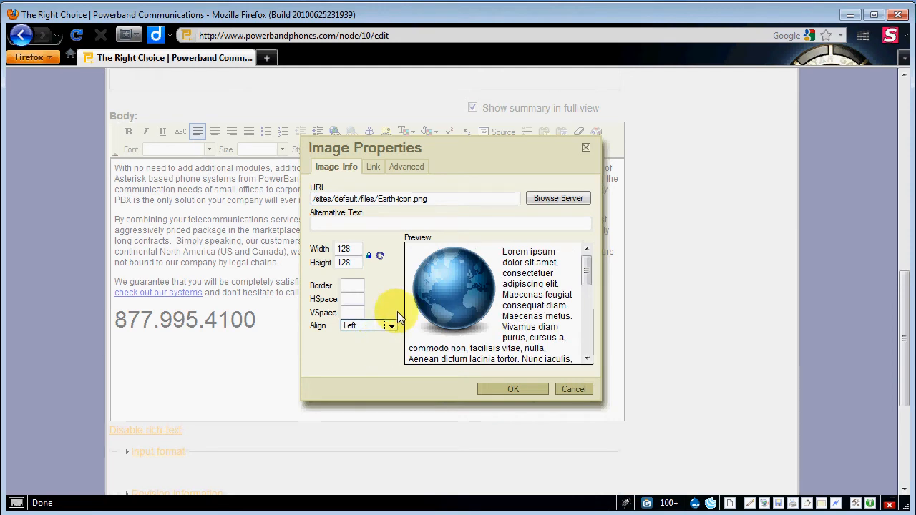
left_click(393, 327)
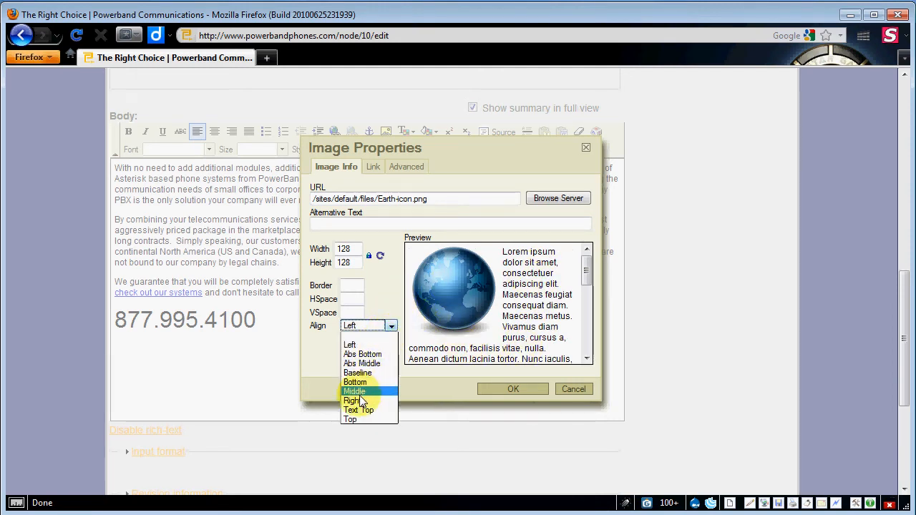
left_click(352, 401)
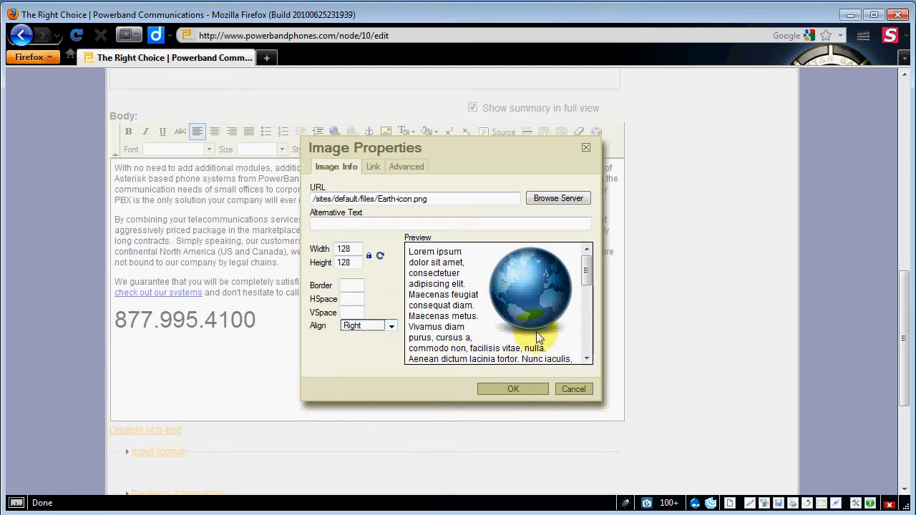
left_click(392, 326)
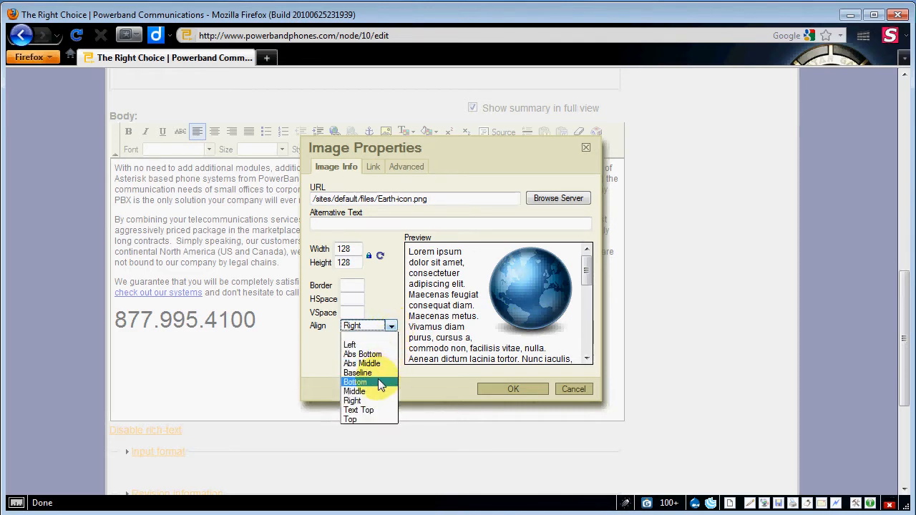
left_click(349, 344)
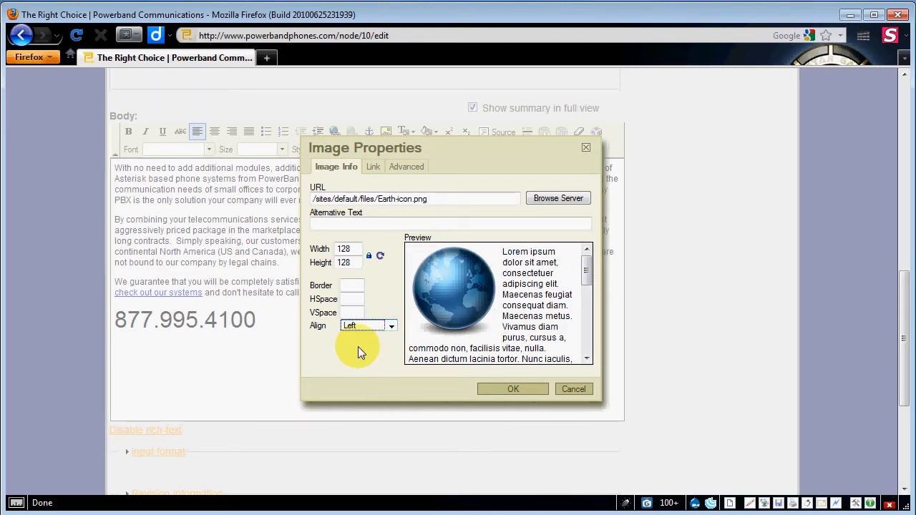
mouse_move(443, 258)
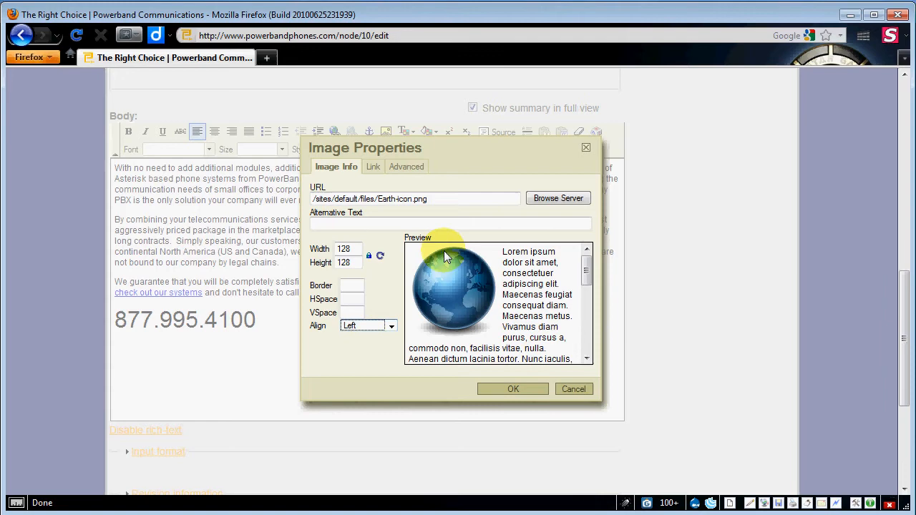
left_click(512, 390)
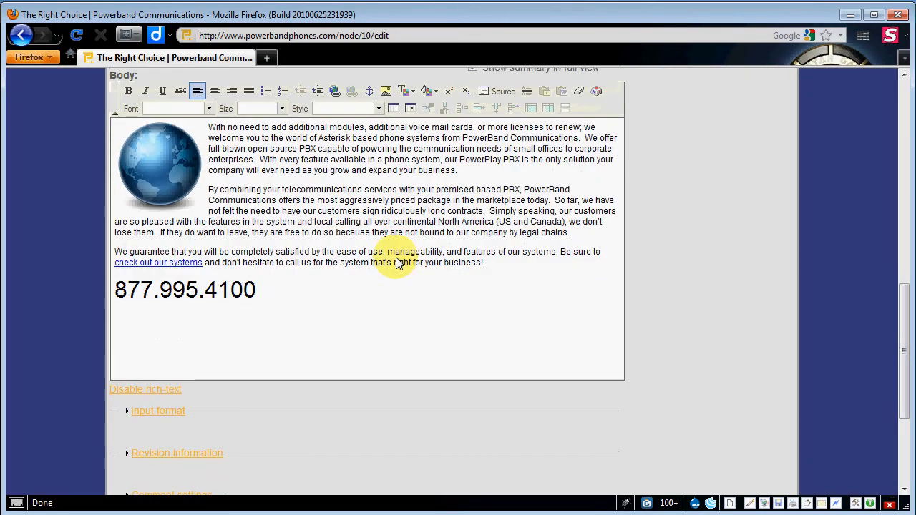
Expand the Input format fieldset showing Filtered HTML and Full HTML, keeping Full HTML
scroll("down", 3)
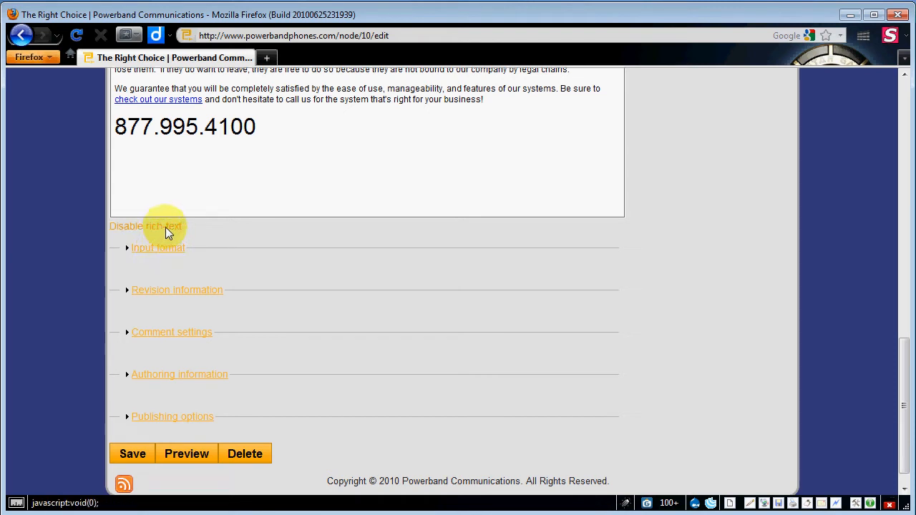
mouse_move(169, 254)
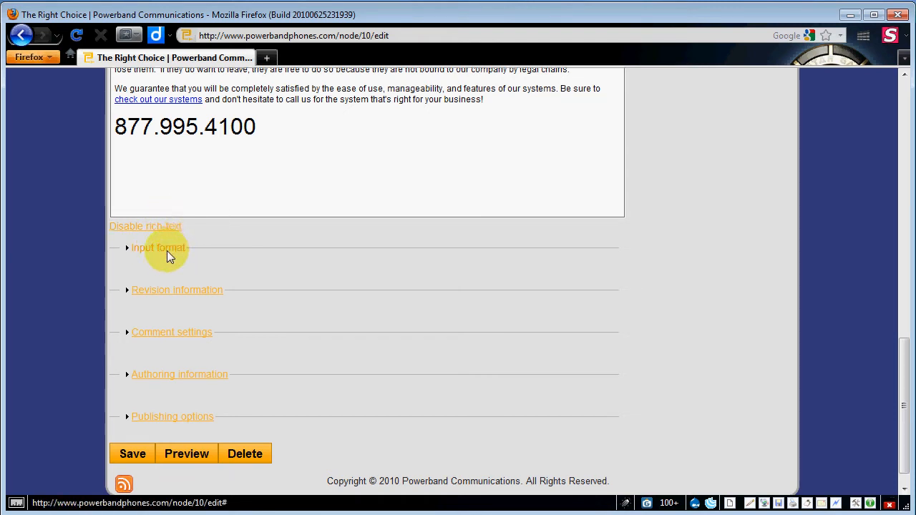
left_click(158, 248)
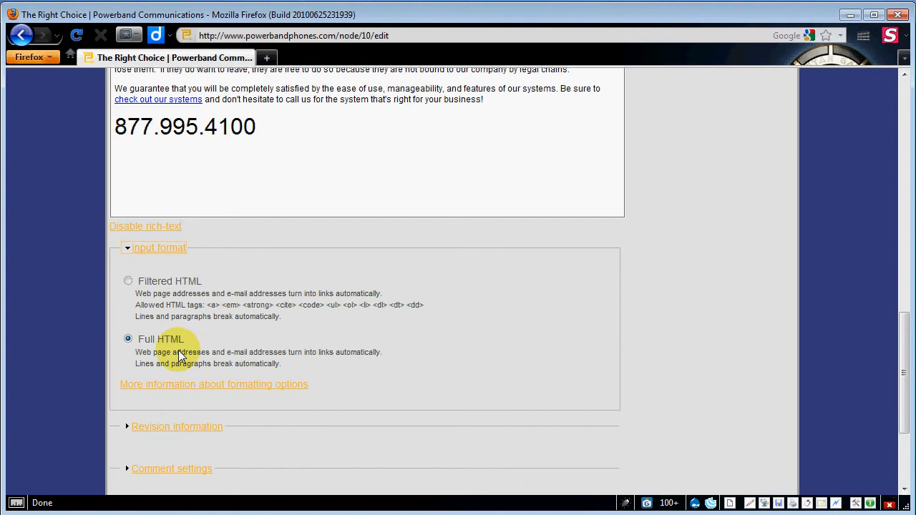
mouse_move(174, 284)
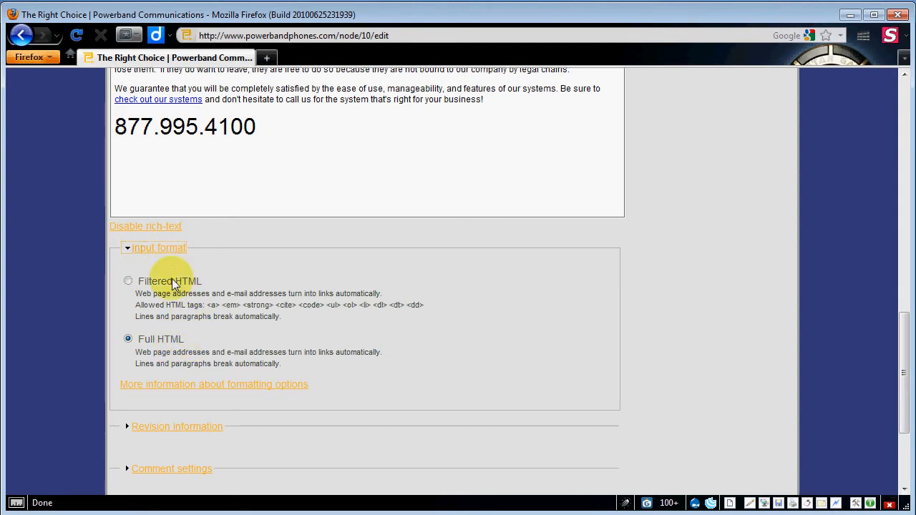
mouse_move(185, 285)
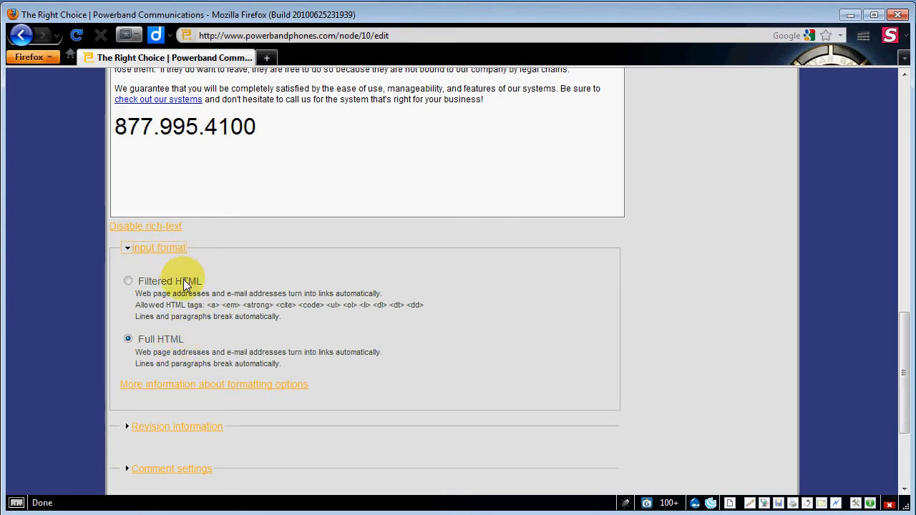
mouse_move(246, 306)
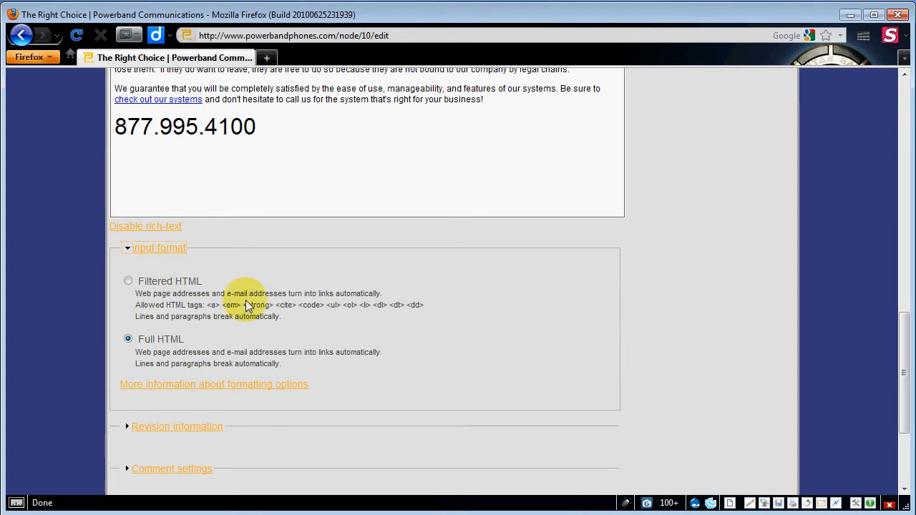
mouse_move(318, 296)
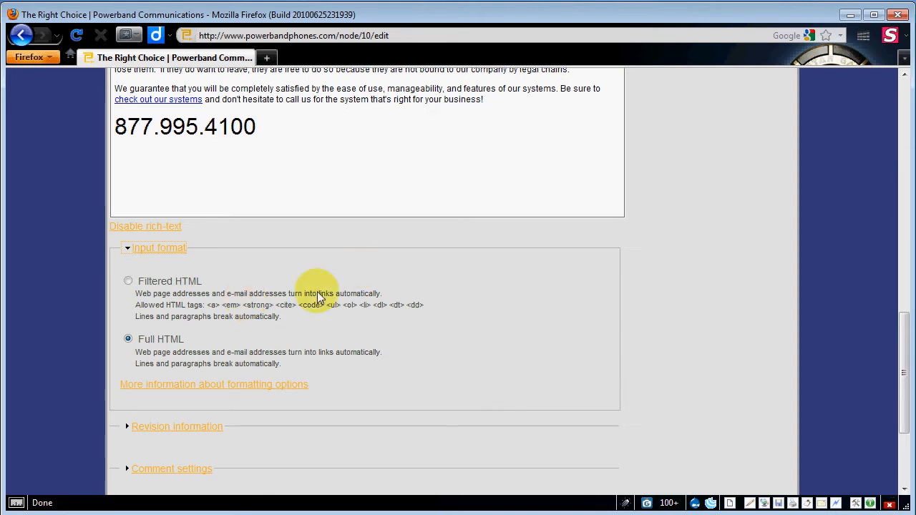
mouse_move(304, 301)
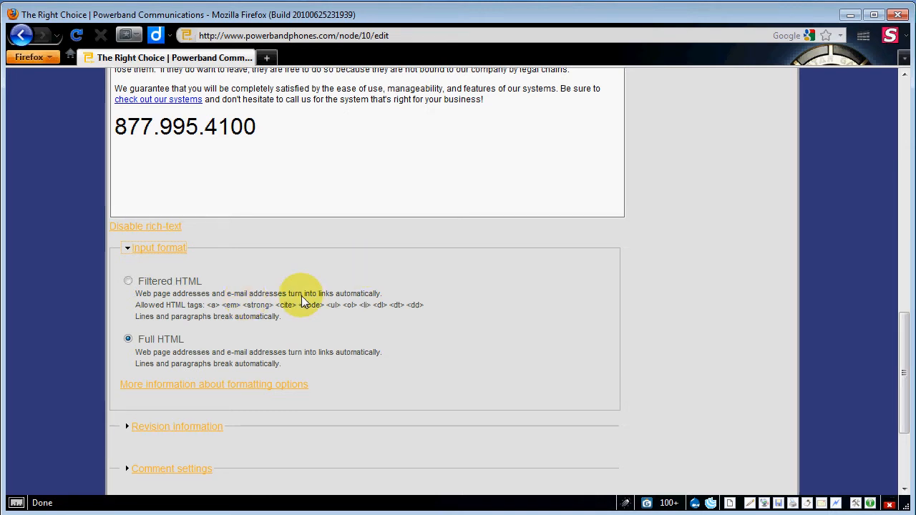
mouse_move(322, 330)
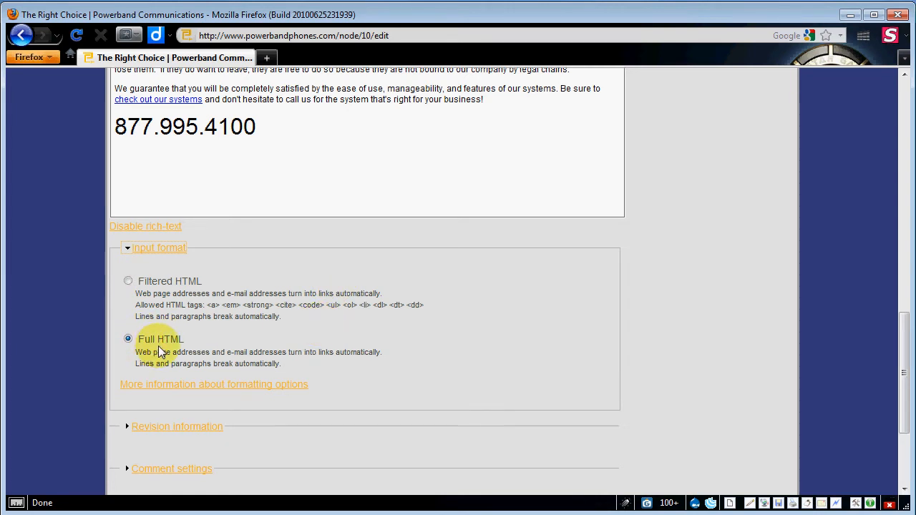
scroll("down", 3)
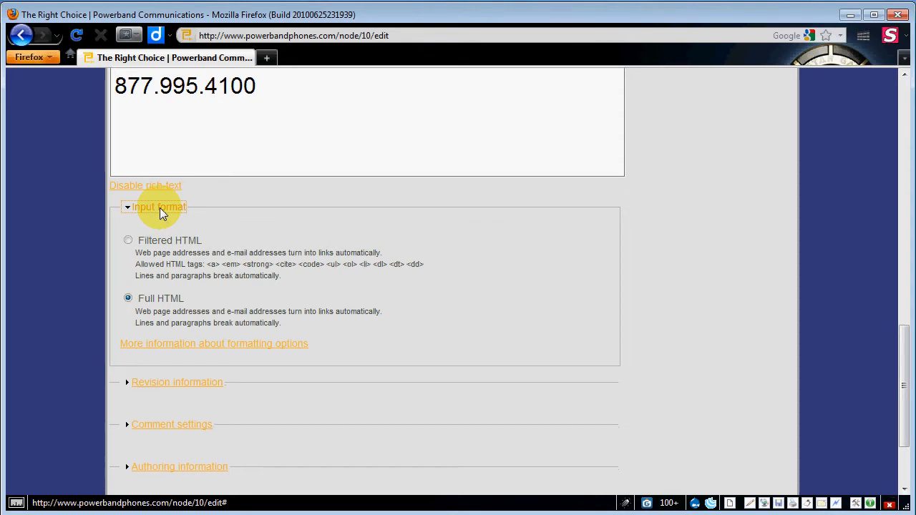
Collapse Input format, check Comment settings stays Disabled, and expand Authoring information
left_click(158, 207)
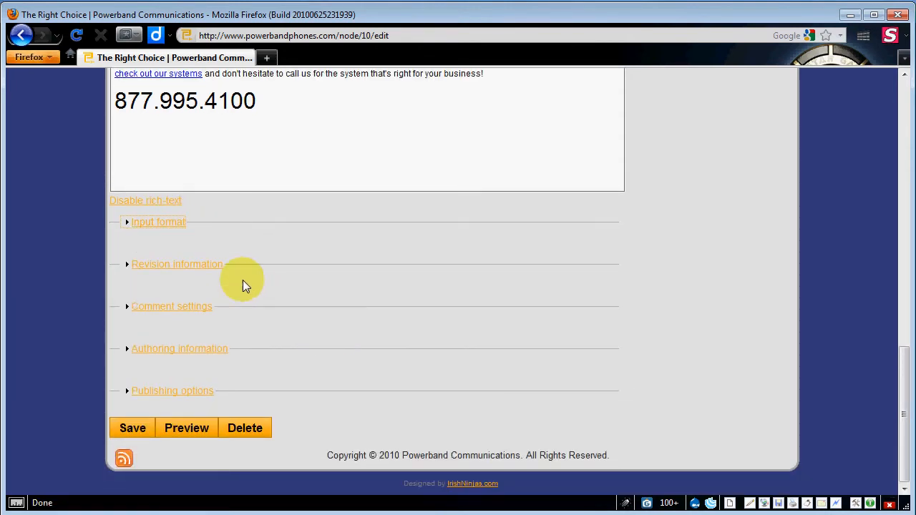
left_click(177, 264)
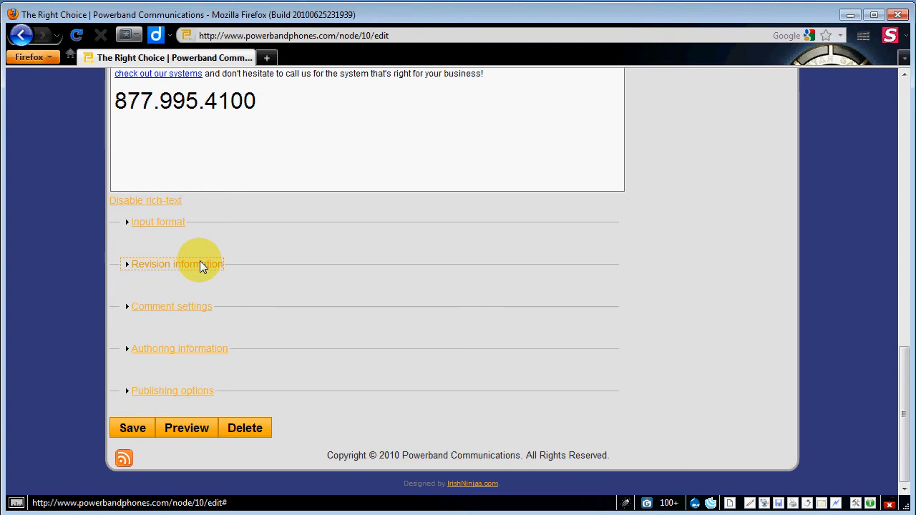
mouse_move(259, 275)
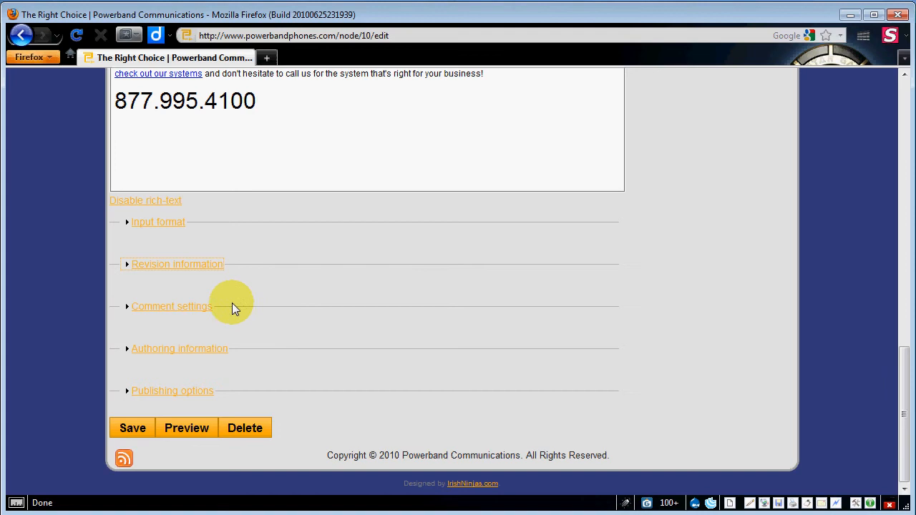
left_click(172, 306)
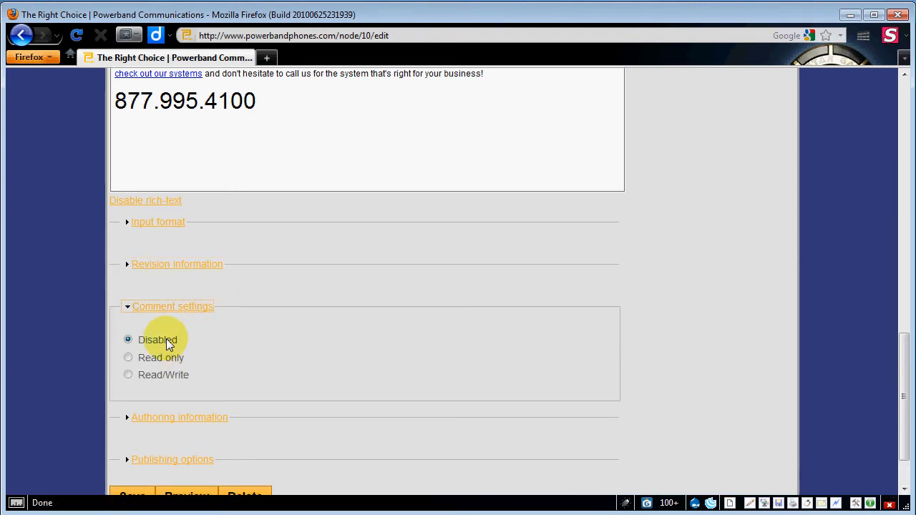
mouse_move(178, 314)
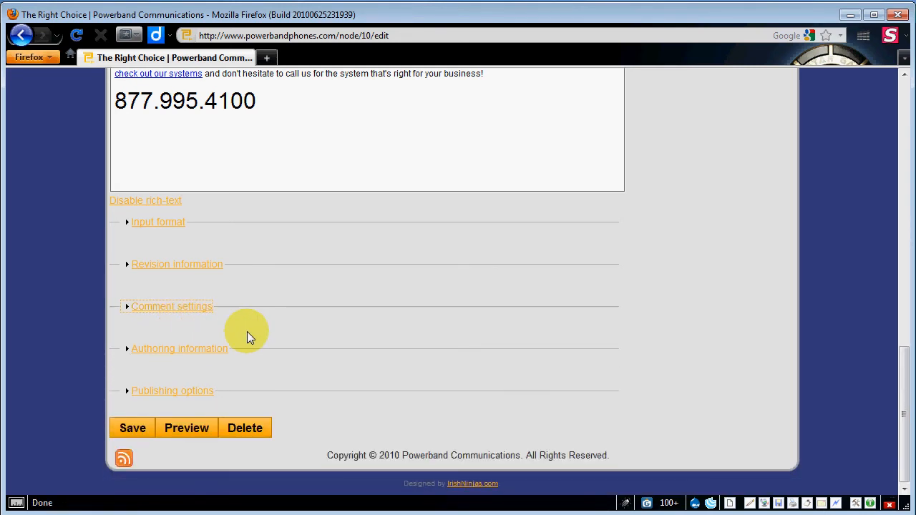
mouse_move(279, 355)
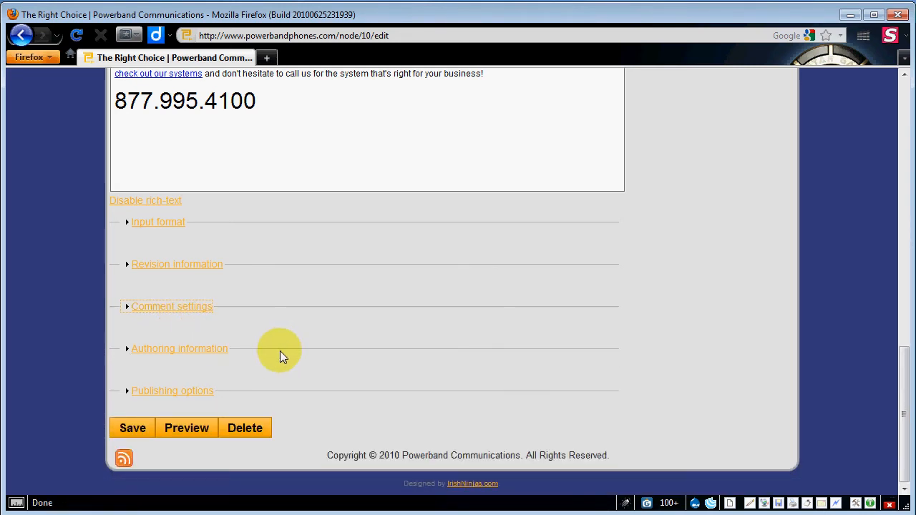
left_click(179, 350)
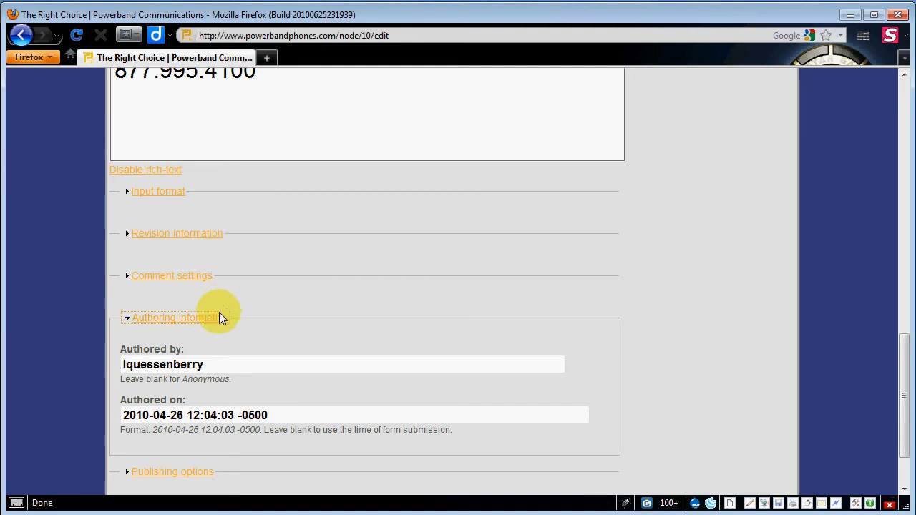
mouse_move(240, 403)
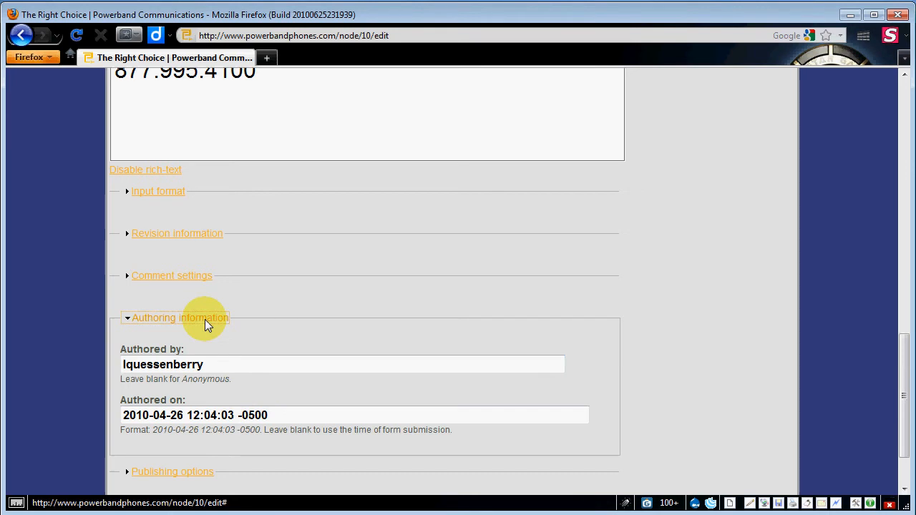
left_click(180, 318)
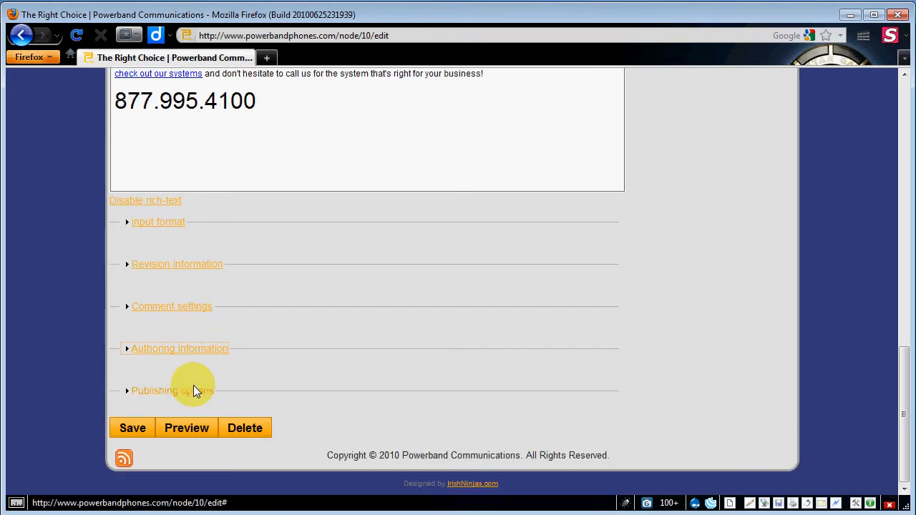
Toggle Published off and back on under Publishing options, then save The Right Choice
left_click(171, 389)
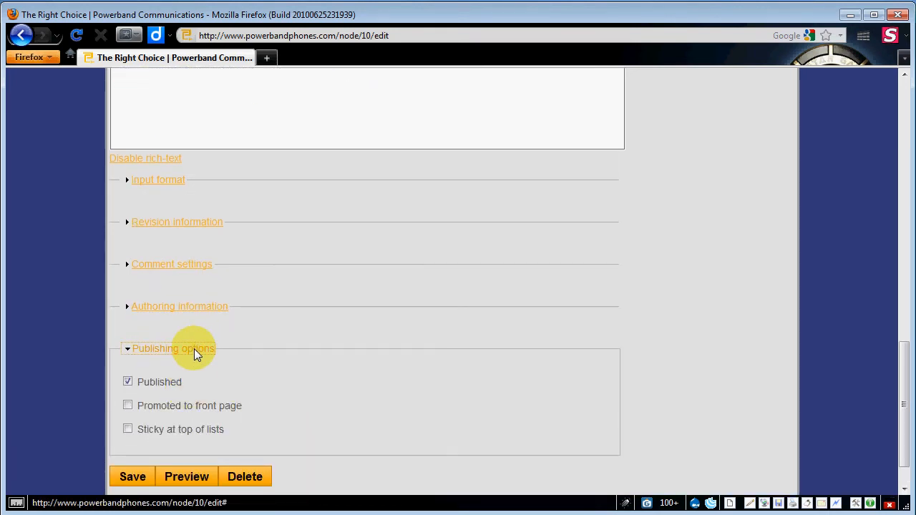
mouse_move(271, 398)
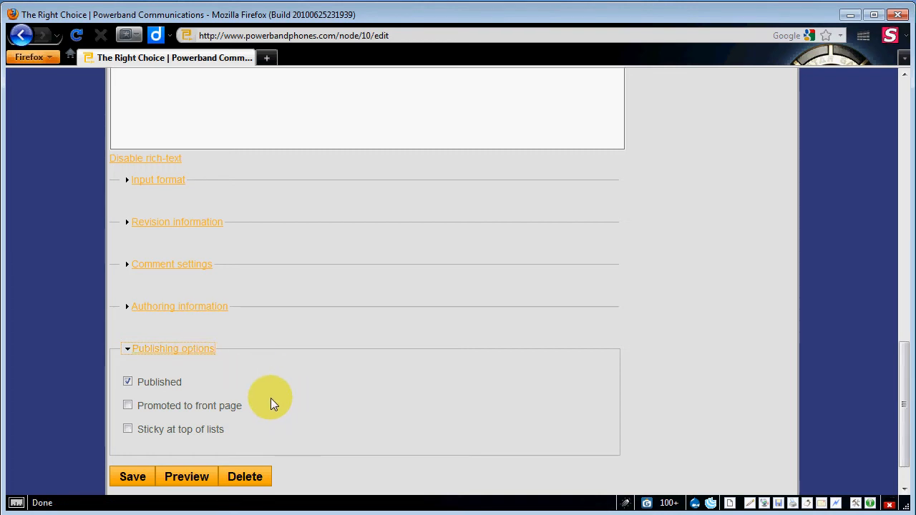
mouse_move(186, 476)
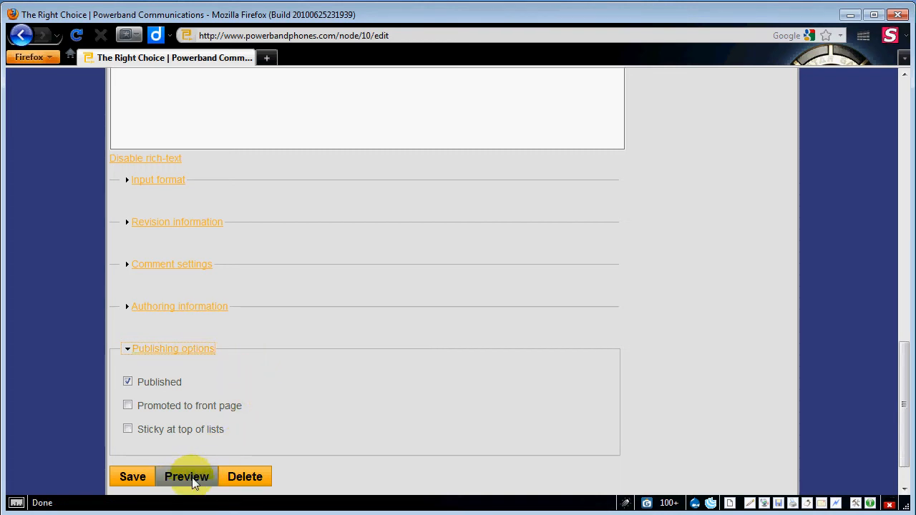
mouse_move(270, 413)
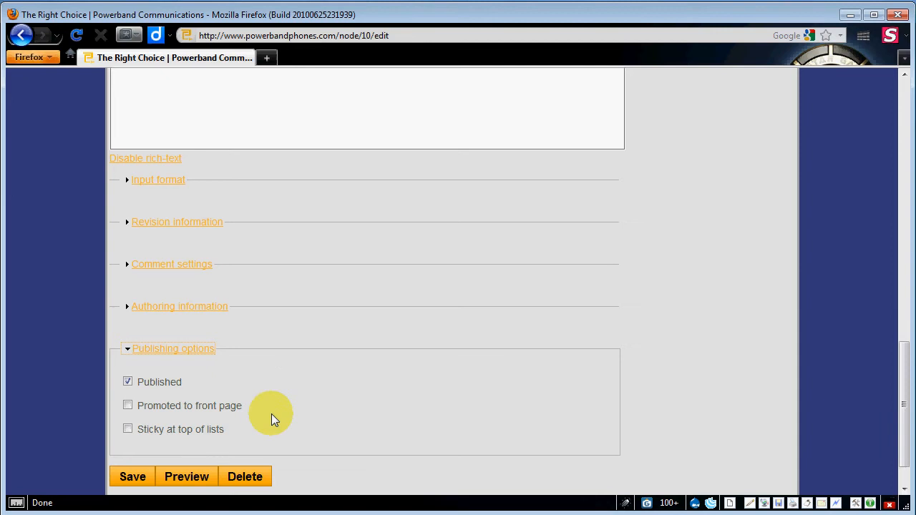
mouse_move(243, 375)
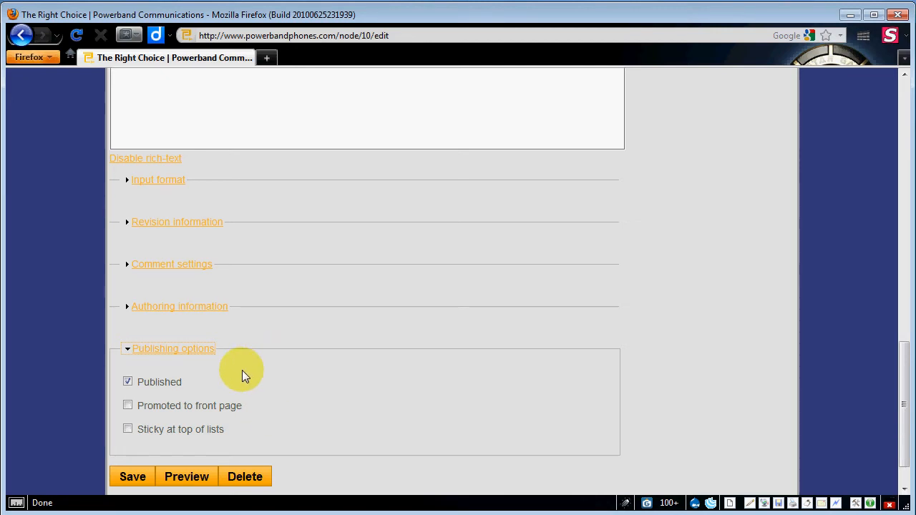
left_click(128, 381)
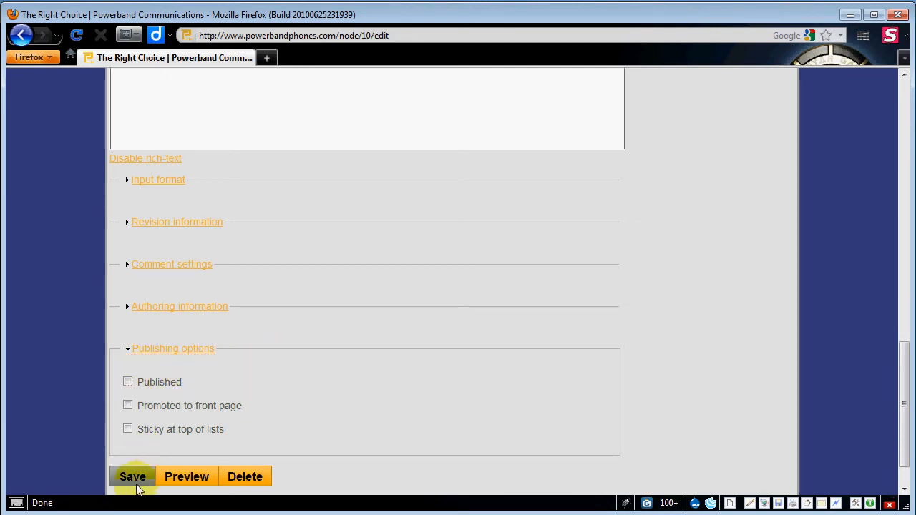
mouse_move(270, 439)
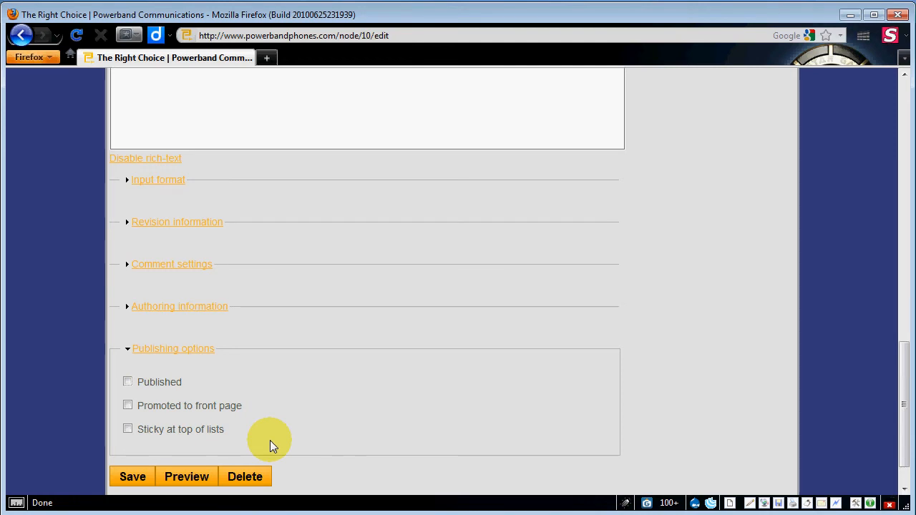
mouse_move(137, 381)
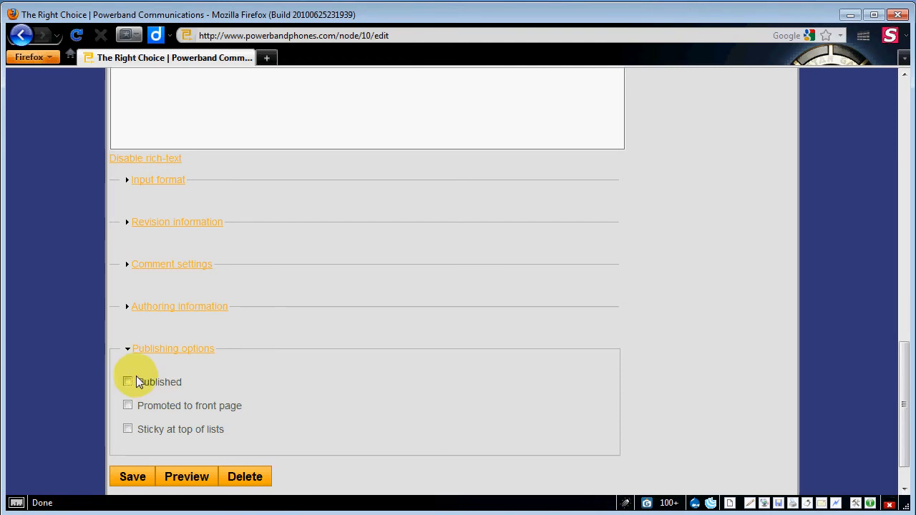
left_click(129, 381)
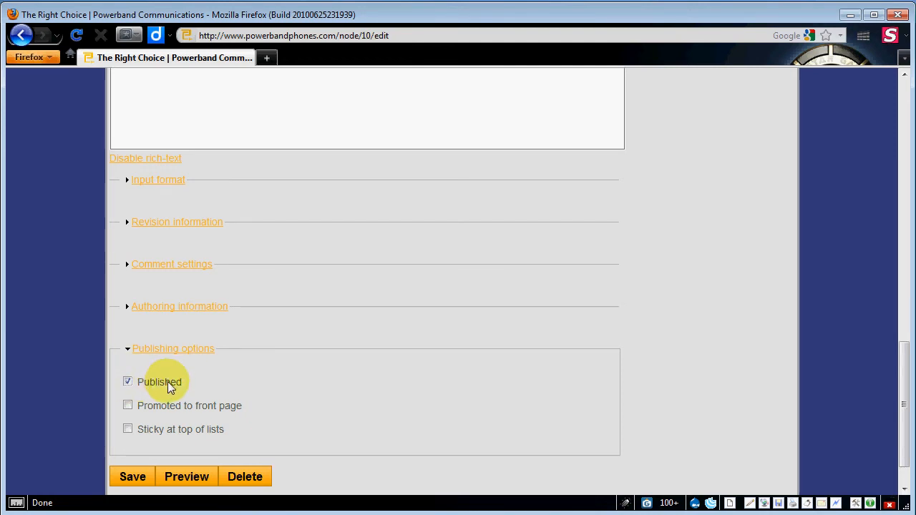
left_click(132, 475)
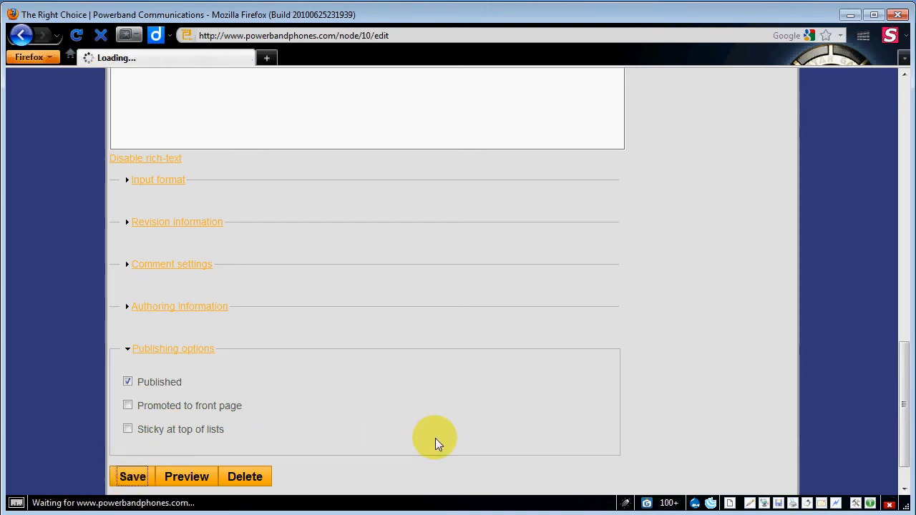
left_click(132, 475)
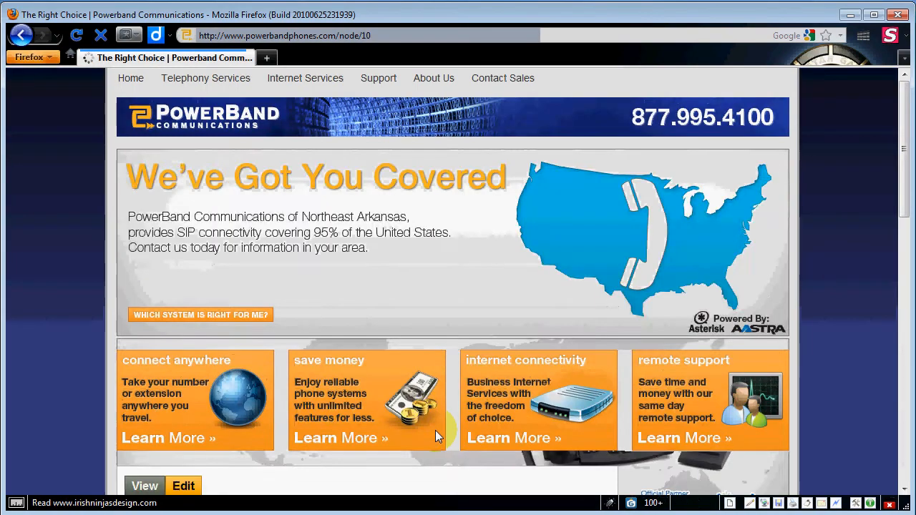
Review the updated The Right Choice page and return to its Edit form
scroll("down", 3)
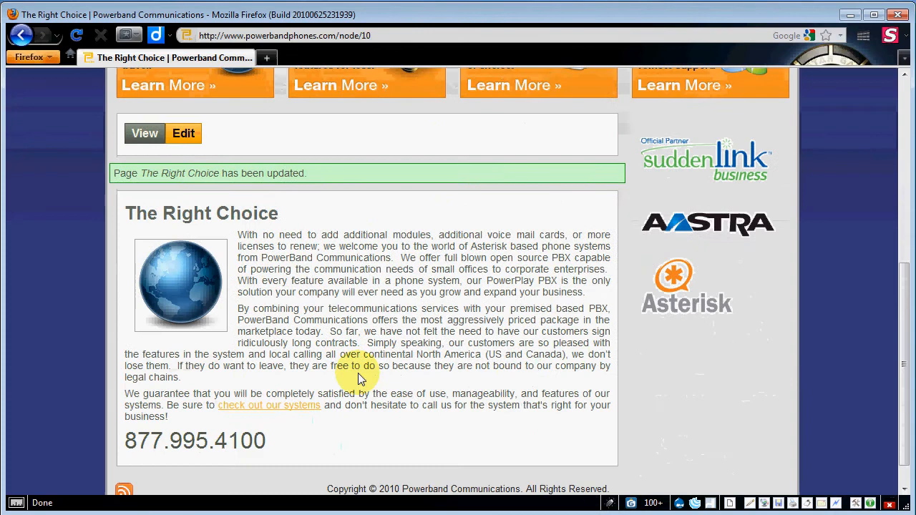
mouse_move(186, 304)
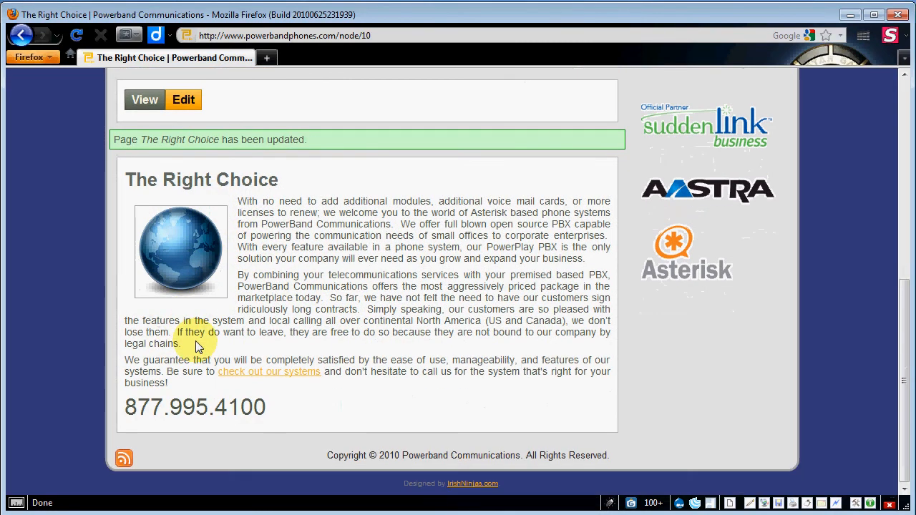
mouse_move(164, 228)
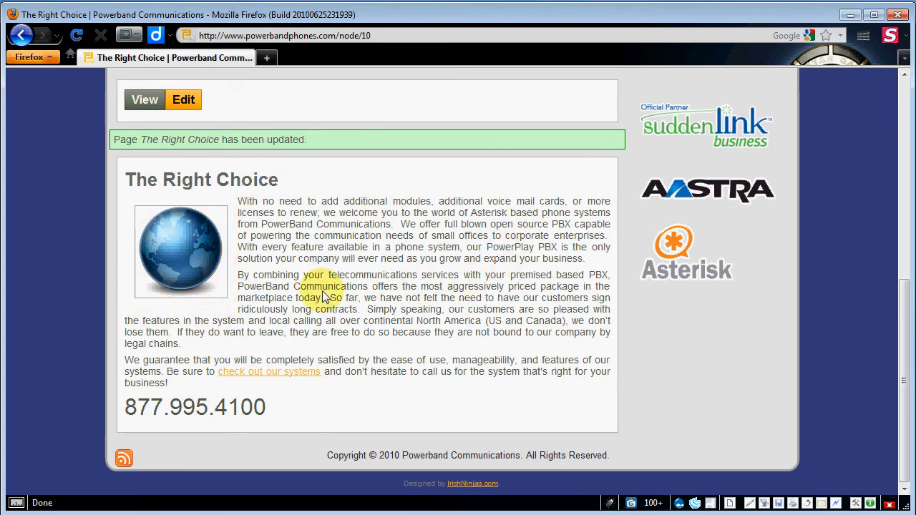
mouse_move(392, 409)
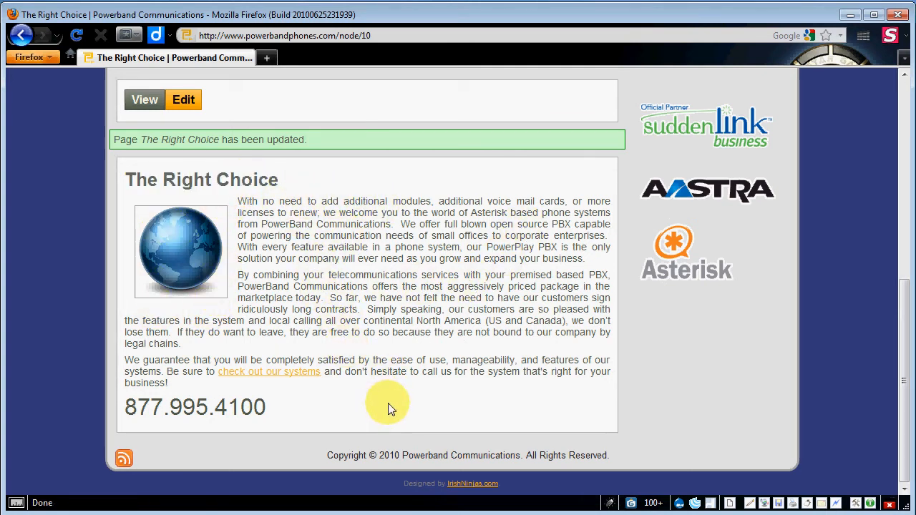
mouse_move(418, 397)
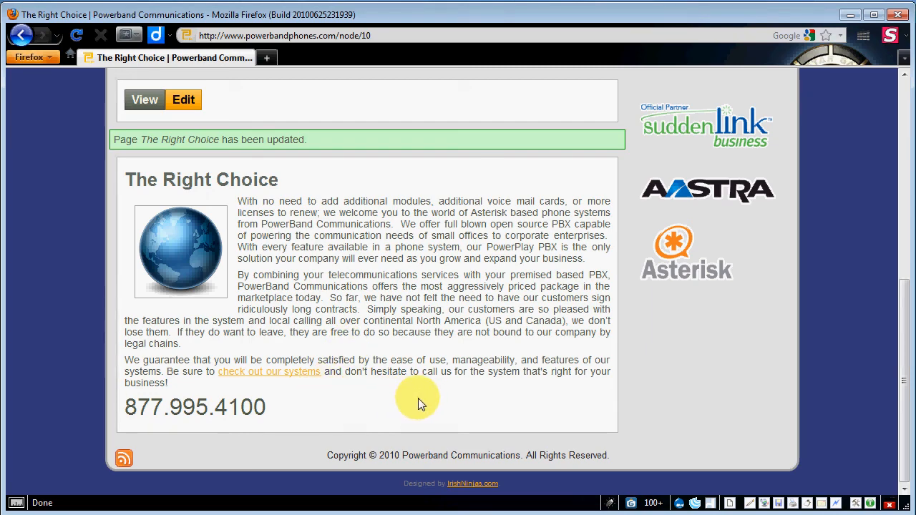
scroll("up", 3)
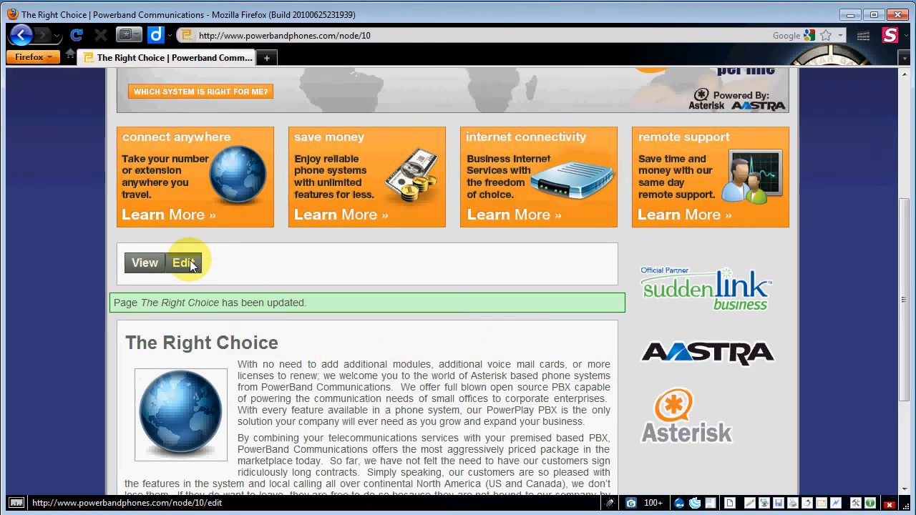
left_click(183, 263)
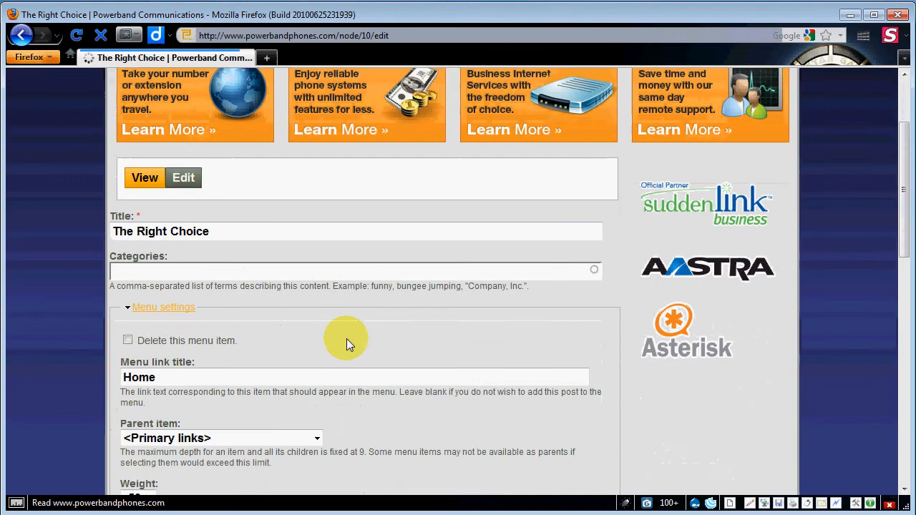
Save The Right Choice without the globe image and view the updated page from the top
scroll("down", 3)
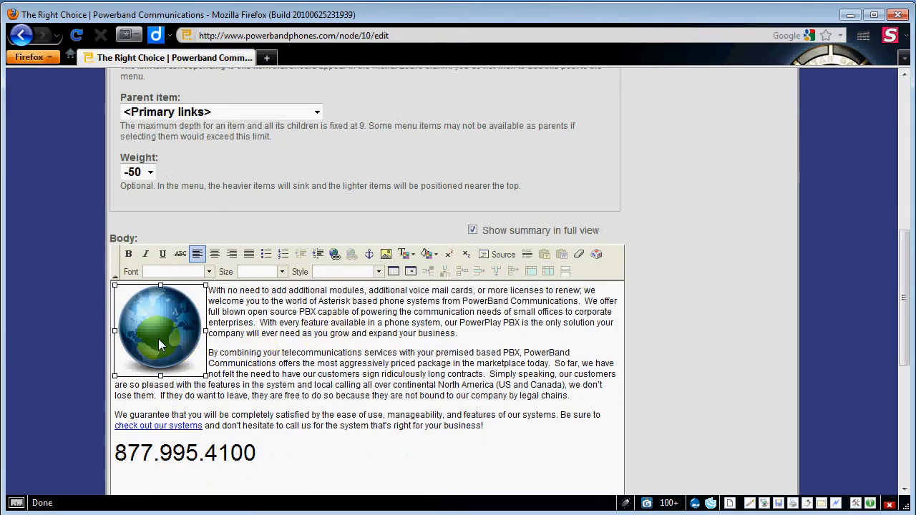
scroll("down", 3)
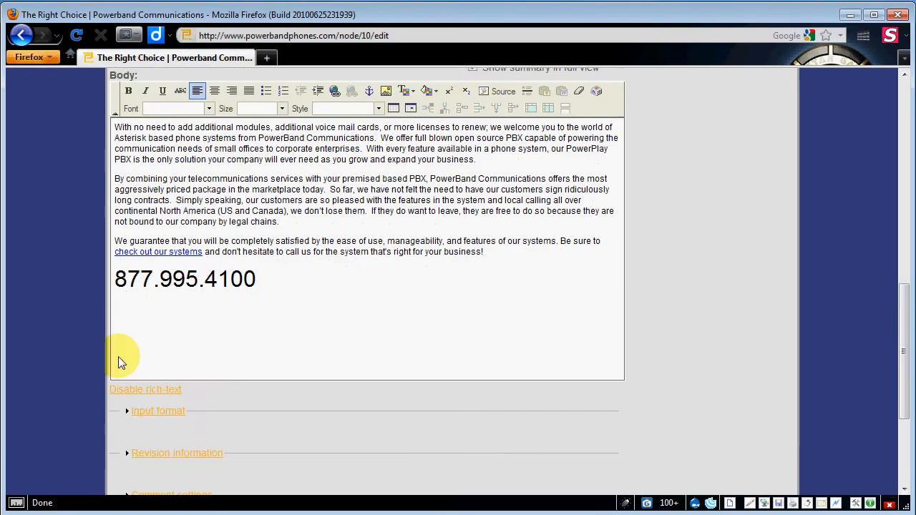
left_click(131, 428)
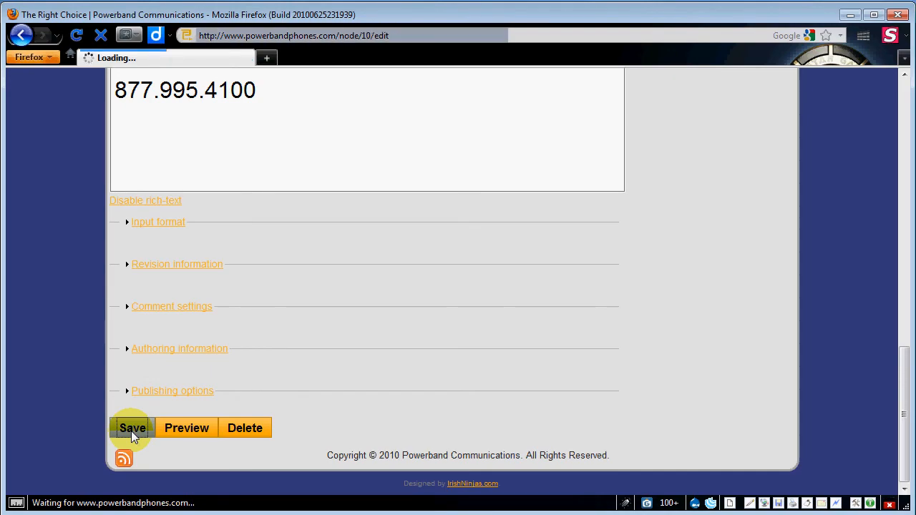
left_click(132, 428)
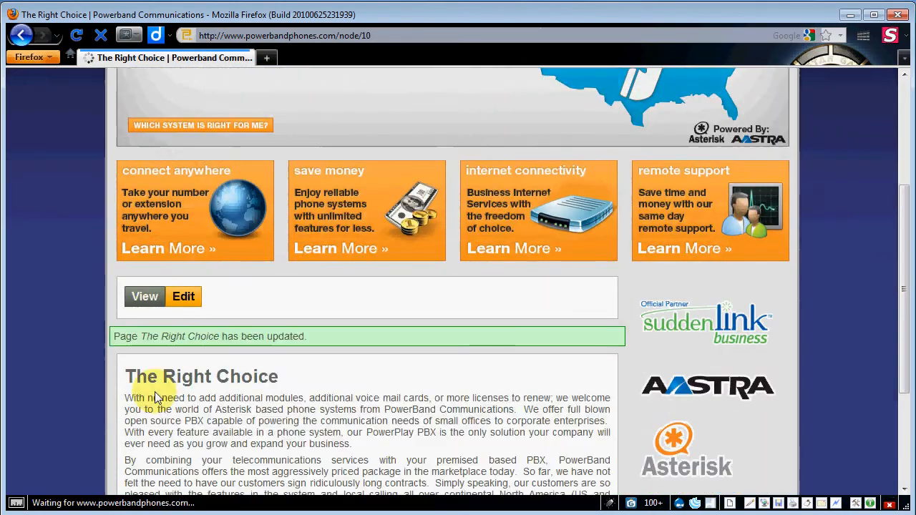
scroll("up", 3)
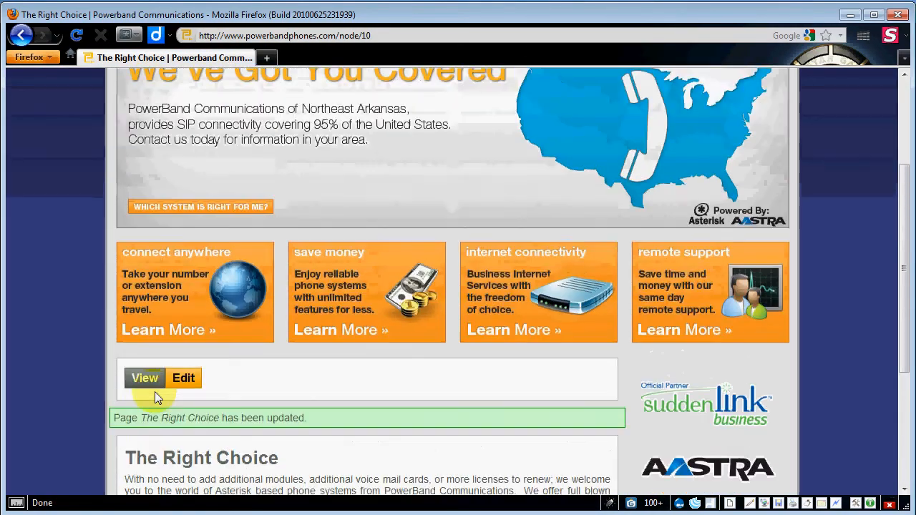
scroll("up", 3)
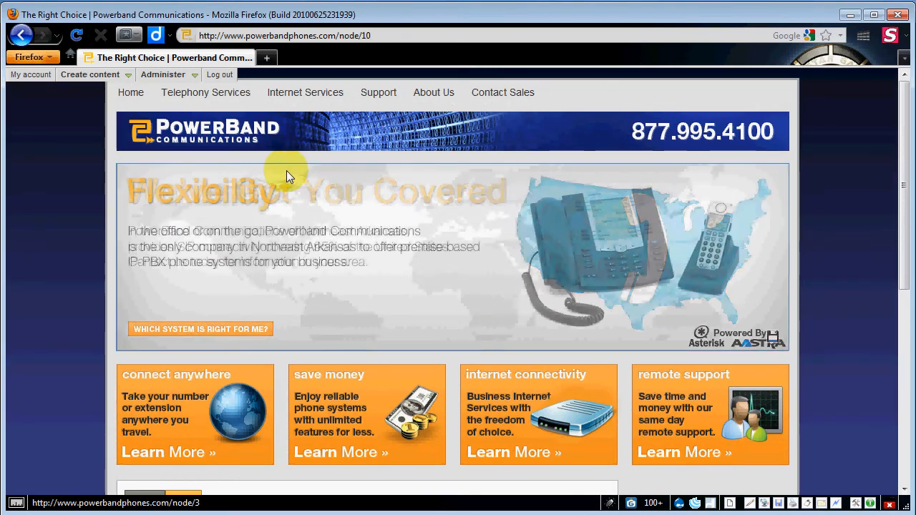
Navigate via Internet Services to Cable Internet and enter its Edit form
left_click(305, 92)
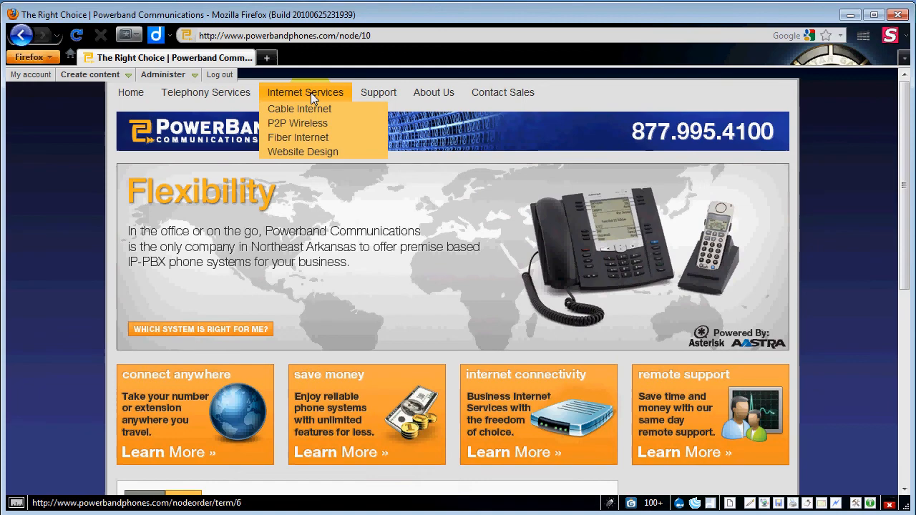
mouse_move(312, 86)
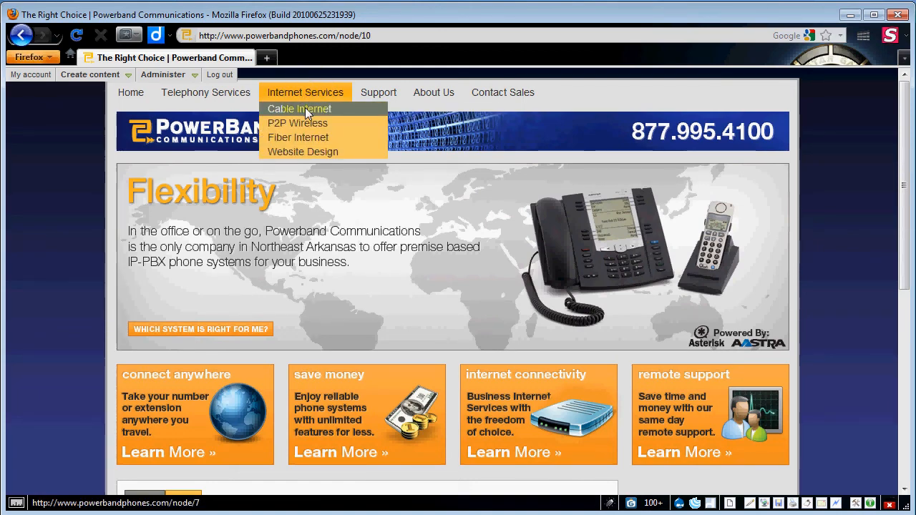
left_click(299, 108)
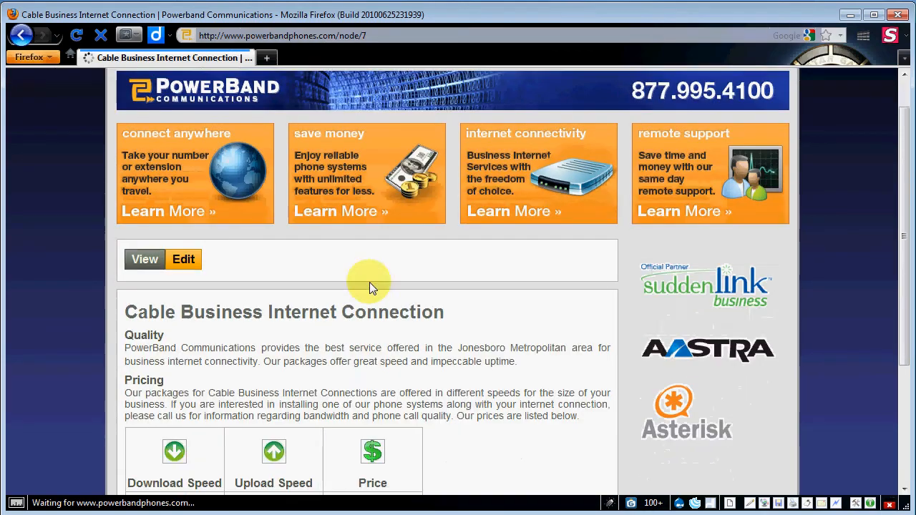
left_click(183, 259)
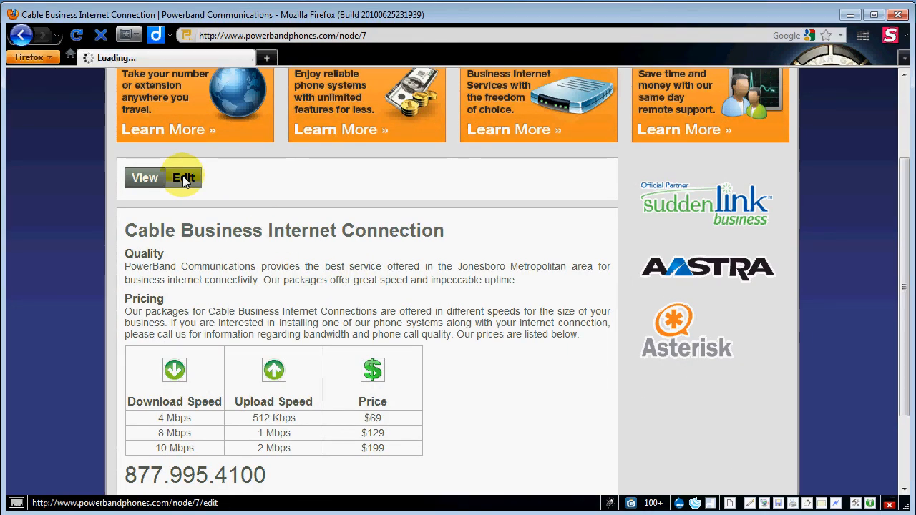
left_click(183, 177)
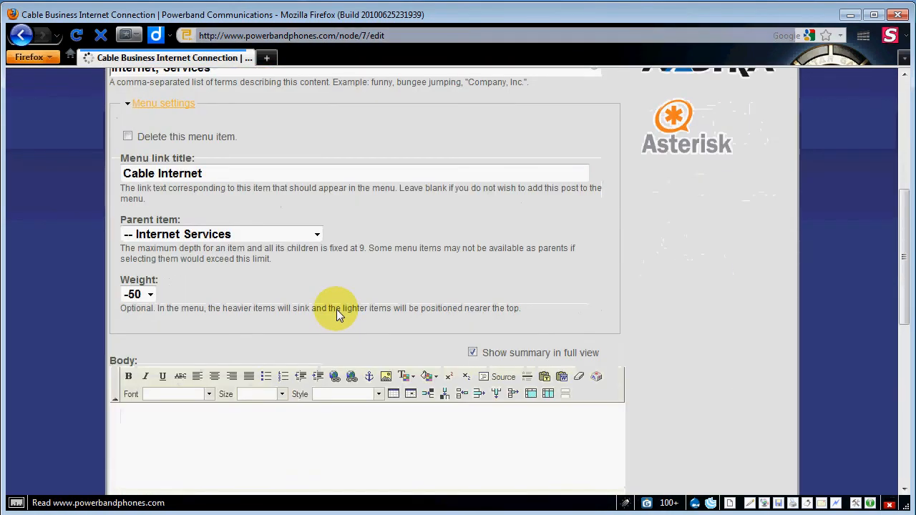
Enter '2' in the 10 Mbps cell of the pricing table and review the body text
scroll("down", 3)
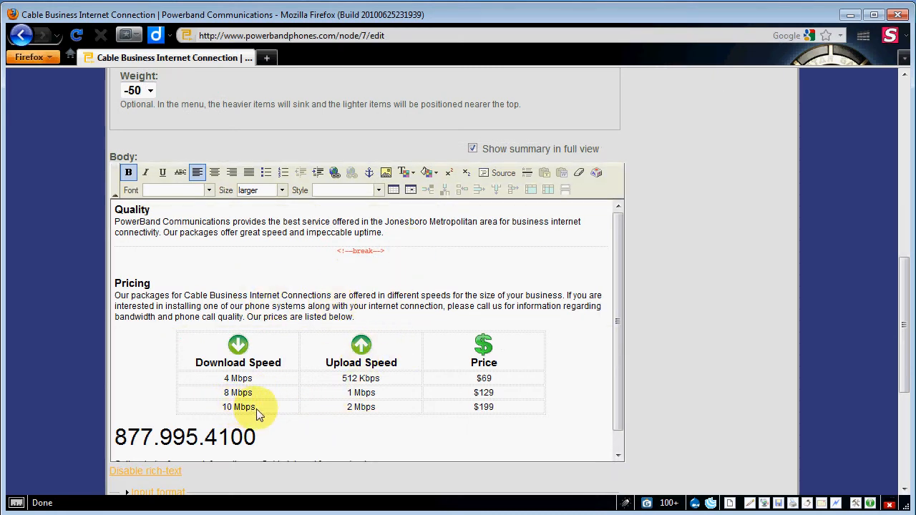
left_click(237, 406)
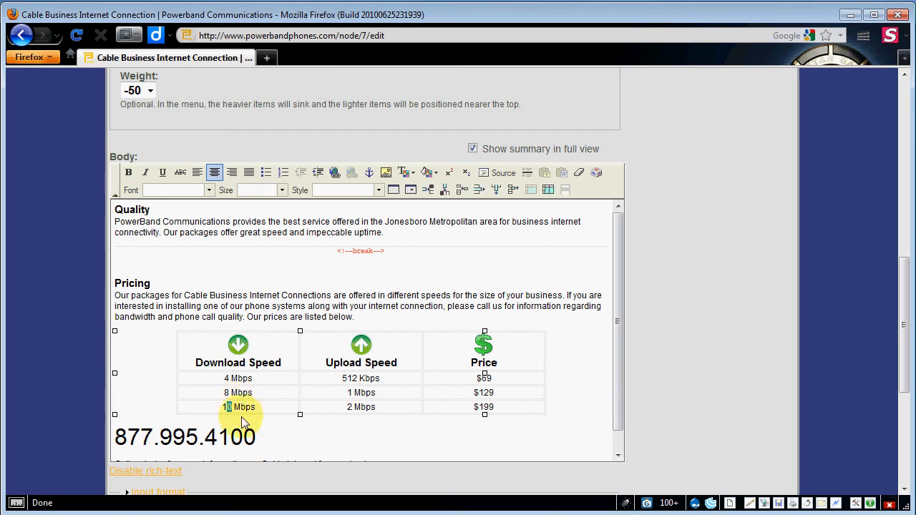
type("2")
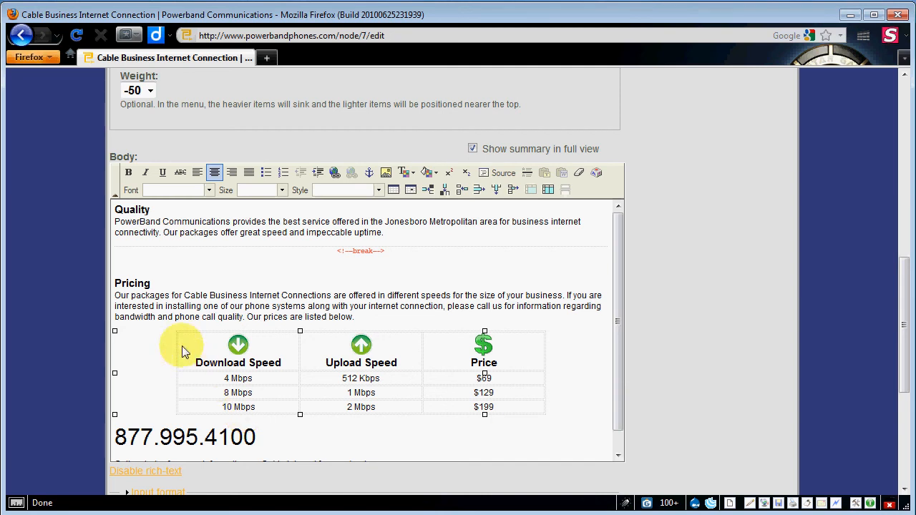
mouse_move(360, 315)
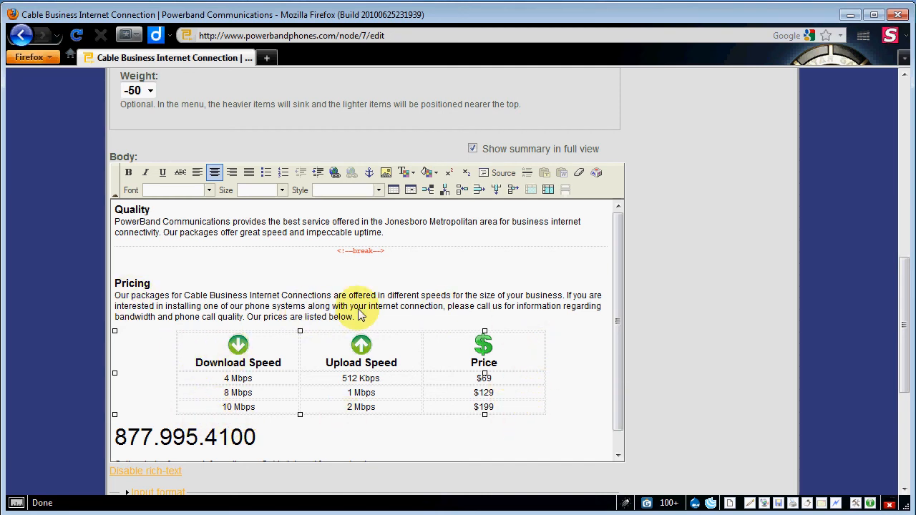
mouse_move(619, 283)
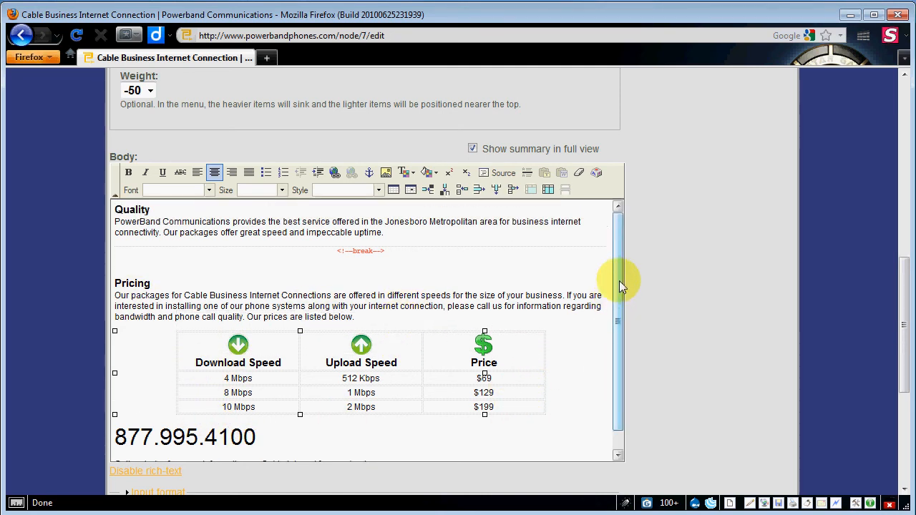
scroll("down", 3)
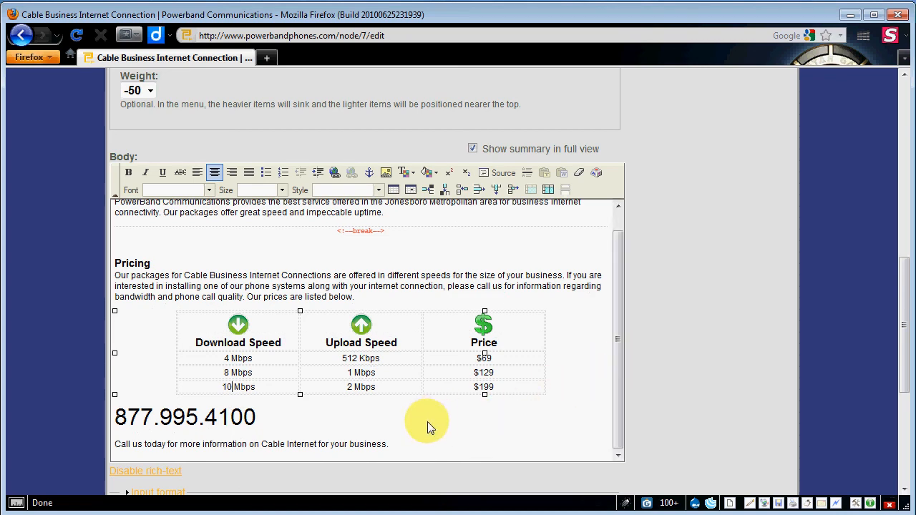
scroll("up", 3)
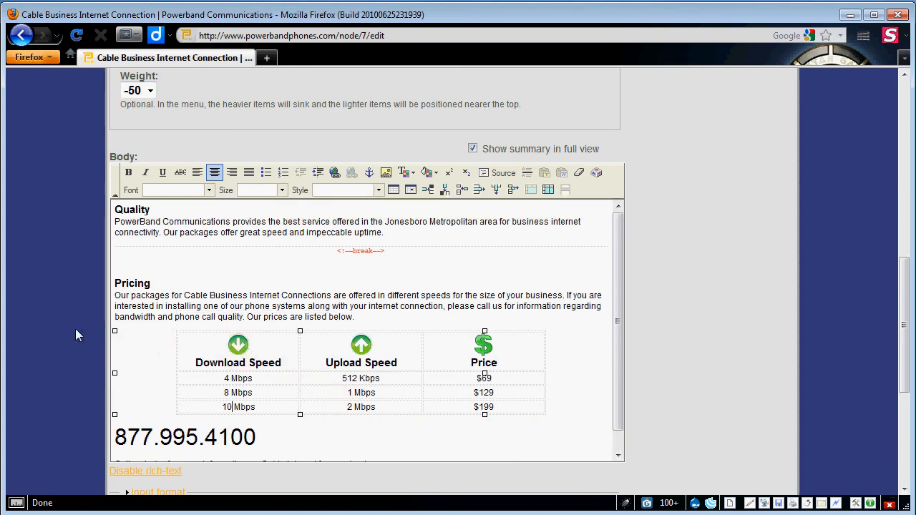
scroll("up", 3)
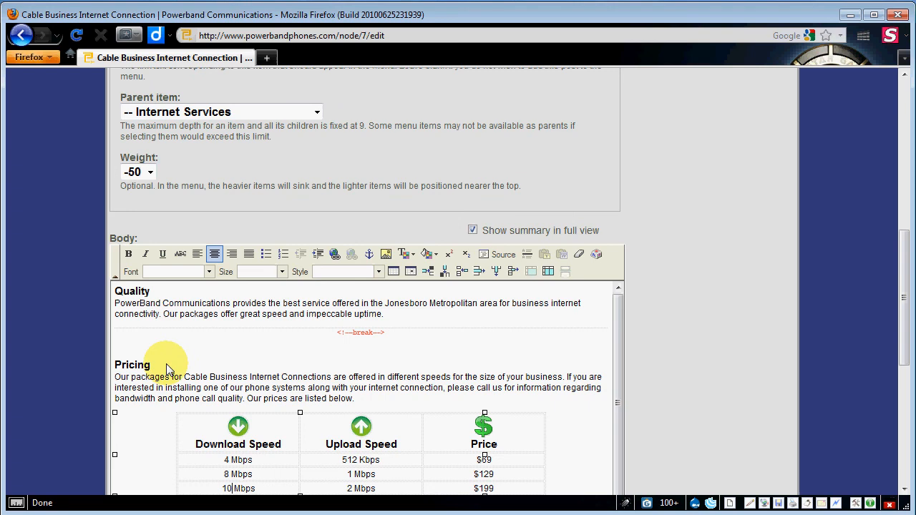
scroll("down", 3)
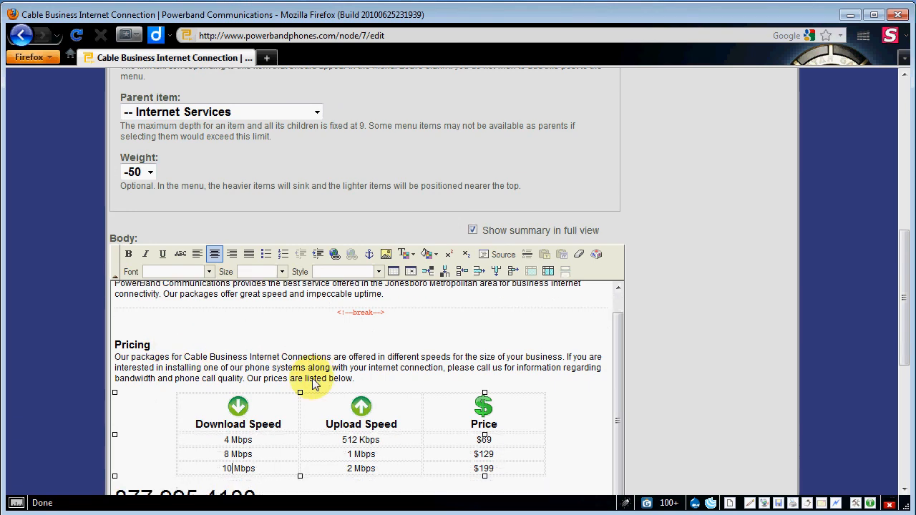
scroll("down", 3)
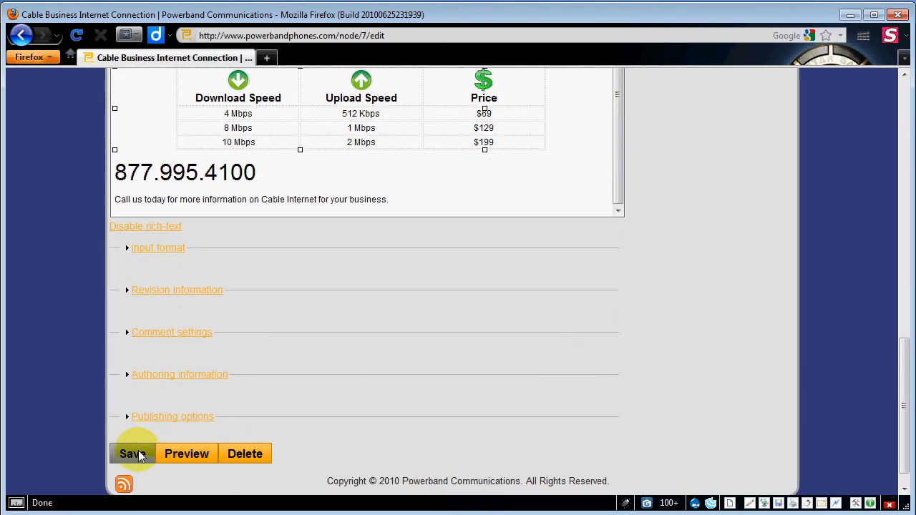
Save Cable Business Internet Connection and see its 'has been updated' notice
left_click(132, 452)
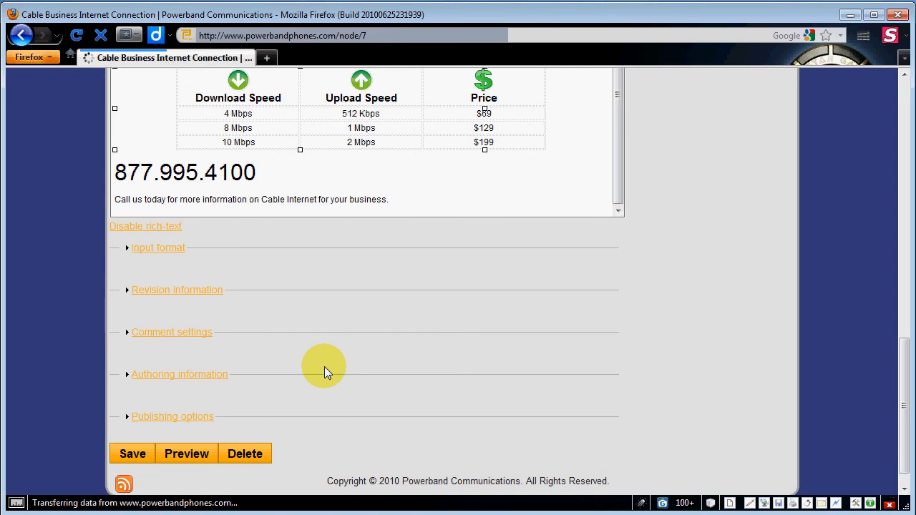
left_click(132, 452)
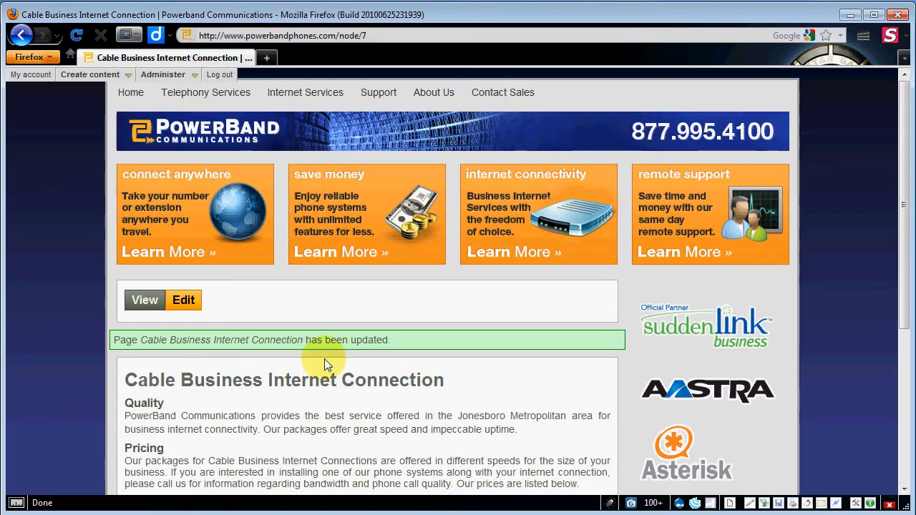
mouse_move(326, 360)
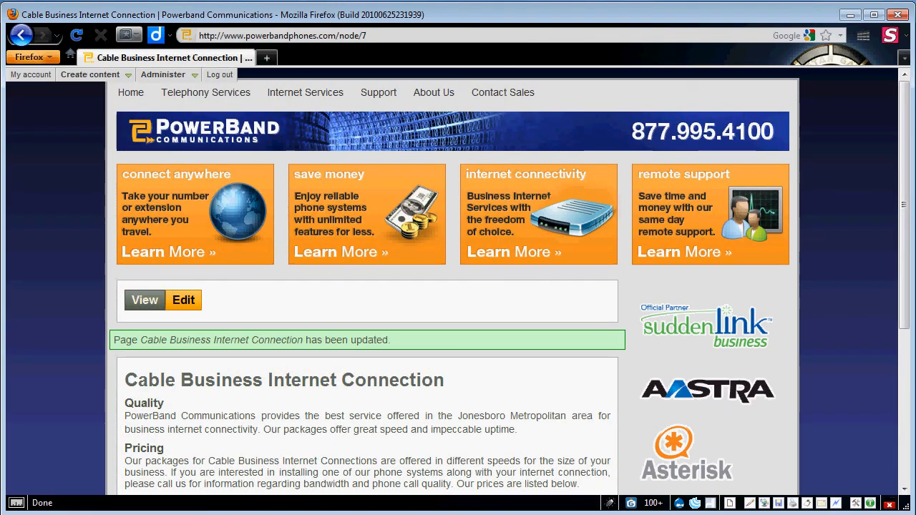